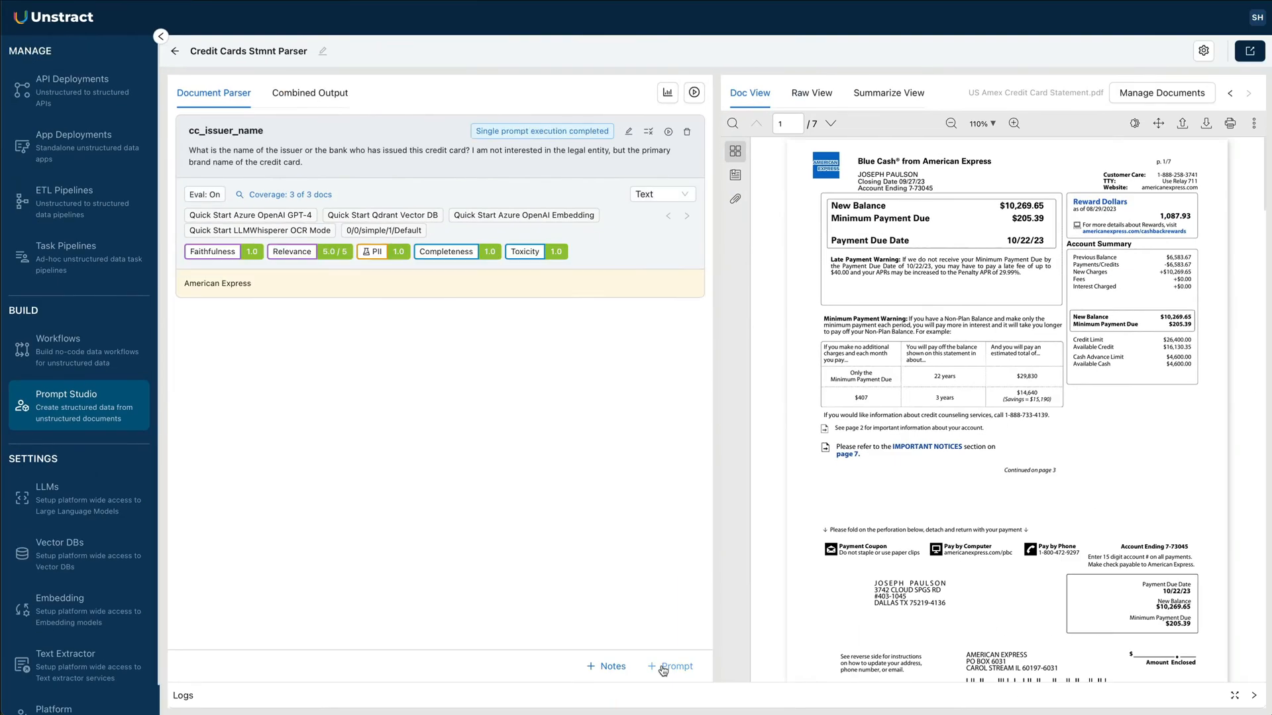
- Add a customer_name prompt and review its answers across all documents in Coverage
left_click(671, 666)
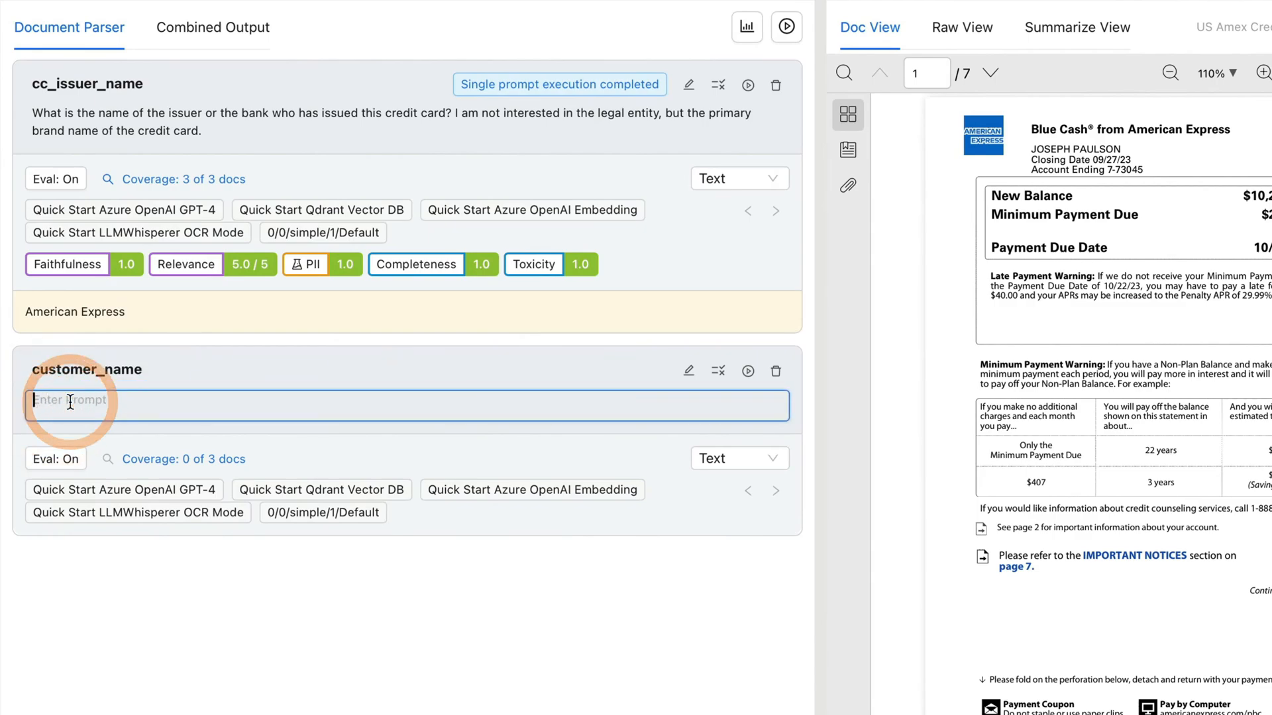
left_click(747, 371)
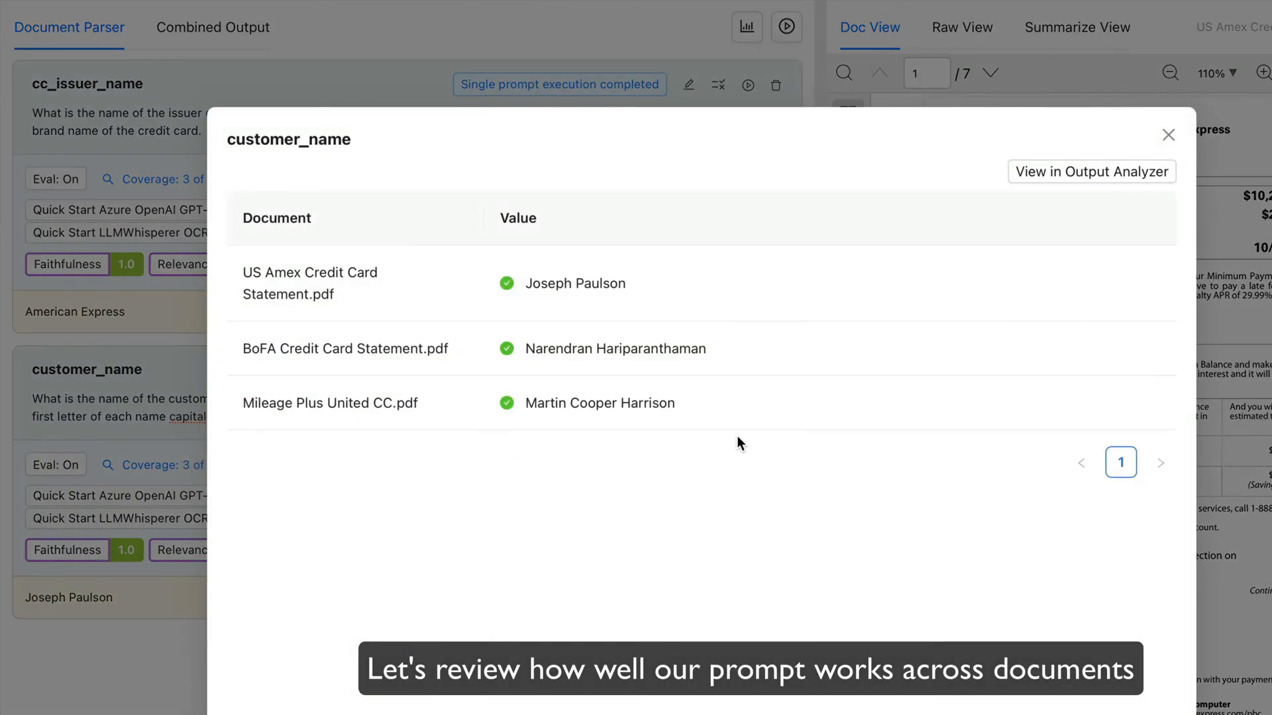
left_click(1167, 135)
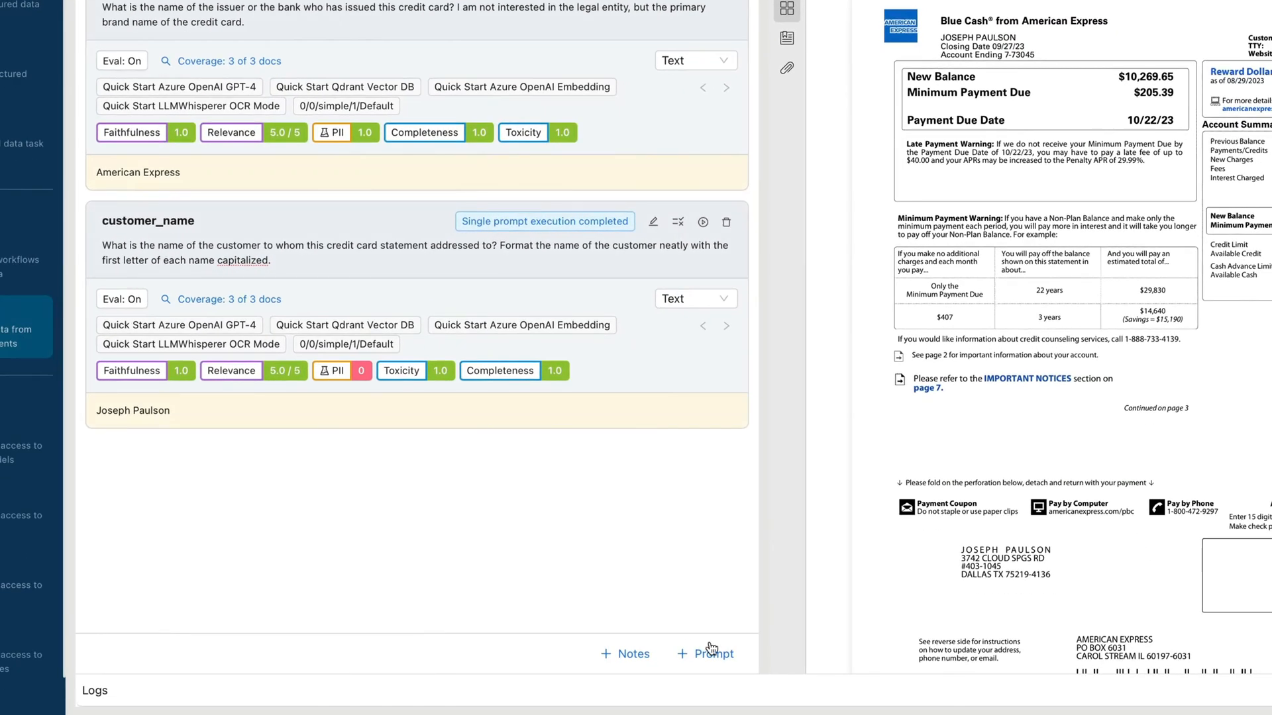
- Add a customer_address prompt with json output type
left_click(705, 654)
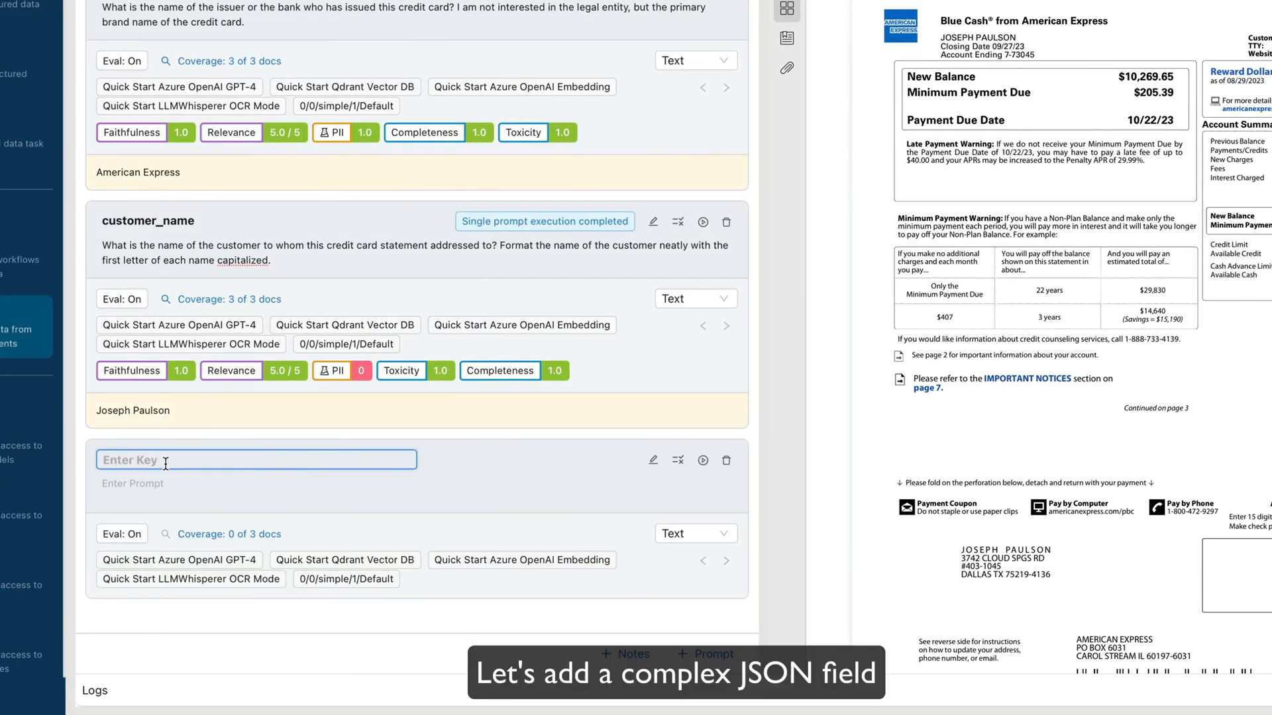
left_click(687, 563)
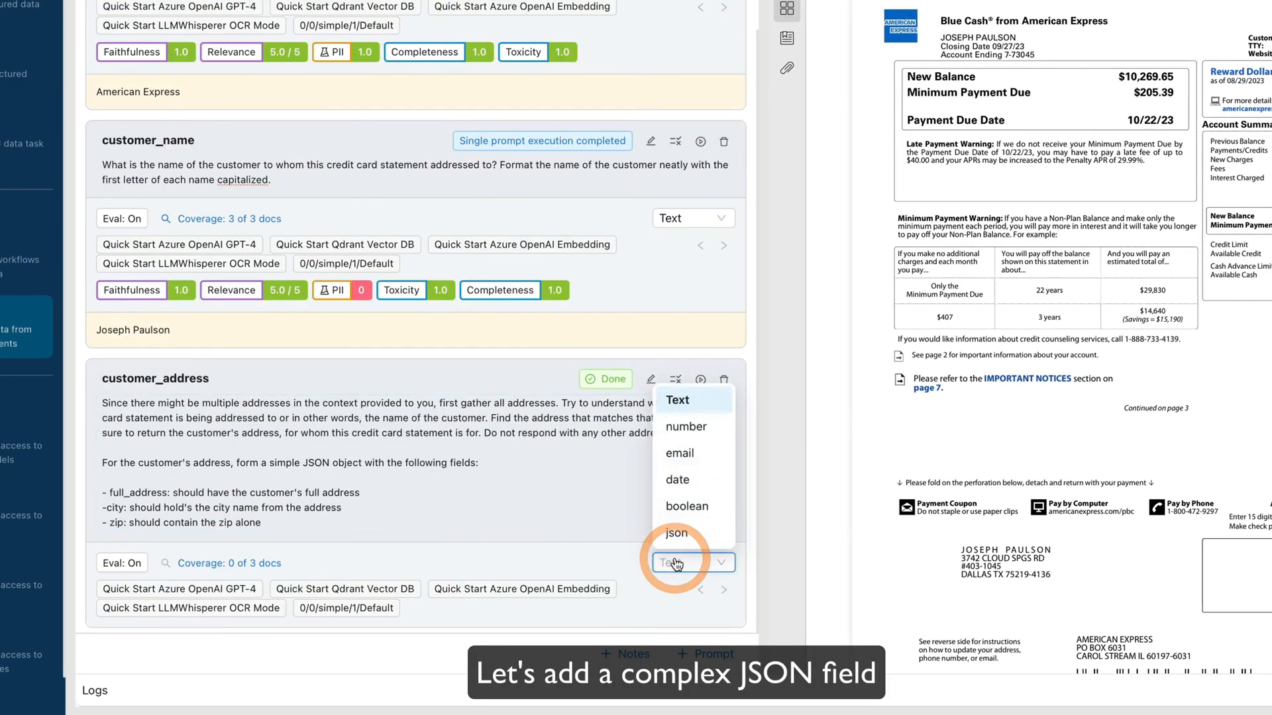
left_click(676, 533)
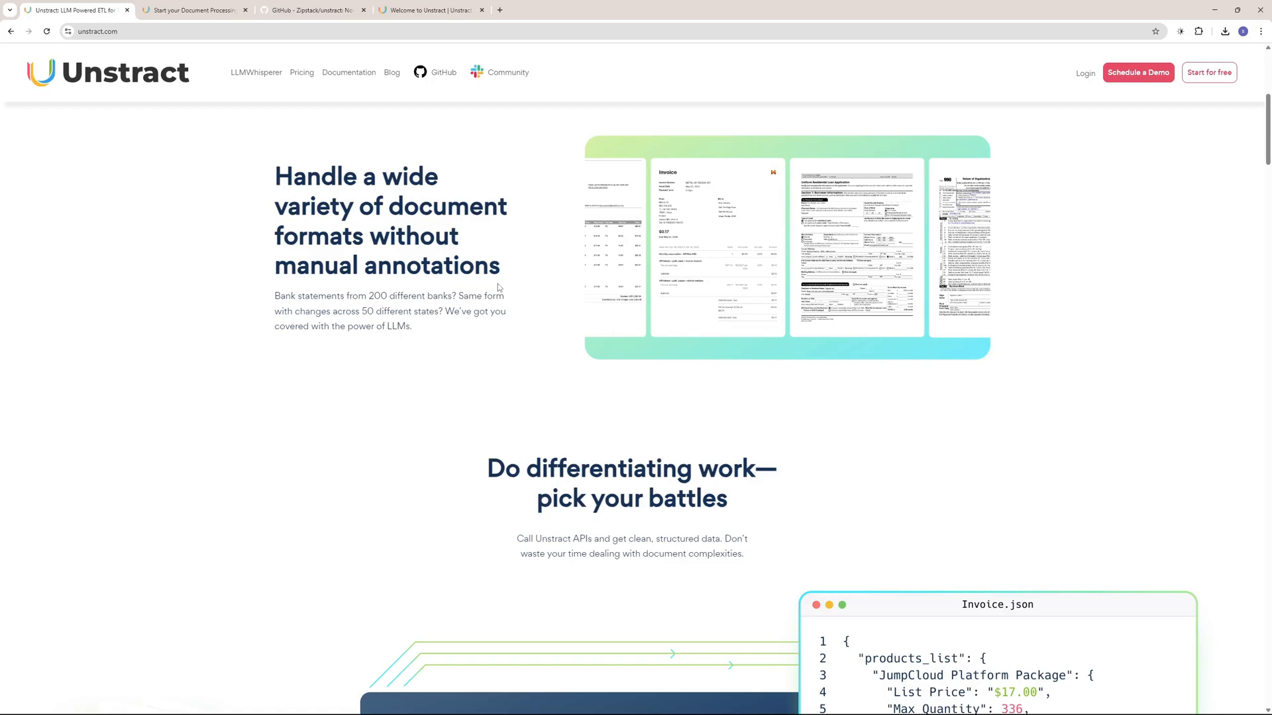
mouse_move(523, 342)
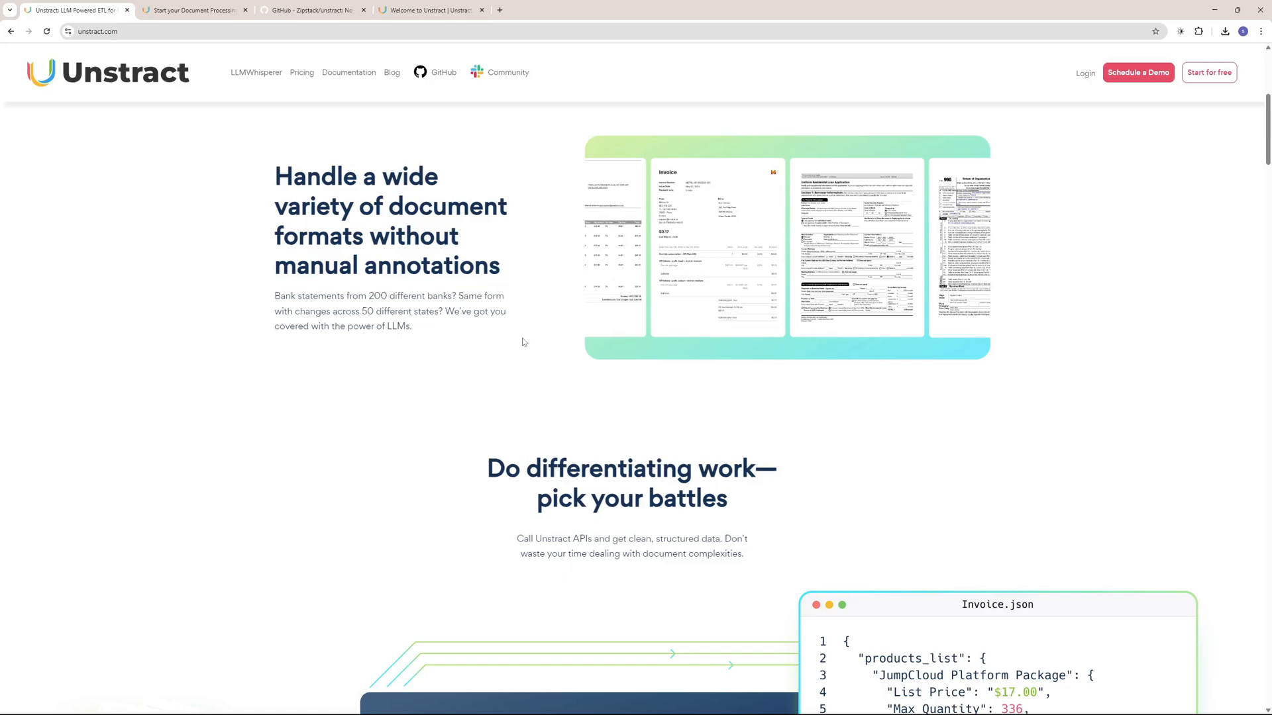
- Scroll the unstract.com homepage down to the sample API request and Invoice.json output
scroll("down", 3)
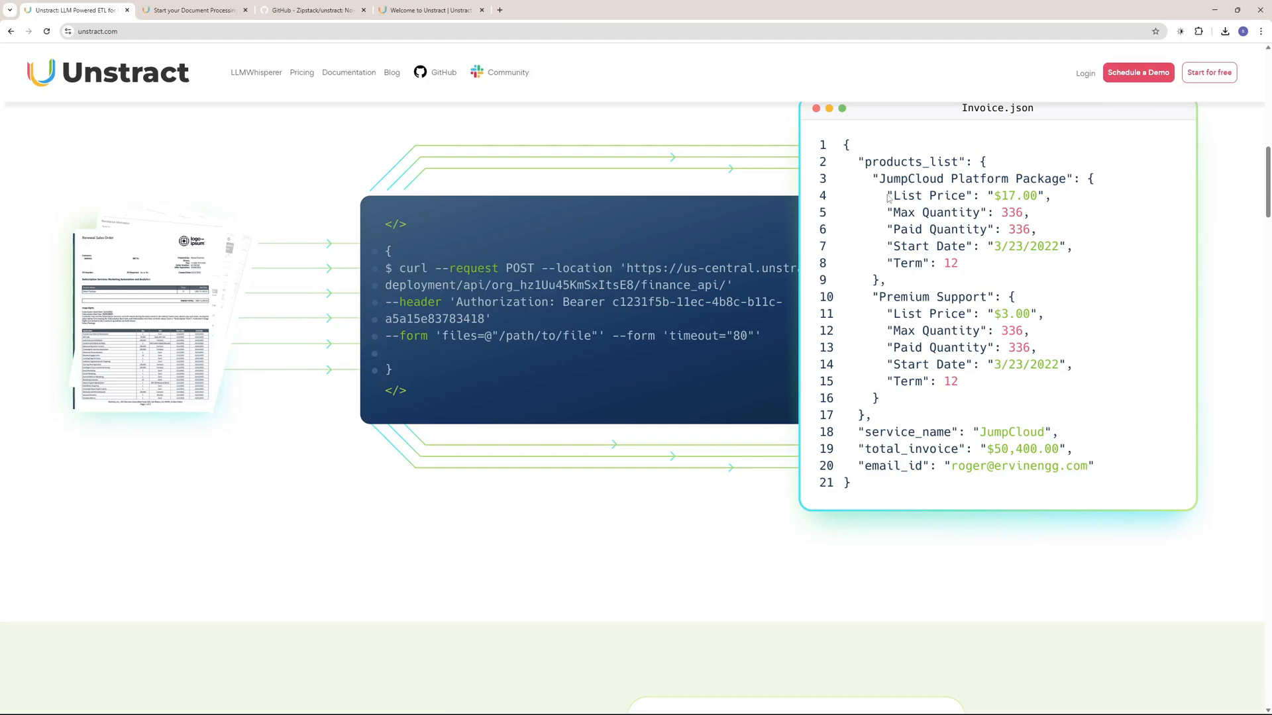
scroll("down", 3)
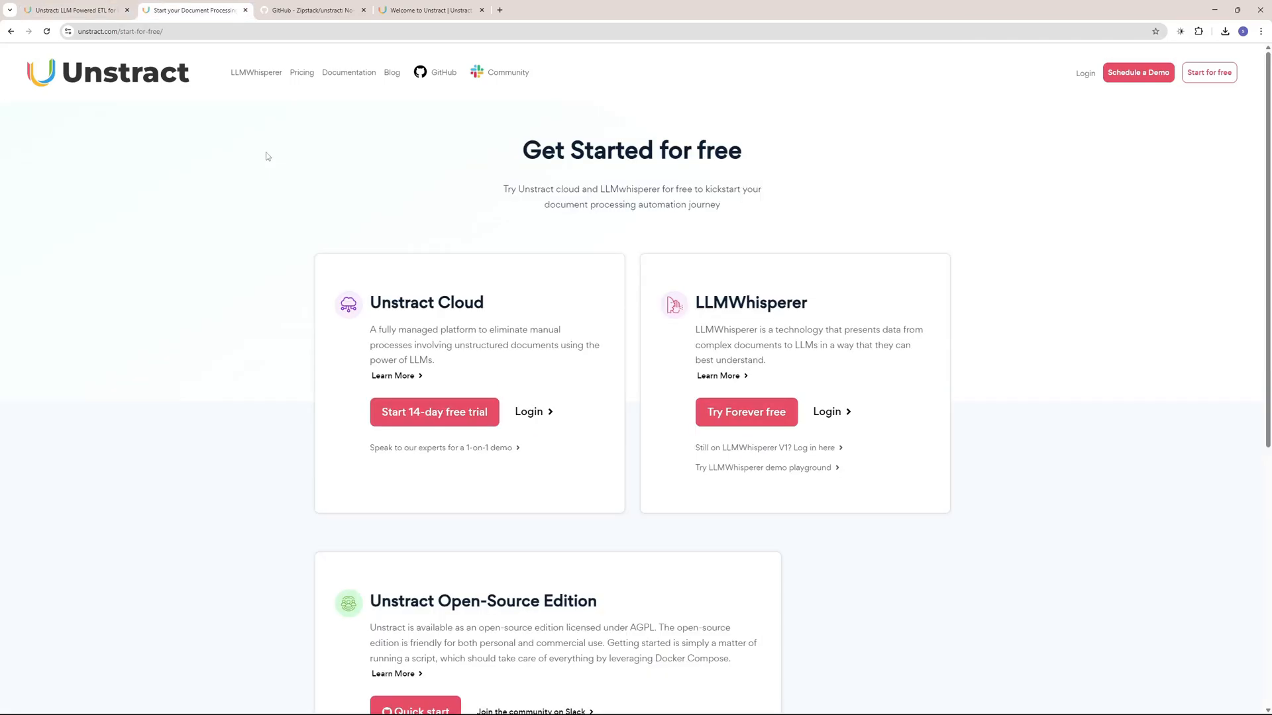
scroll("down", 3)
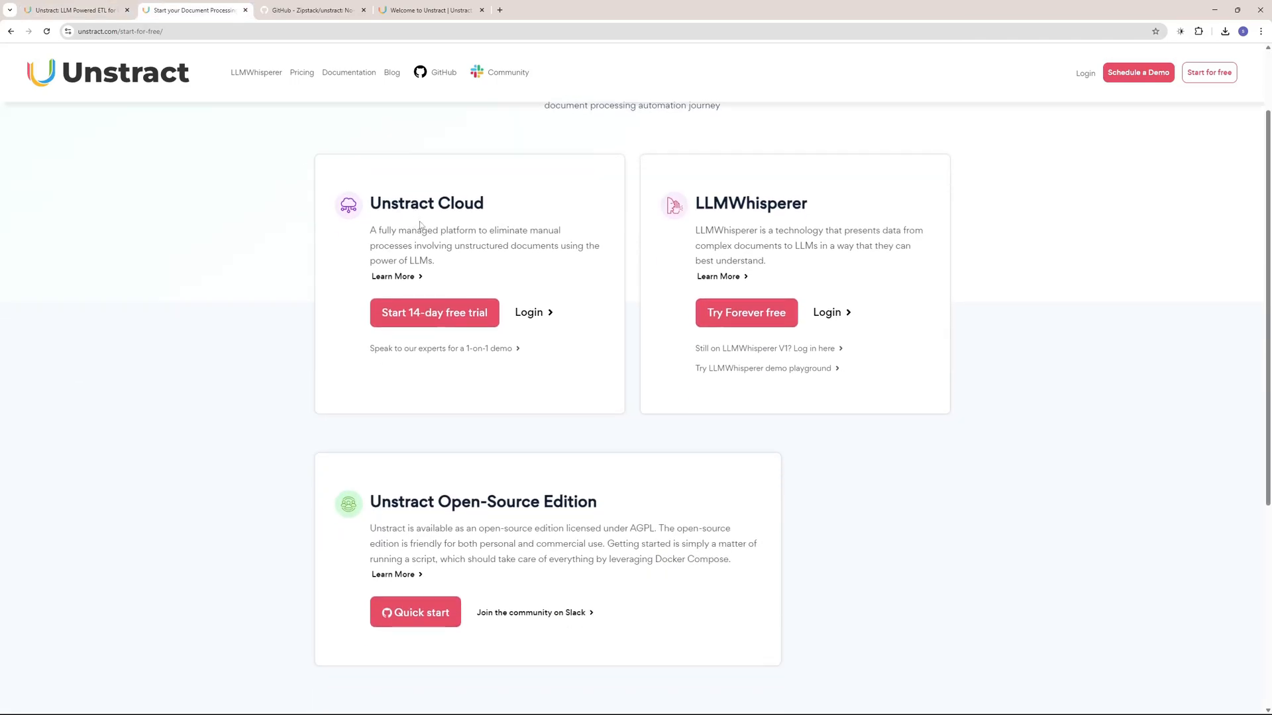
mouse_move(461, 193)
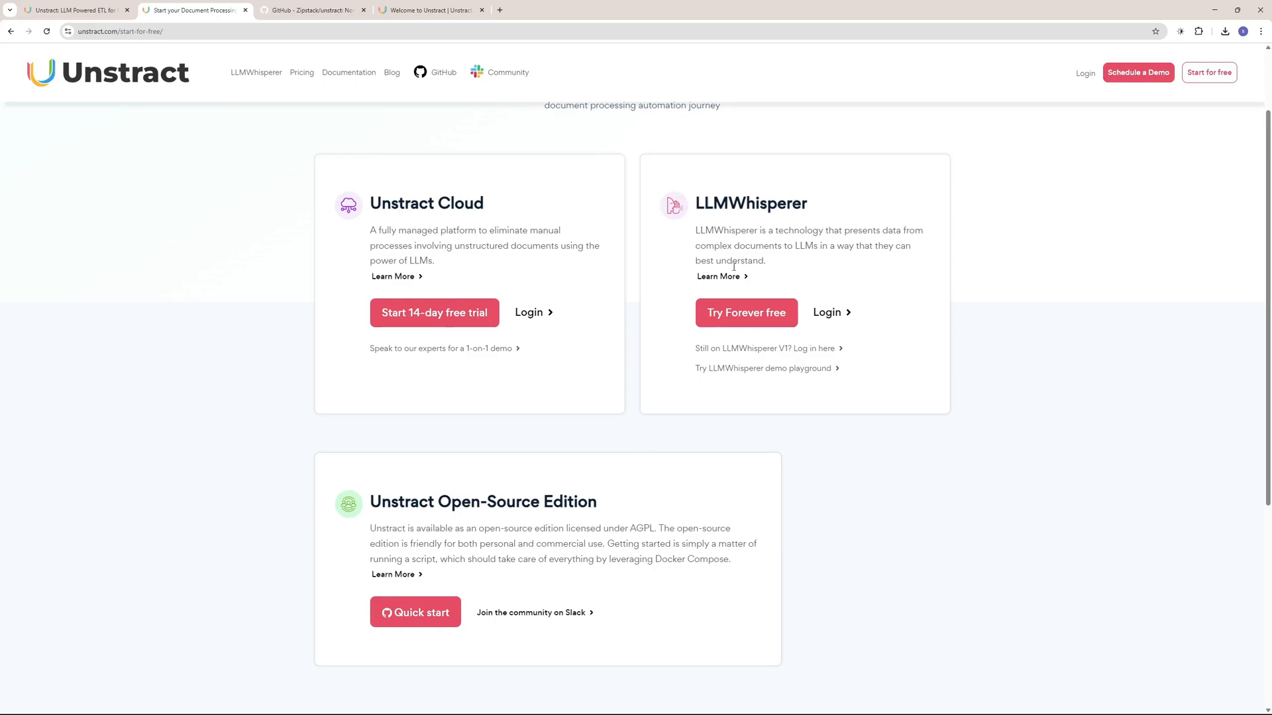
mouse_move(784, 227)
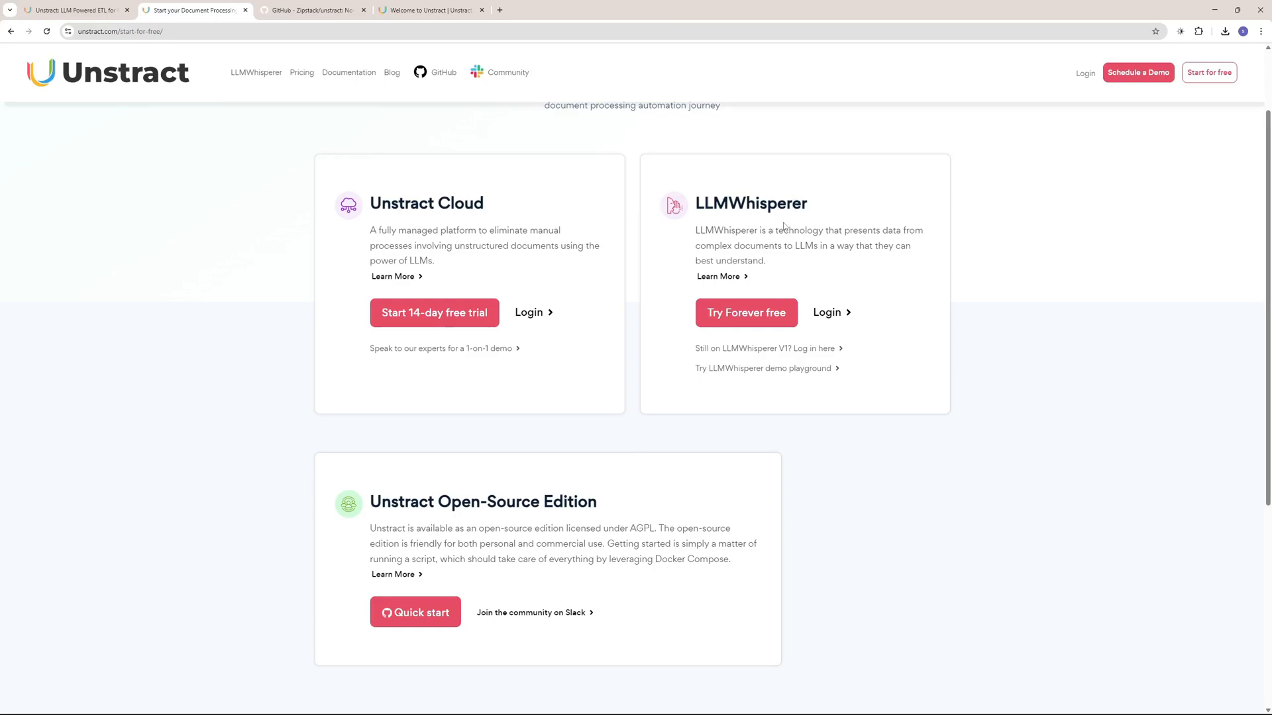
scroll("down", 3)
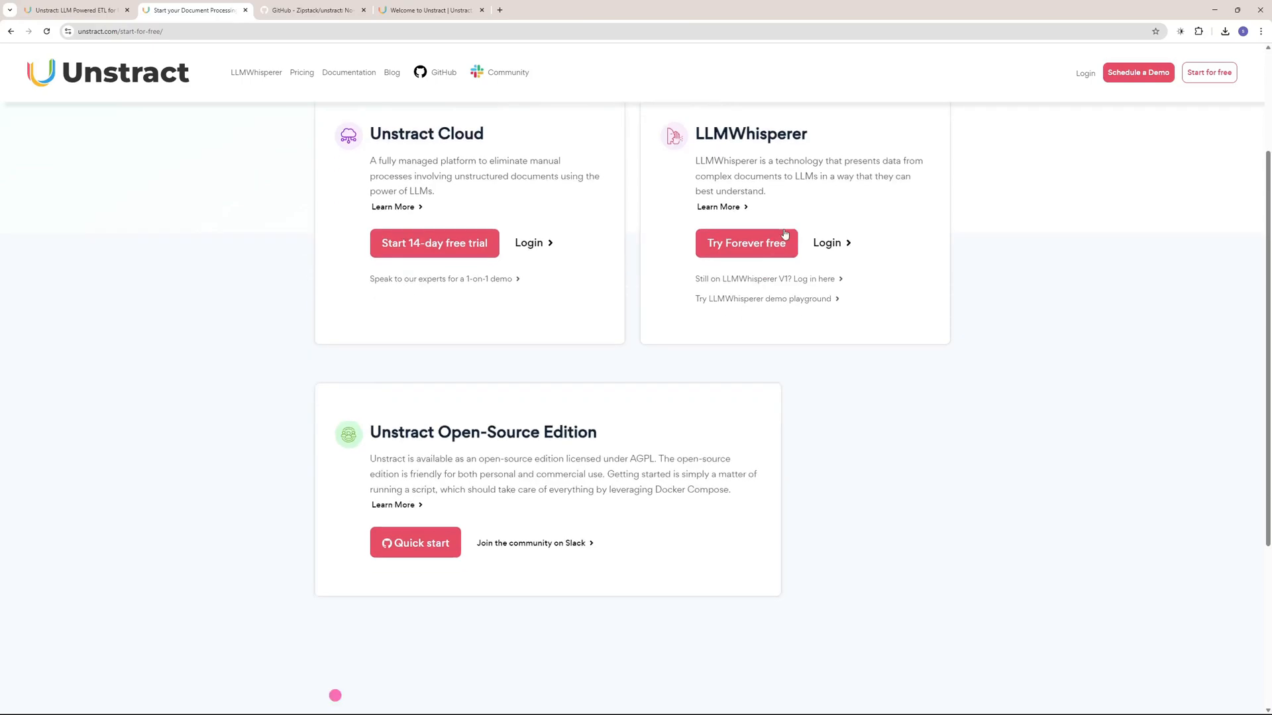
scroll("down", 3)
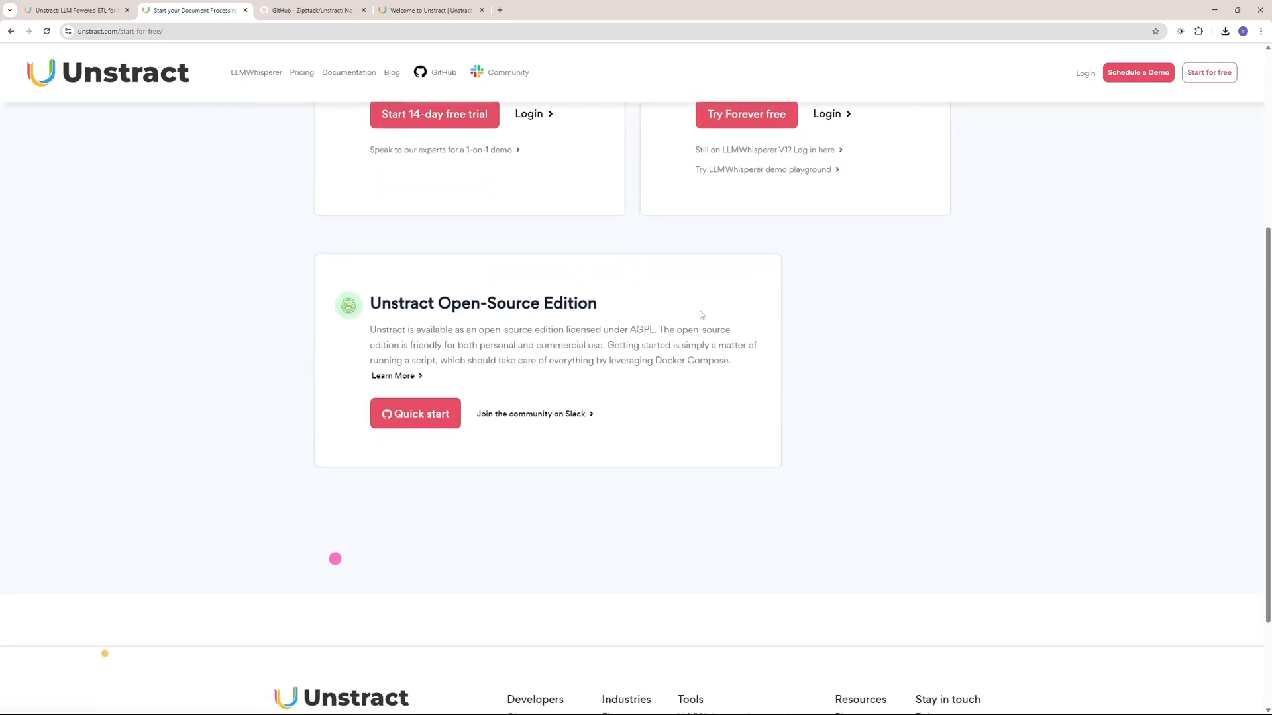
mouse_move(687, 325)
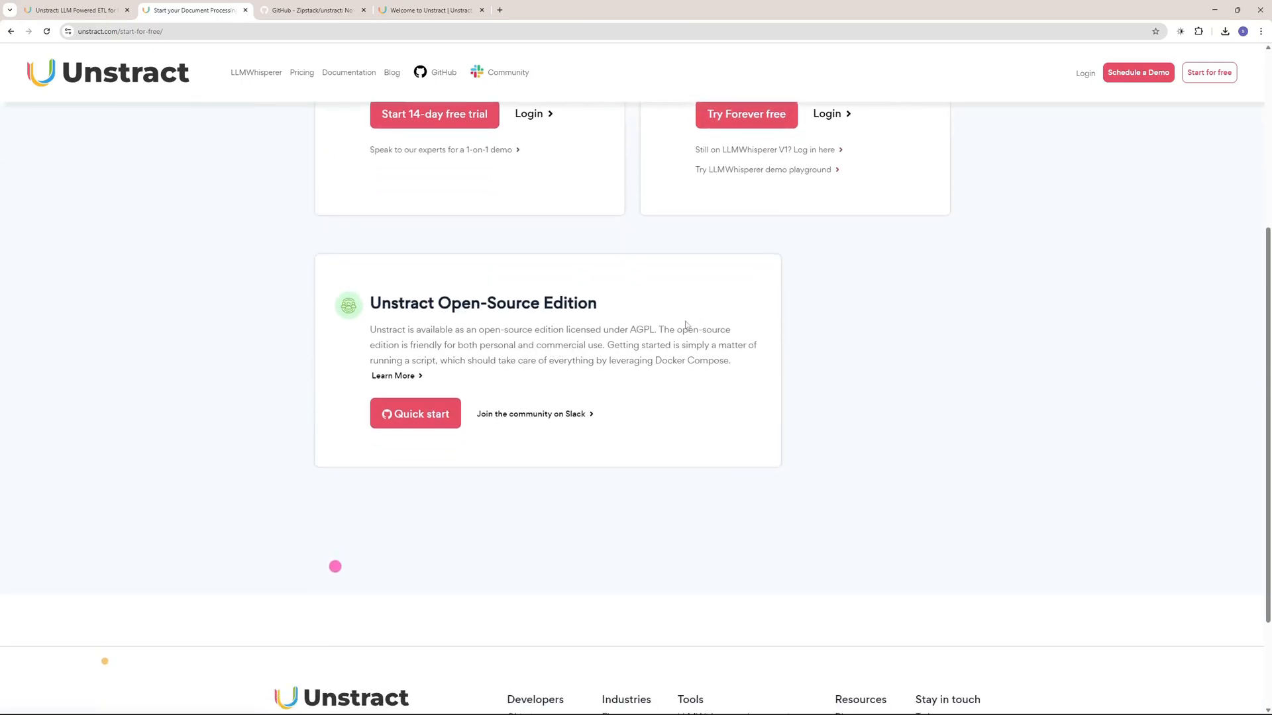
left_click(312, 10)
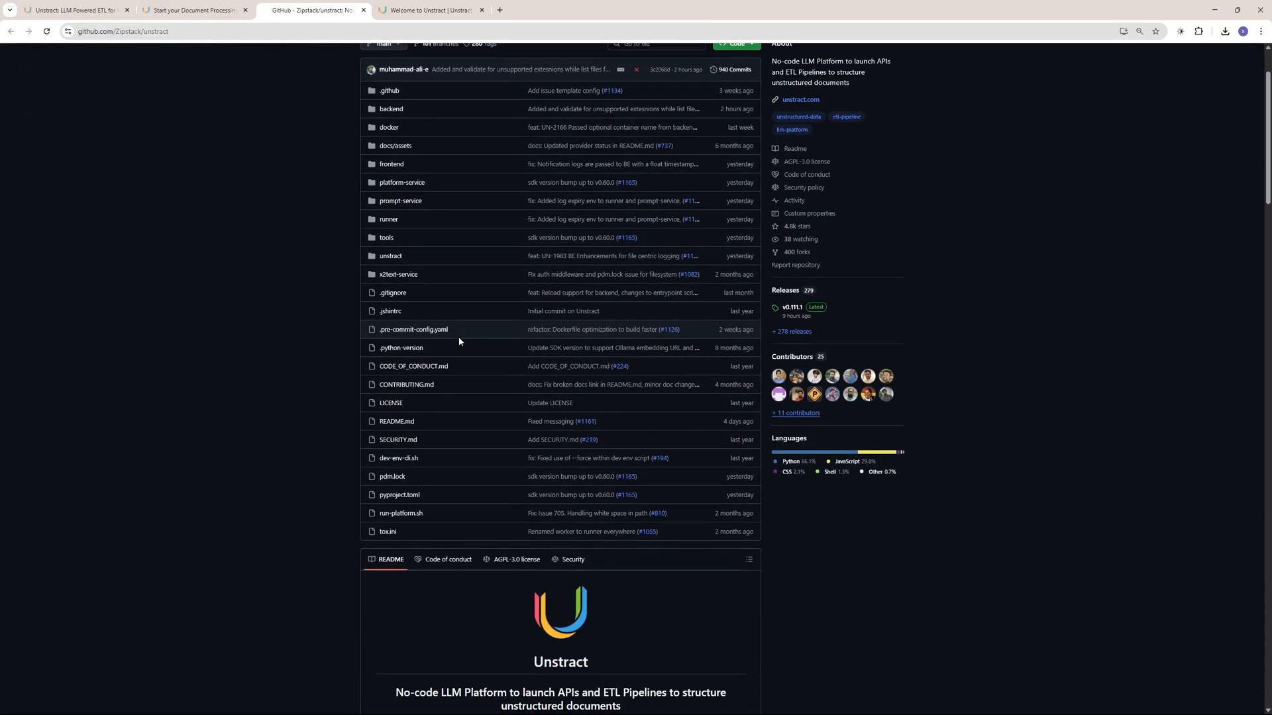
scroll("down", 3)
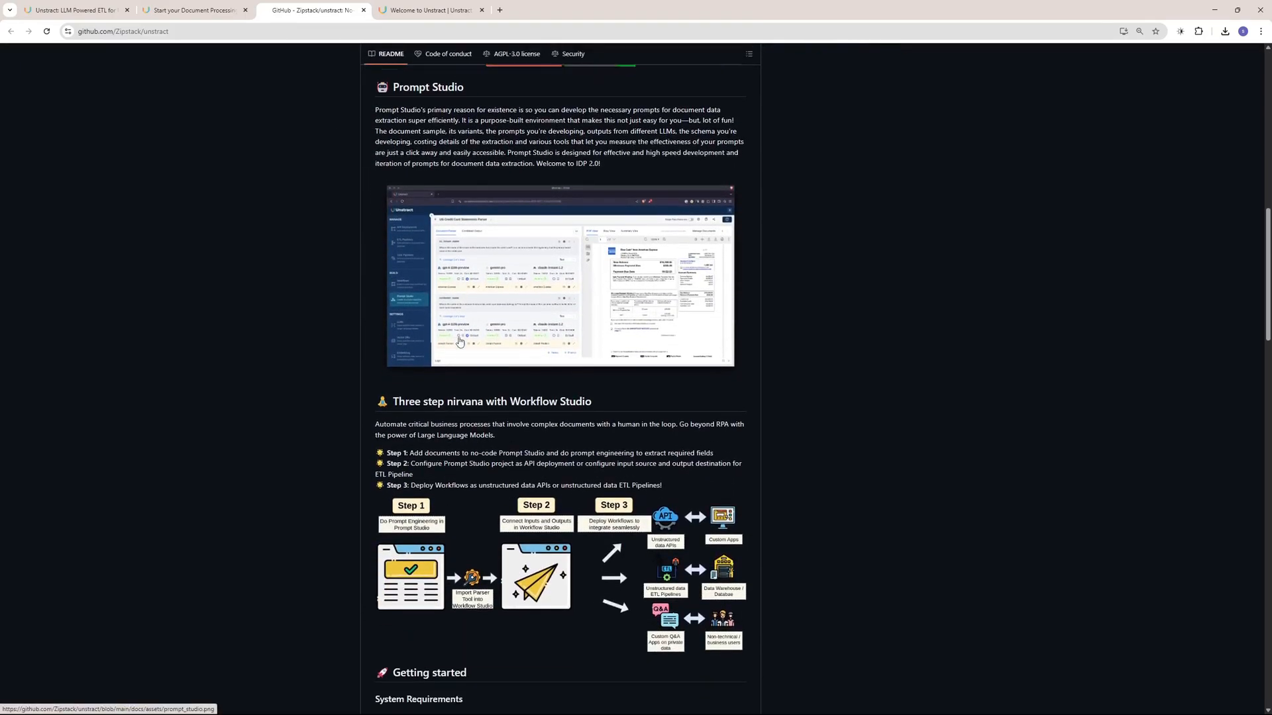
scroll("down", 3)
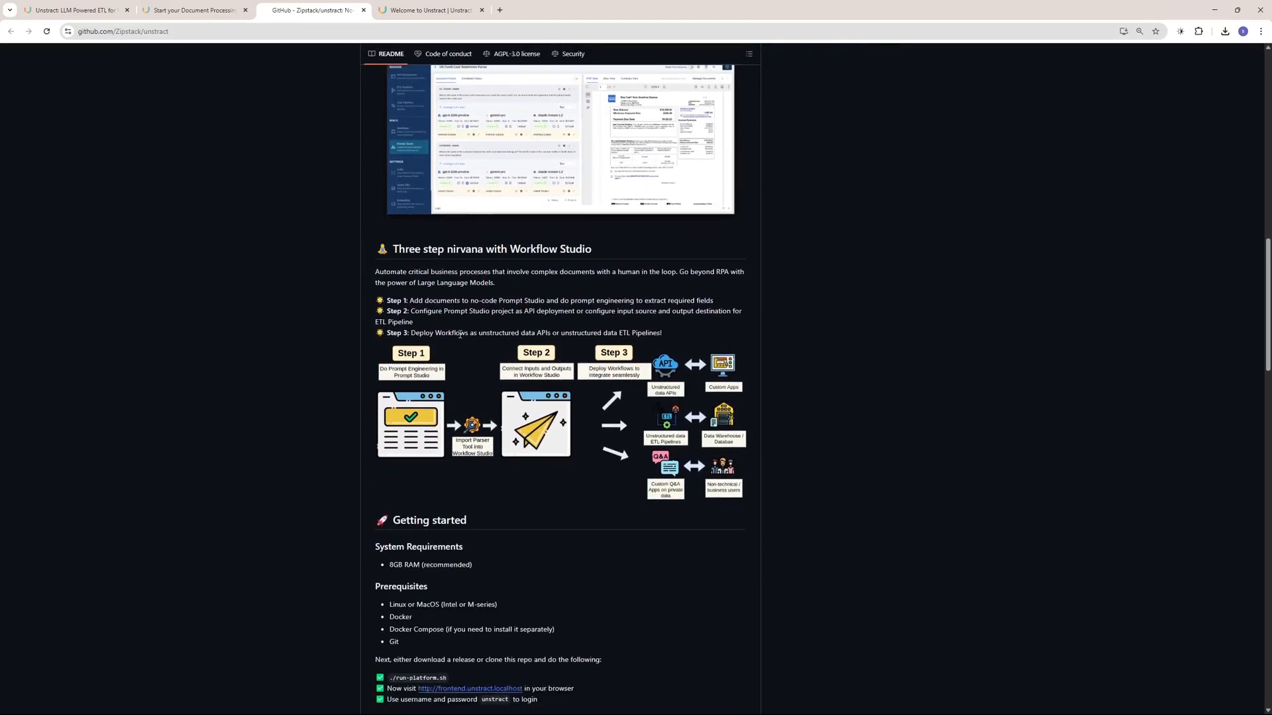
left_click(195, 10)
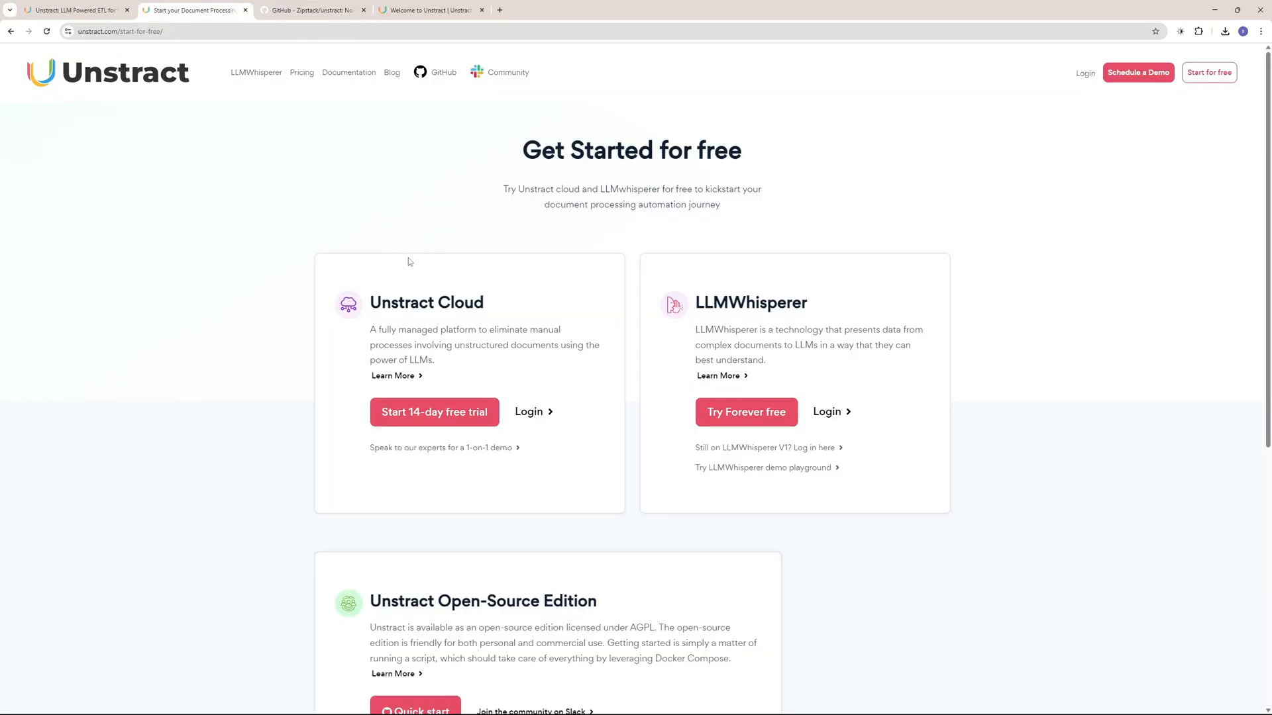
mouse_move(444, 342)
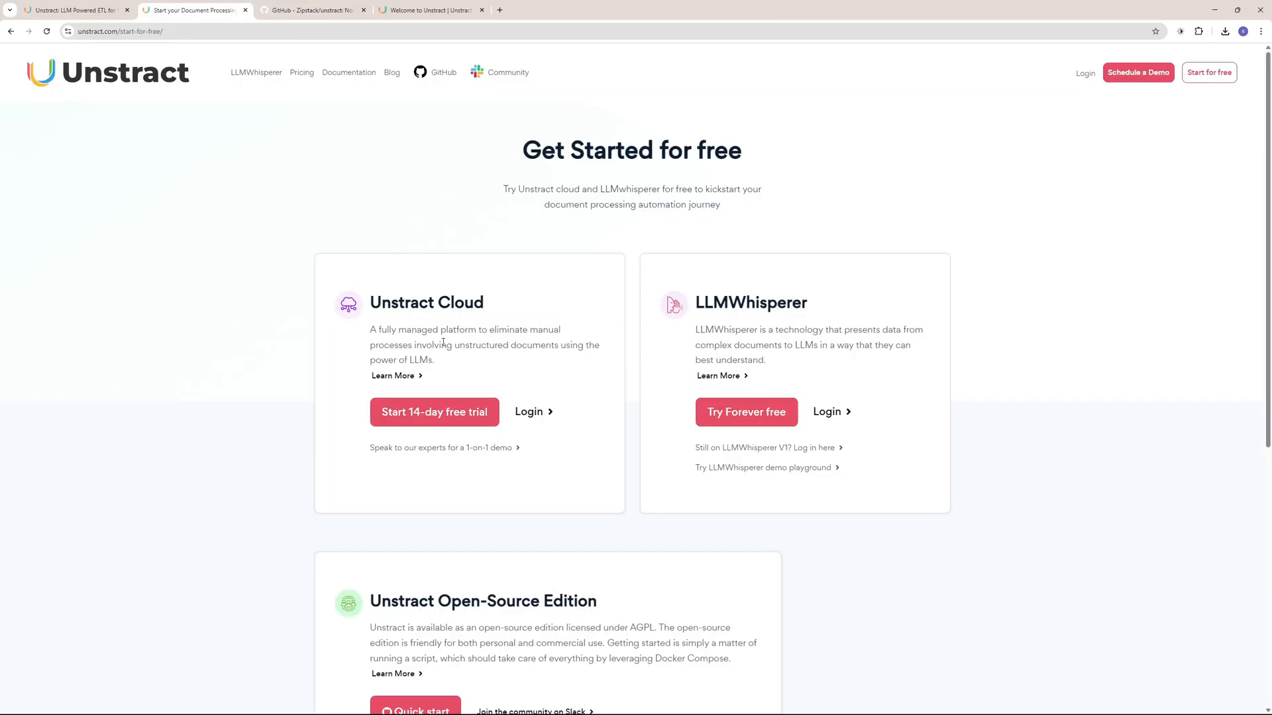
mouse_move(433, 406)
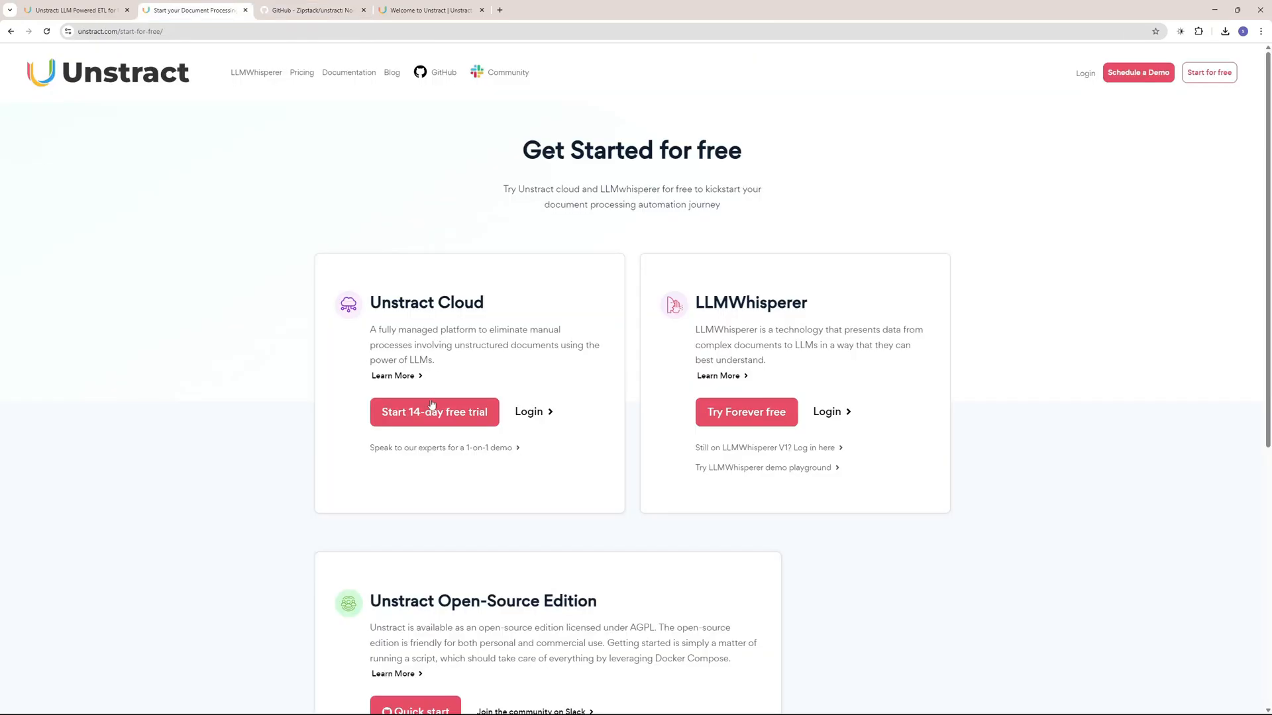
- Choose 'Start 14-day free trial' under Unstract Cloud
left_click(434, 412)
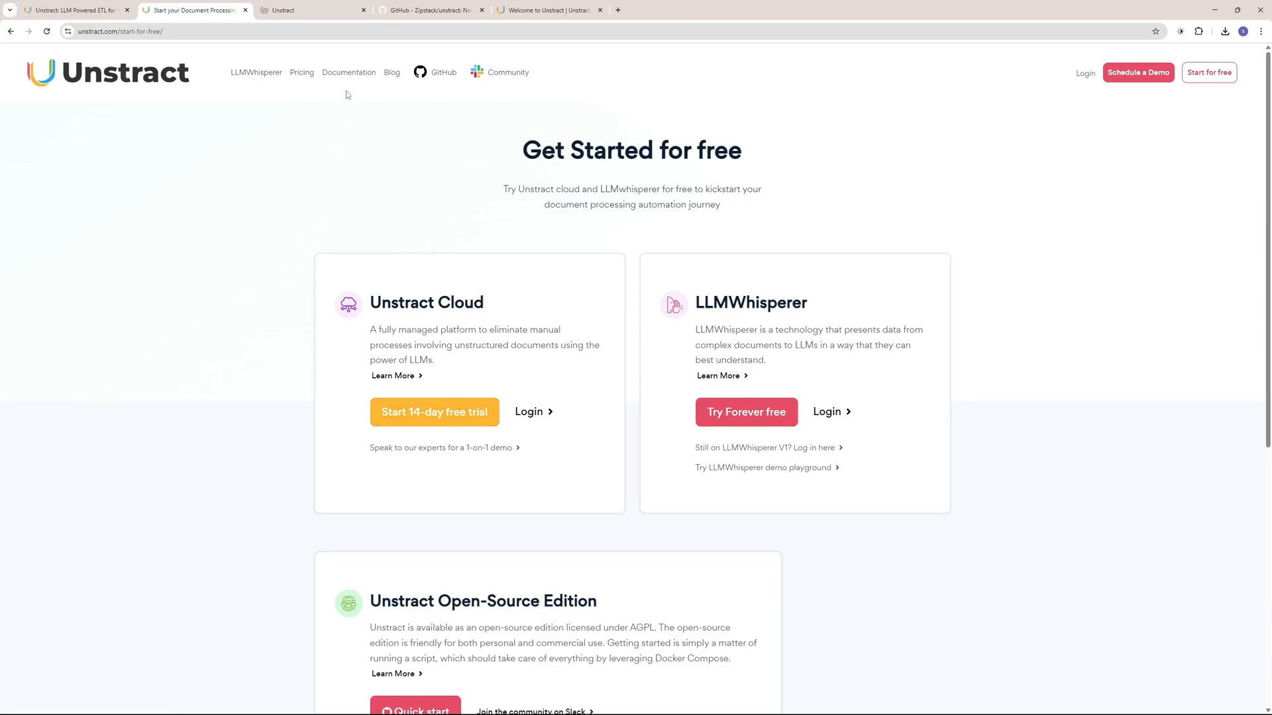
- Switch to the Welcome to Unstract docs tab and scroll to A No-Code Platform
left_click(548, 10)
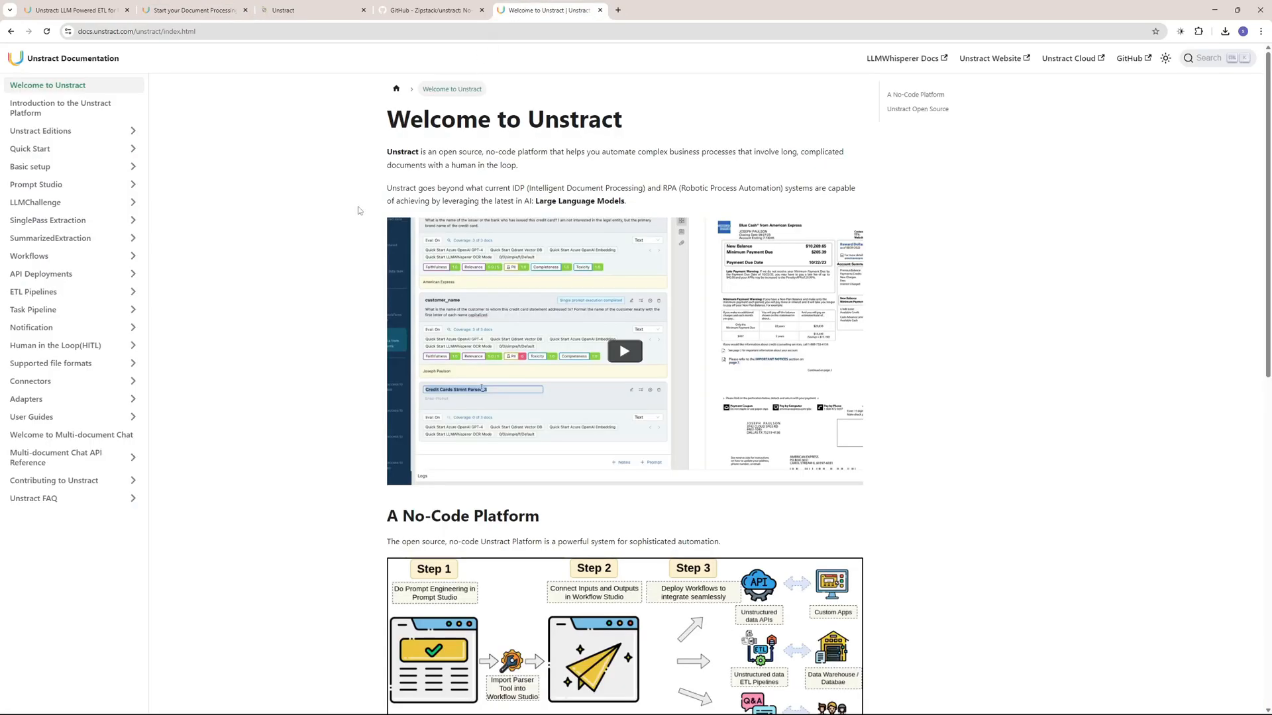
mouse_move(163, 227)
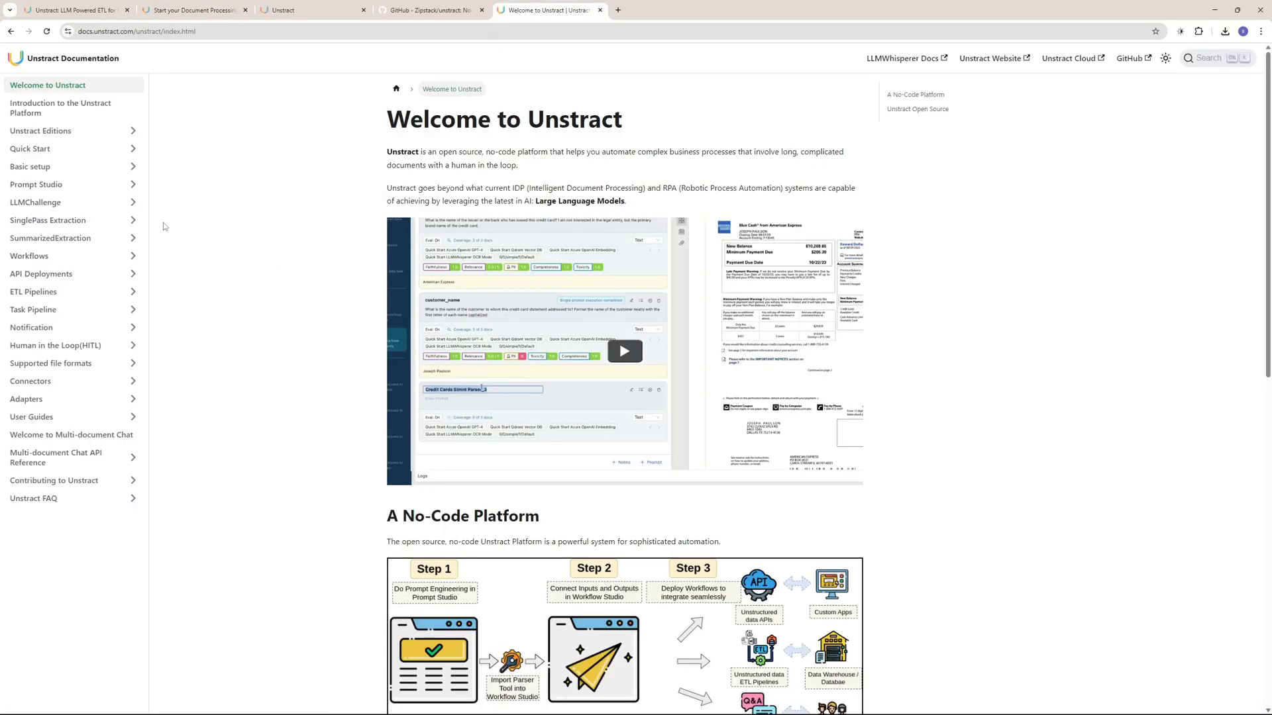
scroll("down", 3)
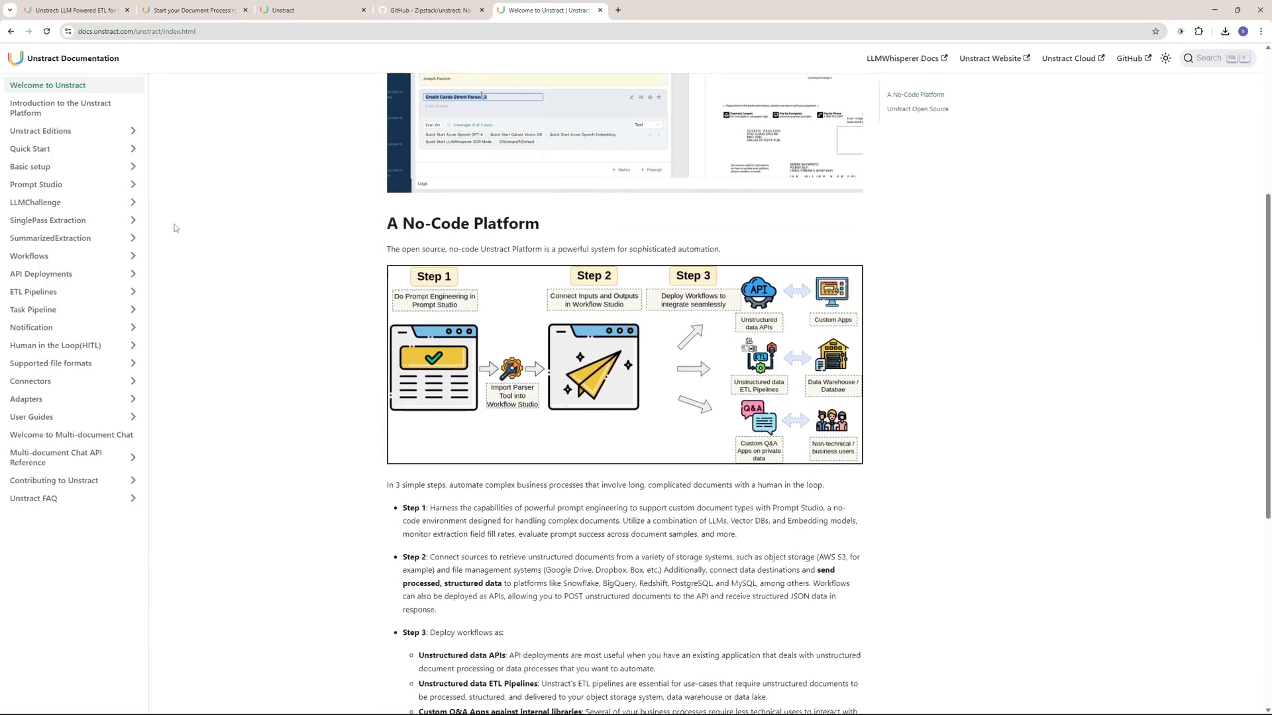
scroll("down", 3)
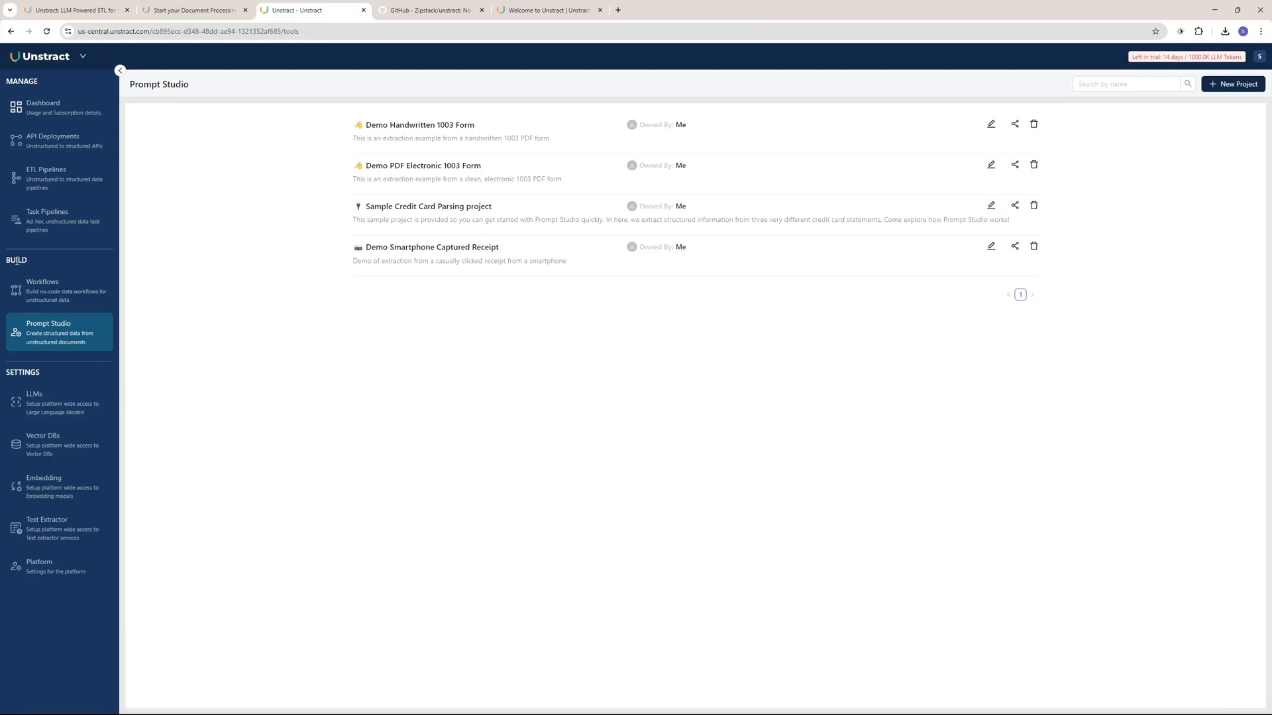
mouse_move(58, 291)
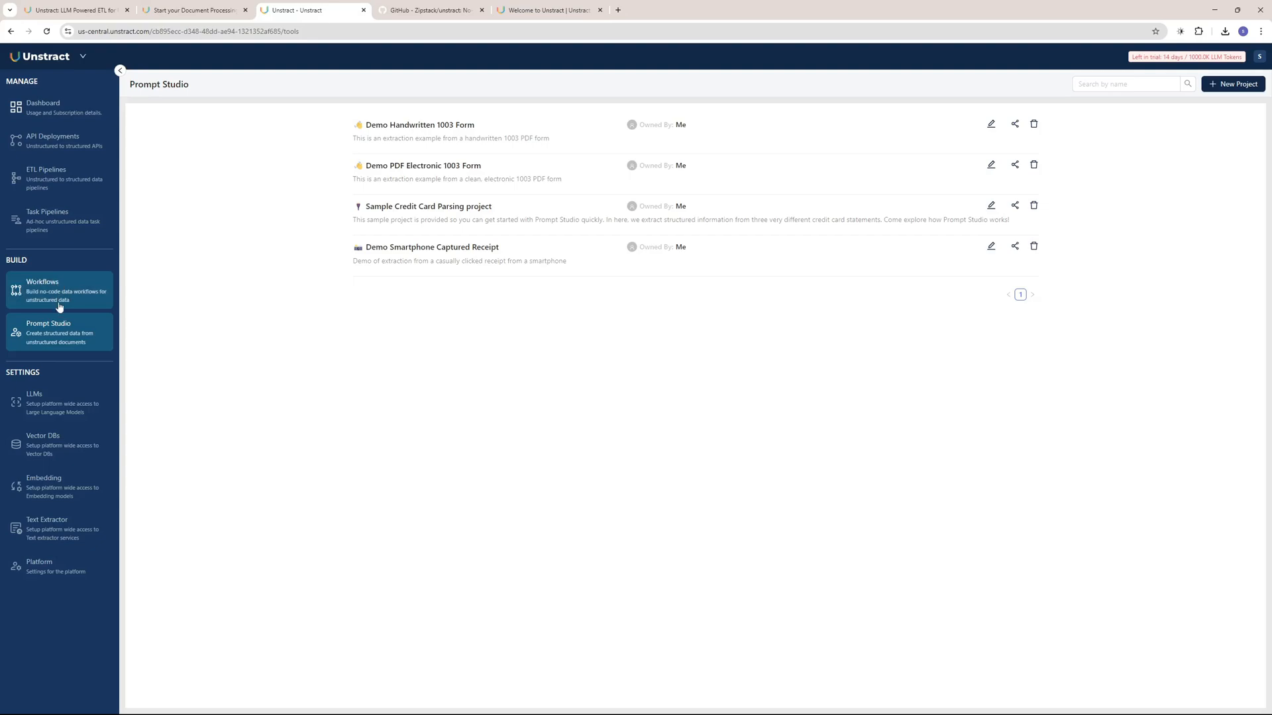
- Go to Workflows under BUILD in the sidebar
left_click(44, 282)
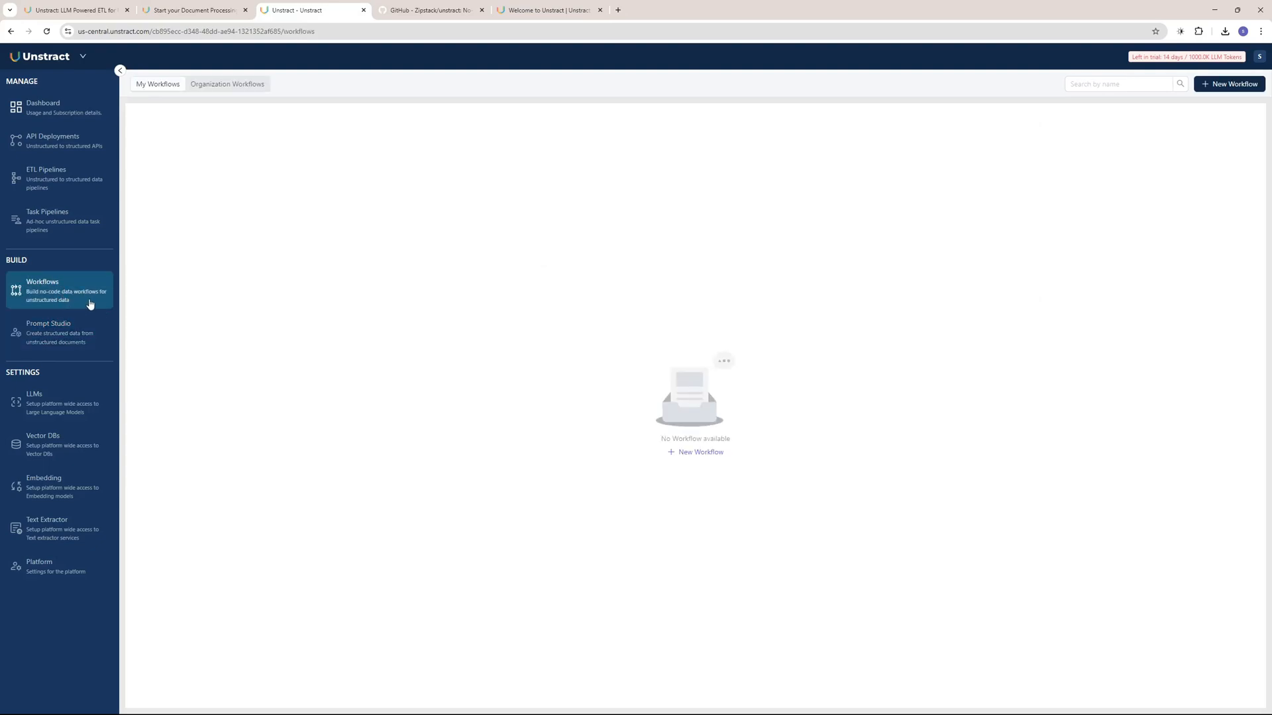
mouse_move(196, 324)
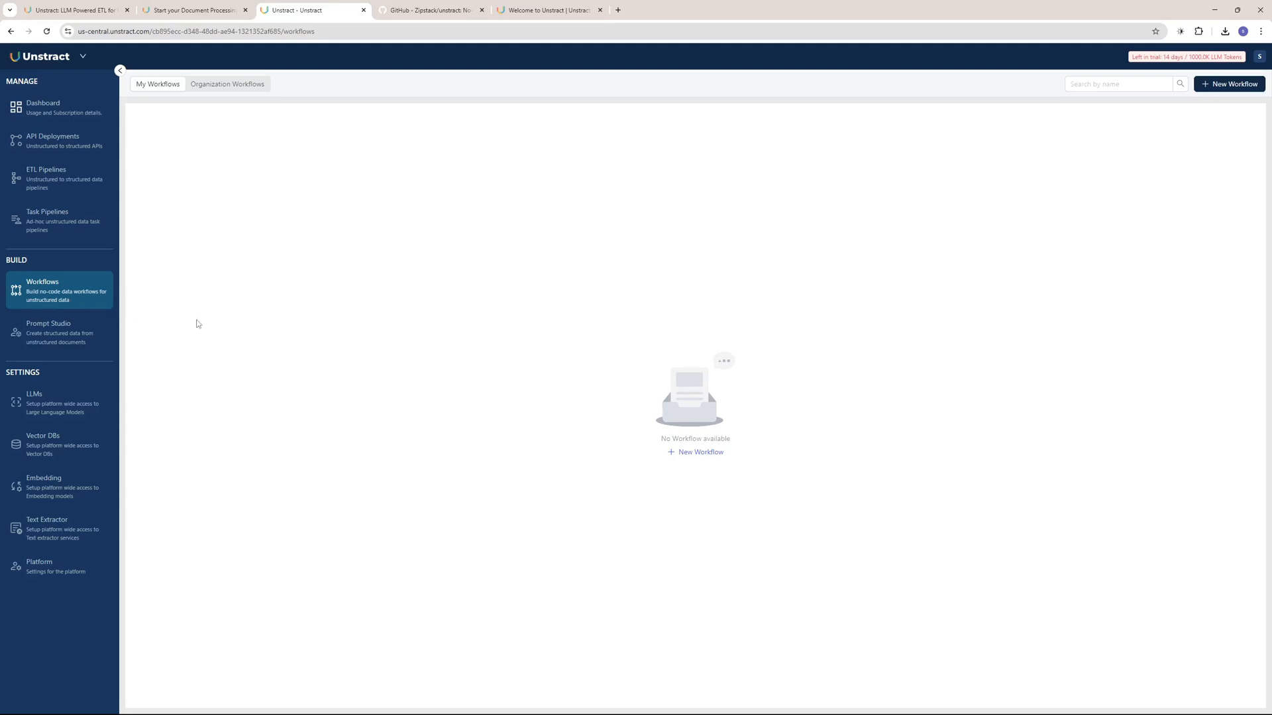
mouse_move(705, 308)
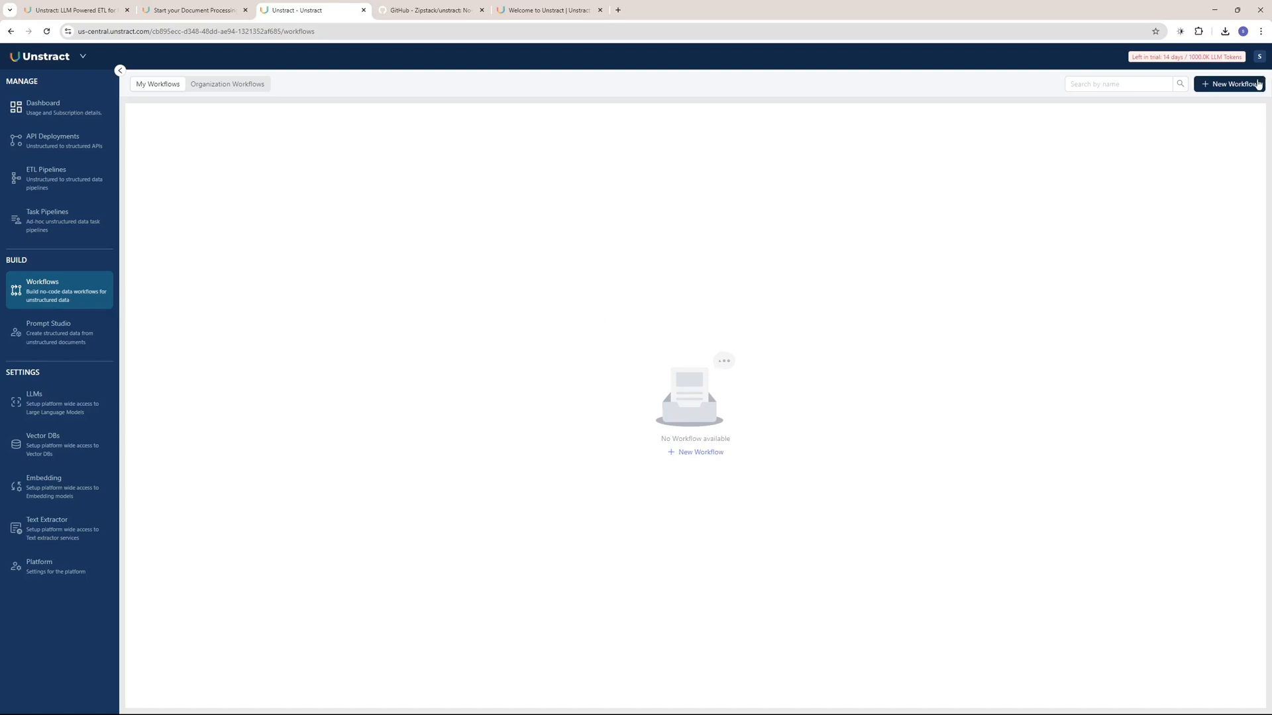
- Create workflow 'data extraction' described 'This workflow extracts data from invoices'
left_click(1231, 83)
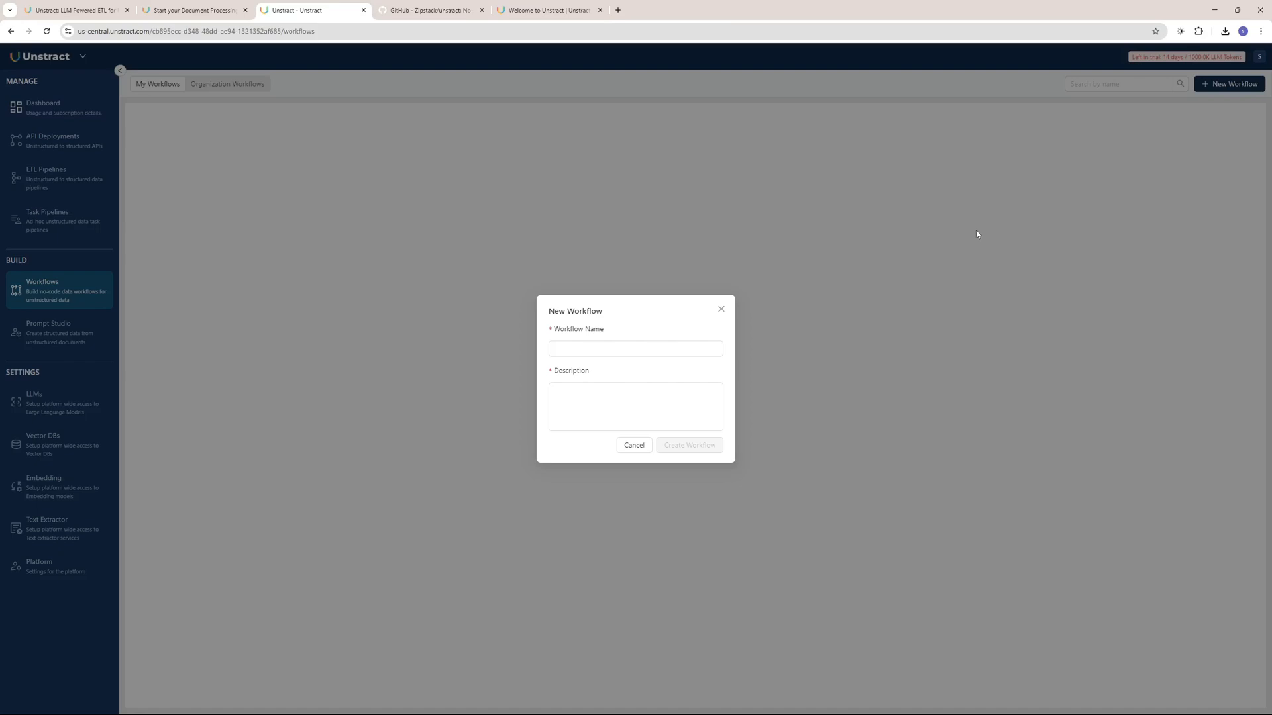
left_click(635, 349)
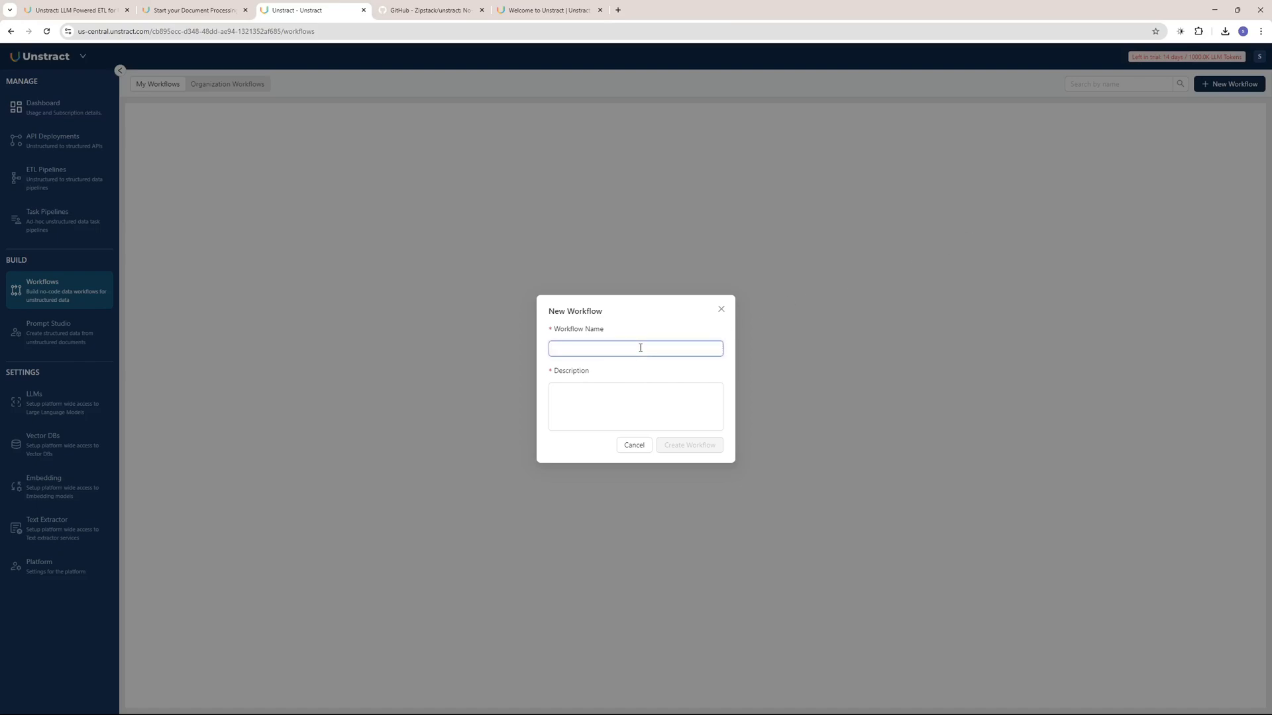
type("data extraction")
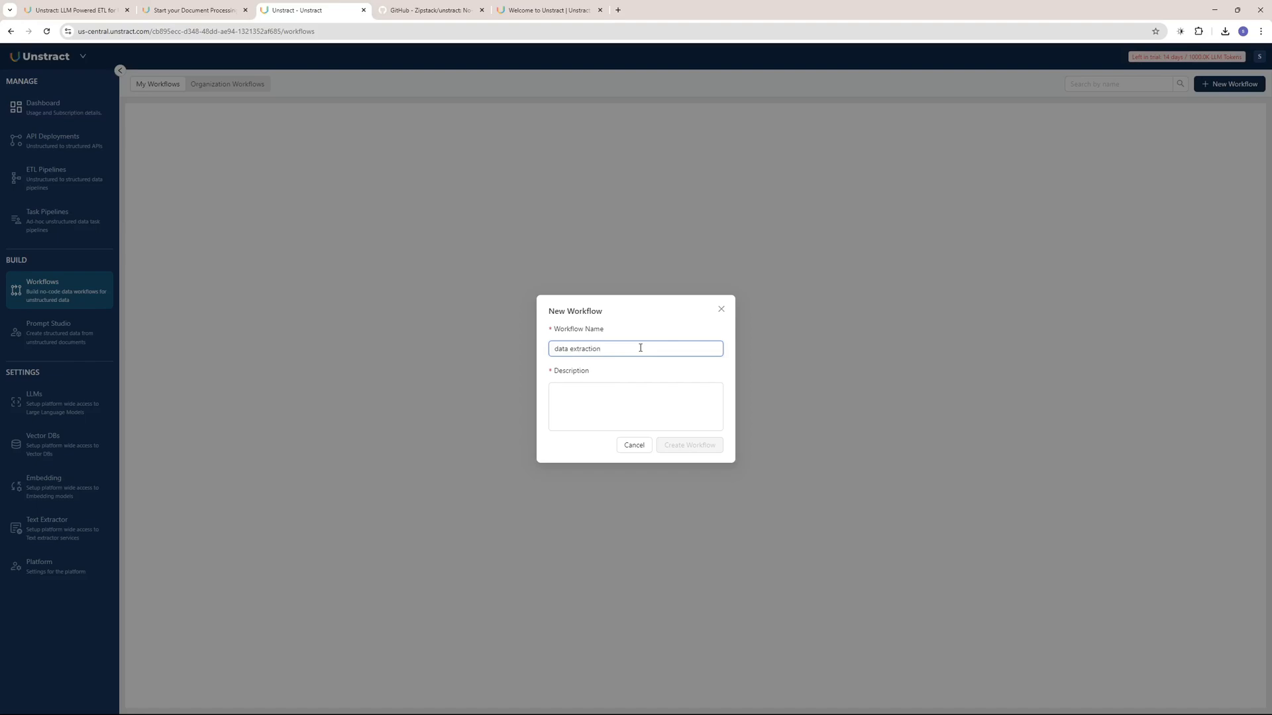
type("This workflow extracts data from invoices")
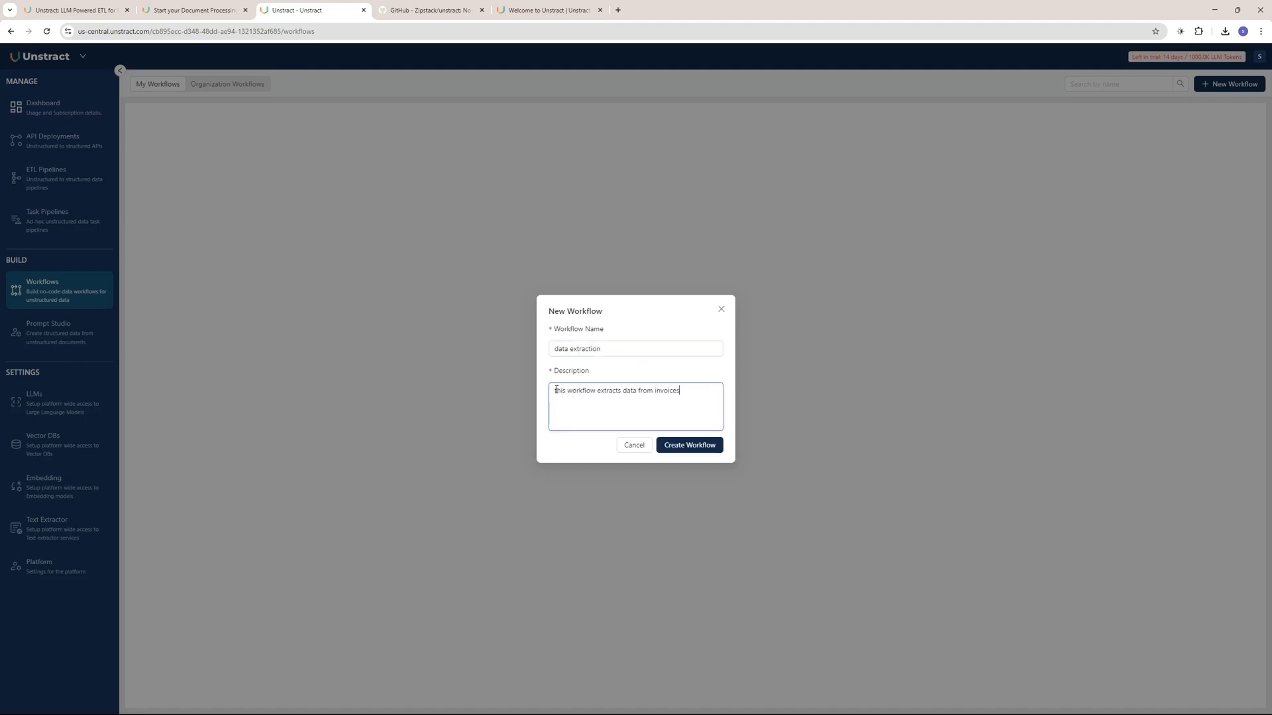
key("ctrl+a")
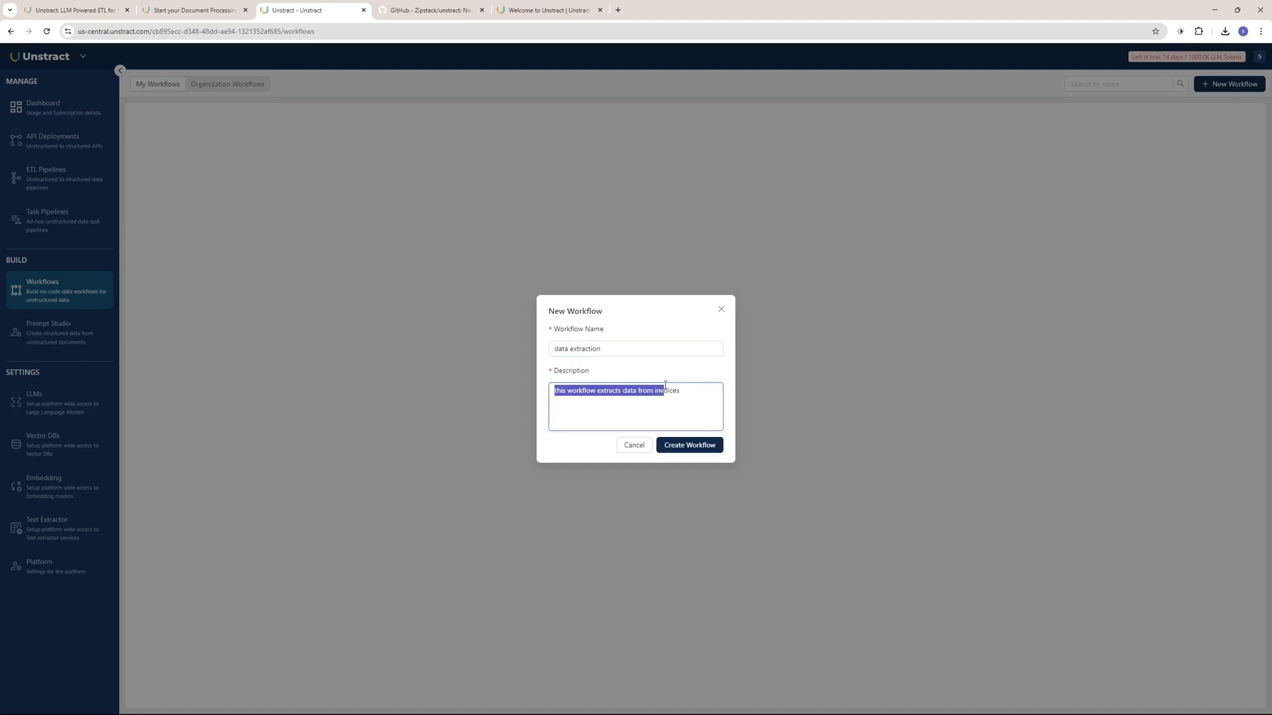
mouse_move(689, 444)
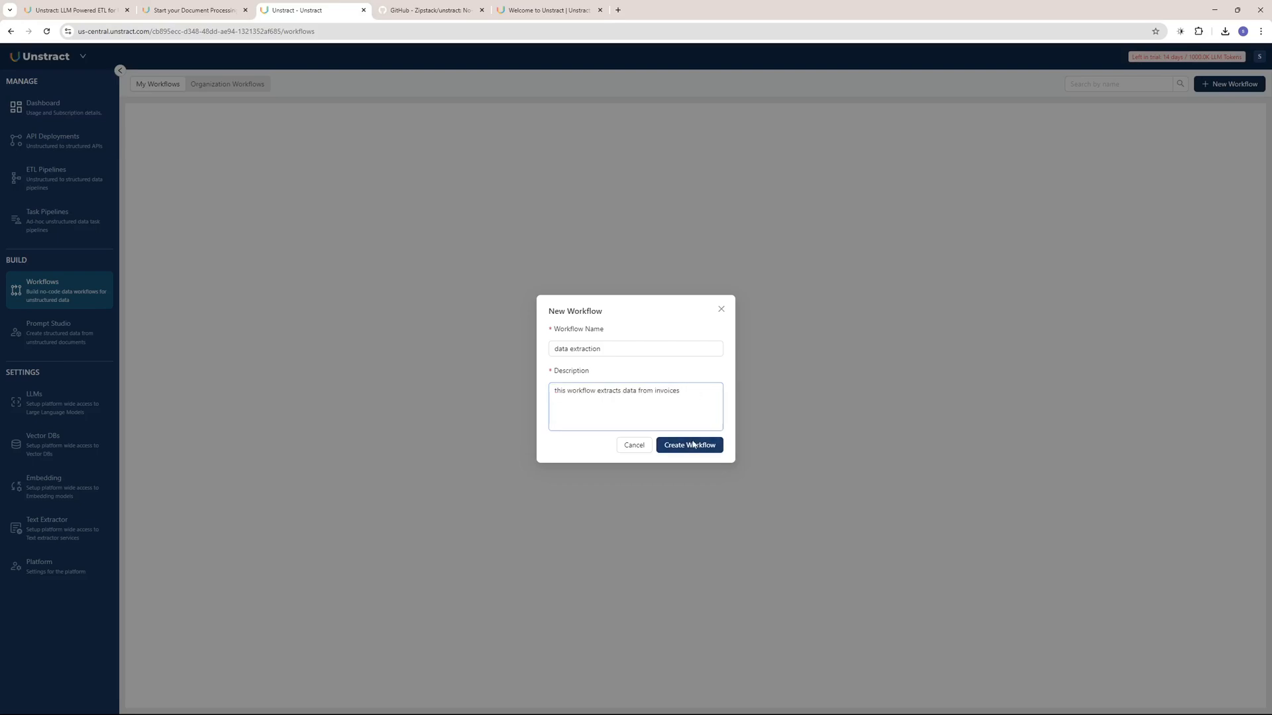
left_click(689, 444)
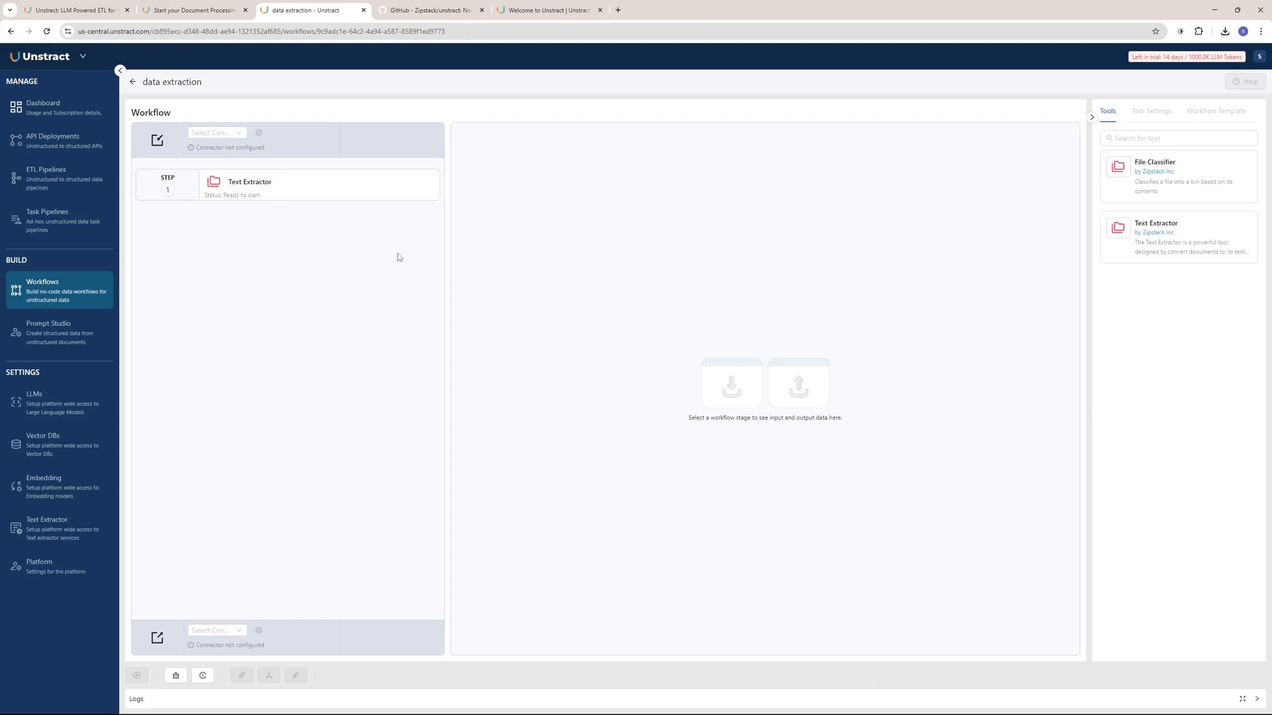
mouse_move(280, 264)
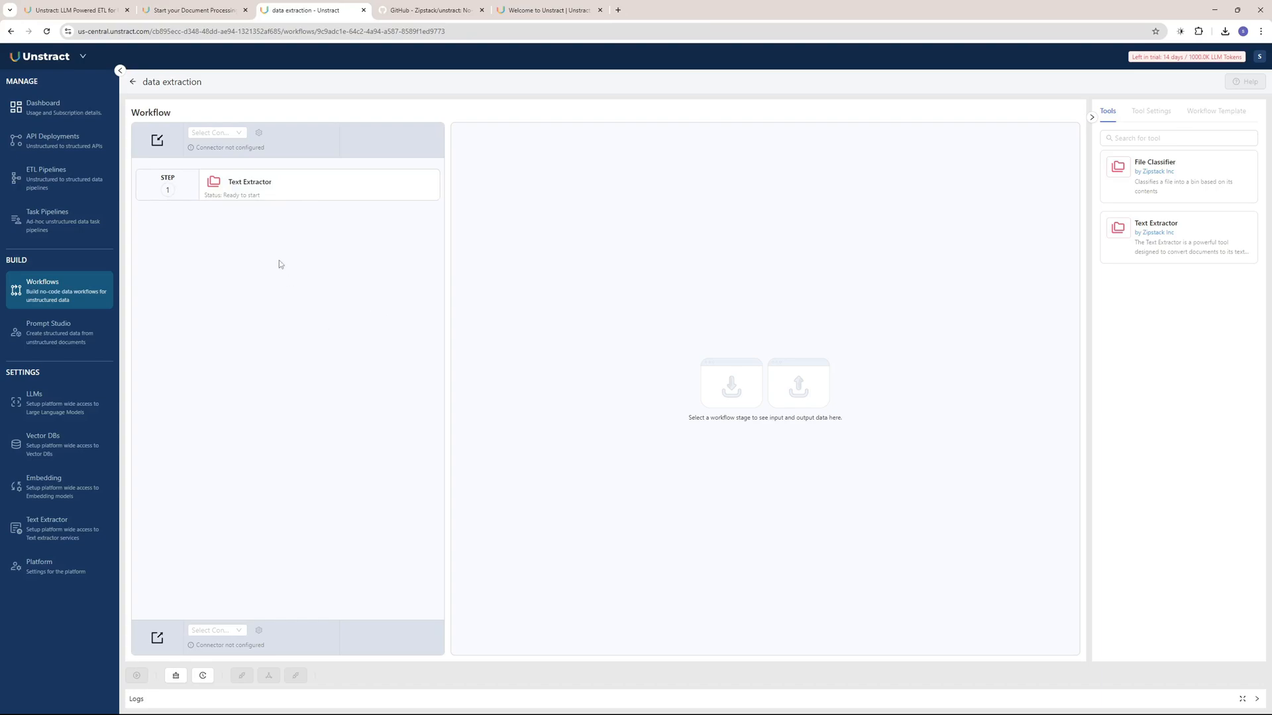
- Choose API for both the input connector and the output connector
left_click(214, 132)
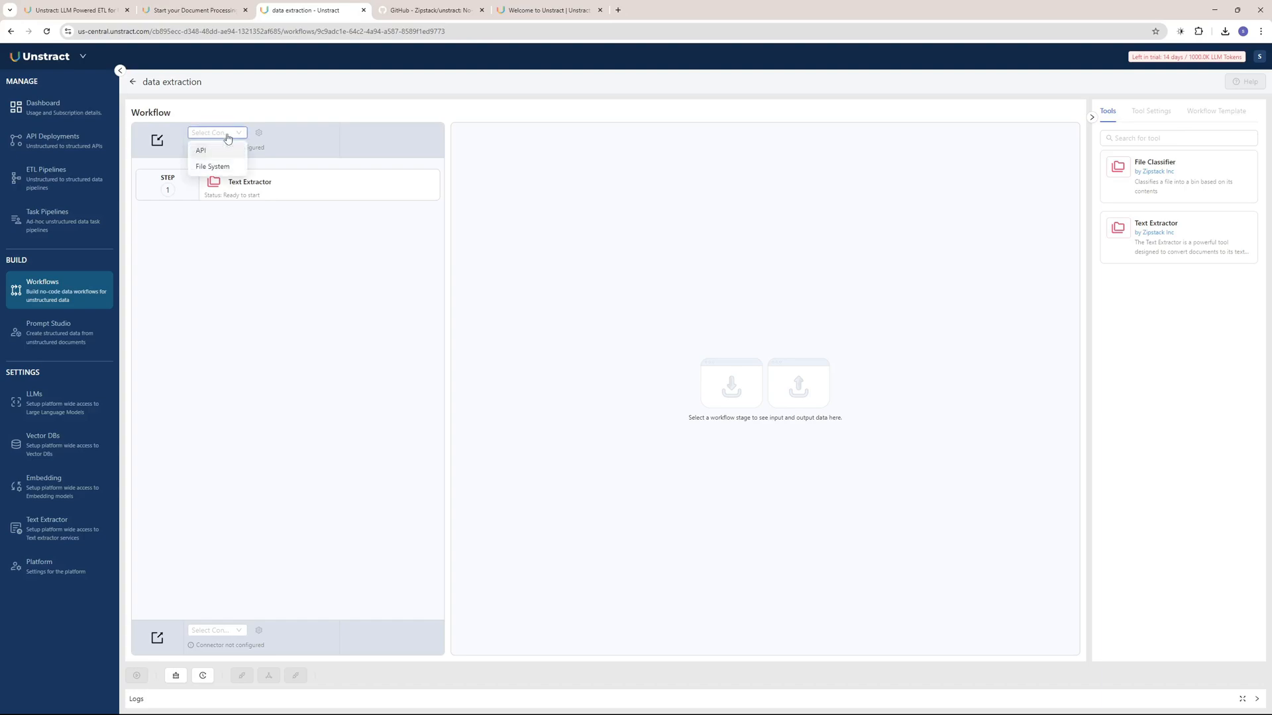
left_click(200, 151)
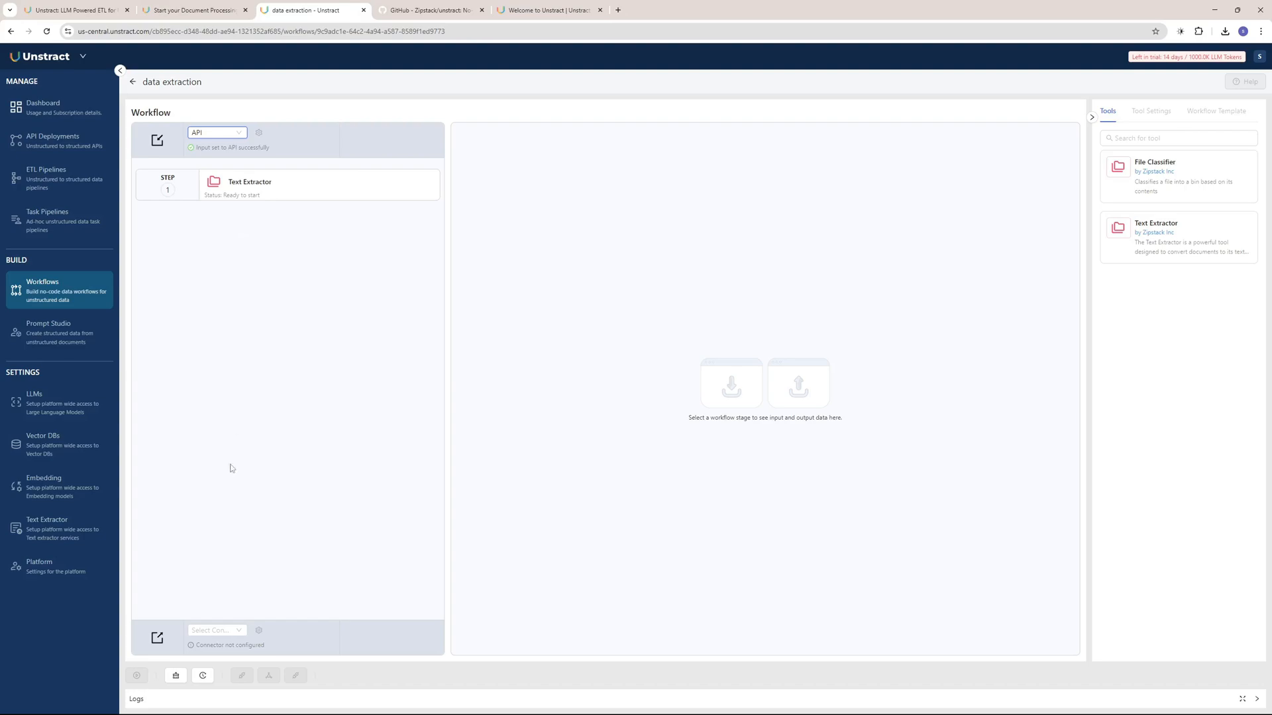
left_click(214, 630)
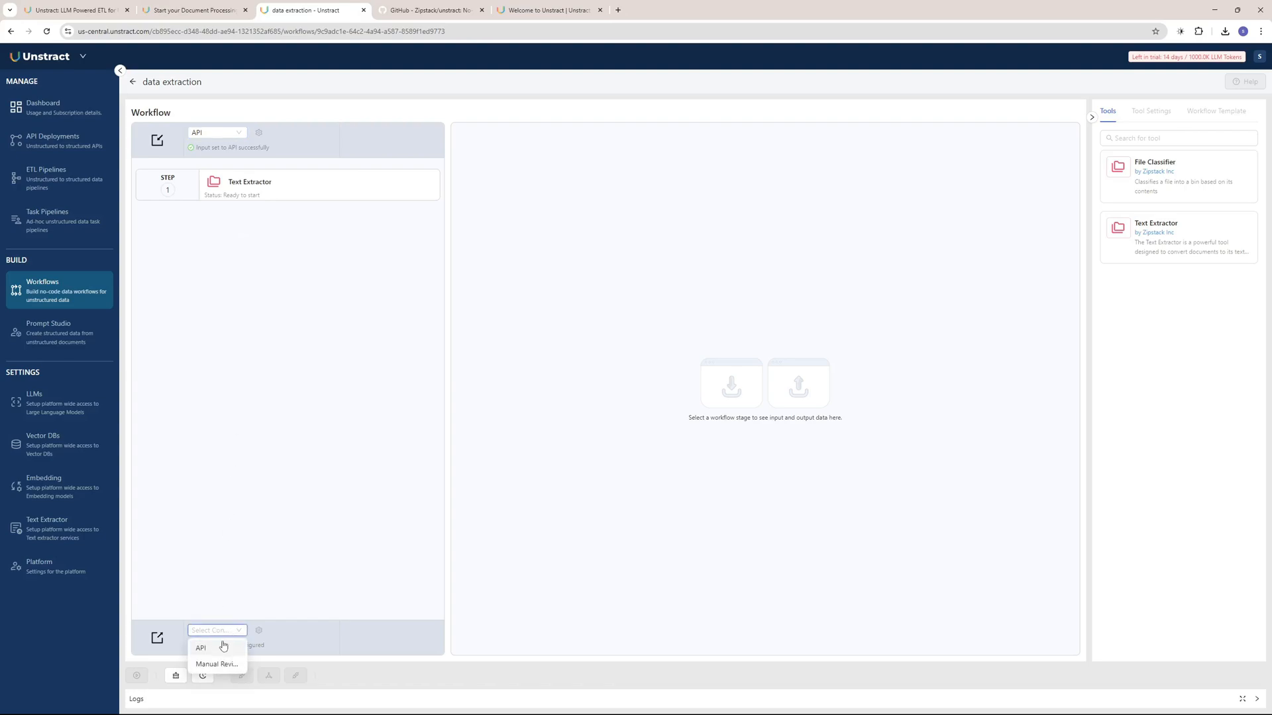
left_click(200, 648)
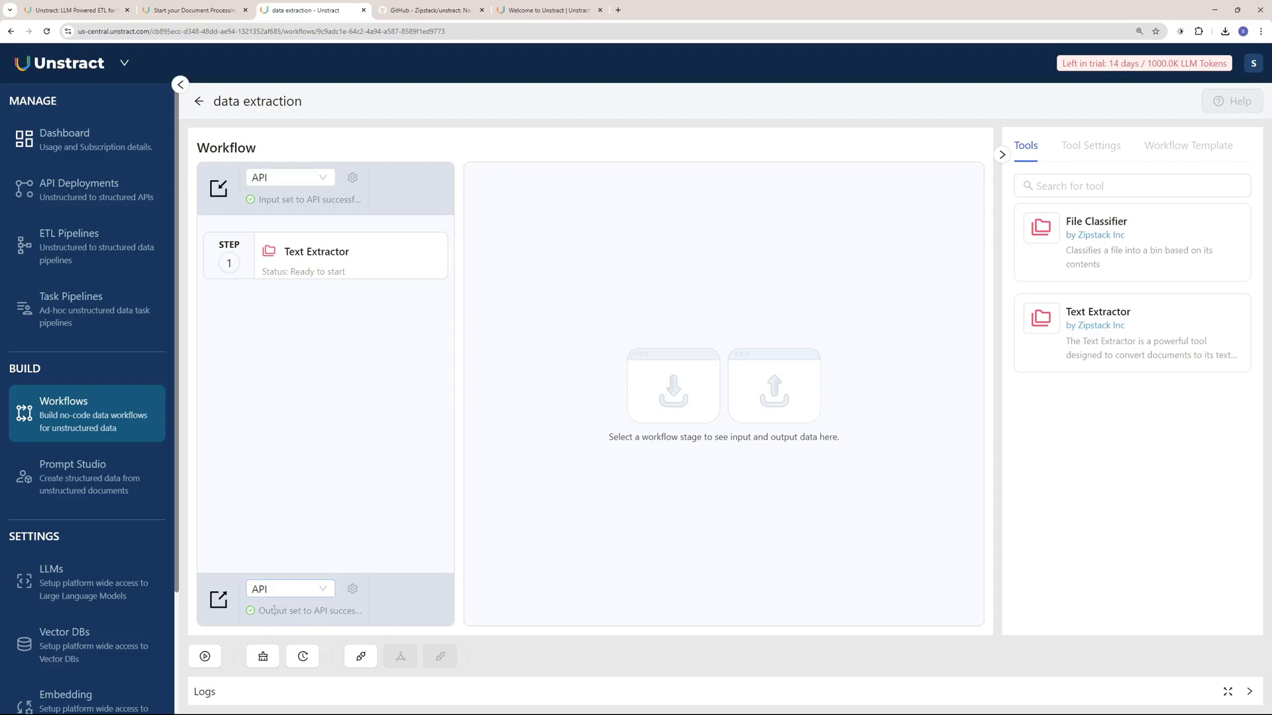
- Deploy as API with display name 'data' and API name 'dataextract', and save
left_click(361, 657)
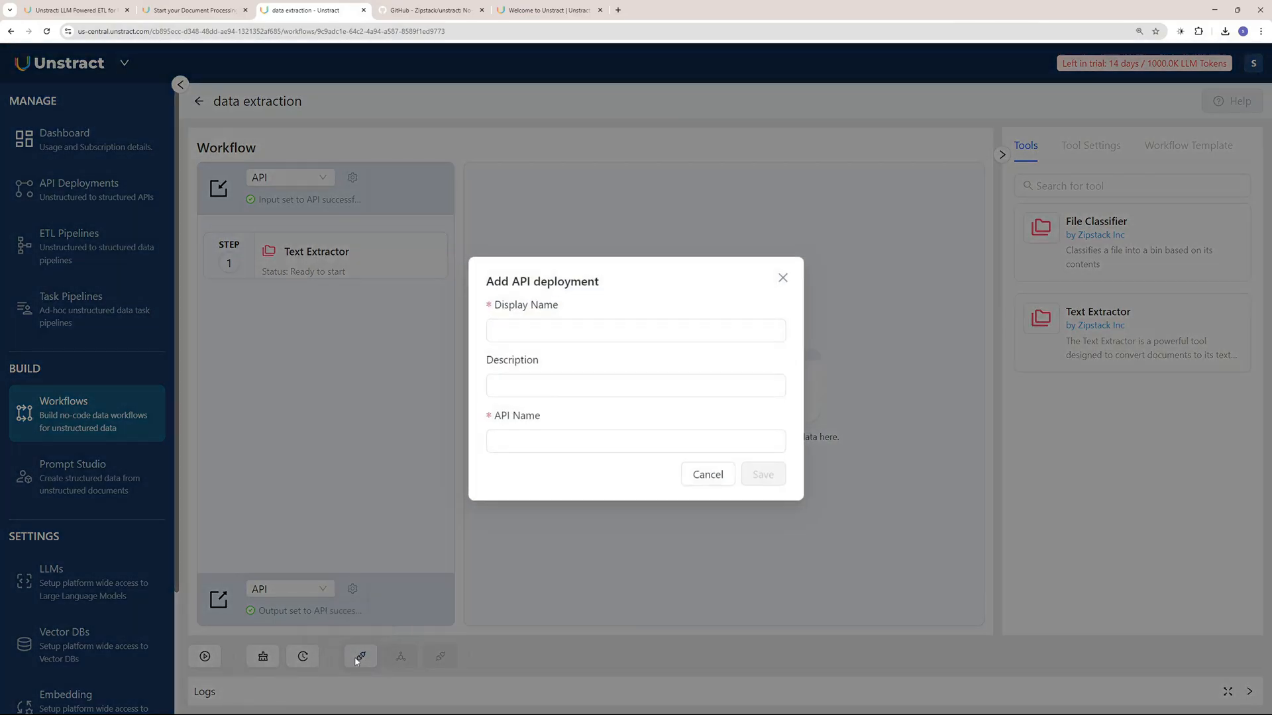
left_click(635, 330)
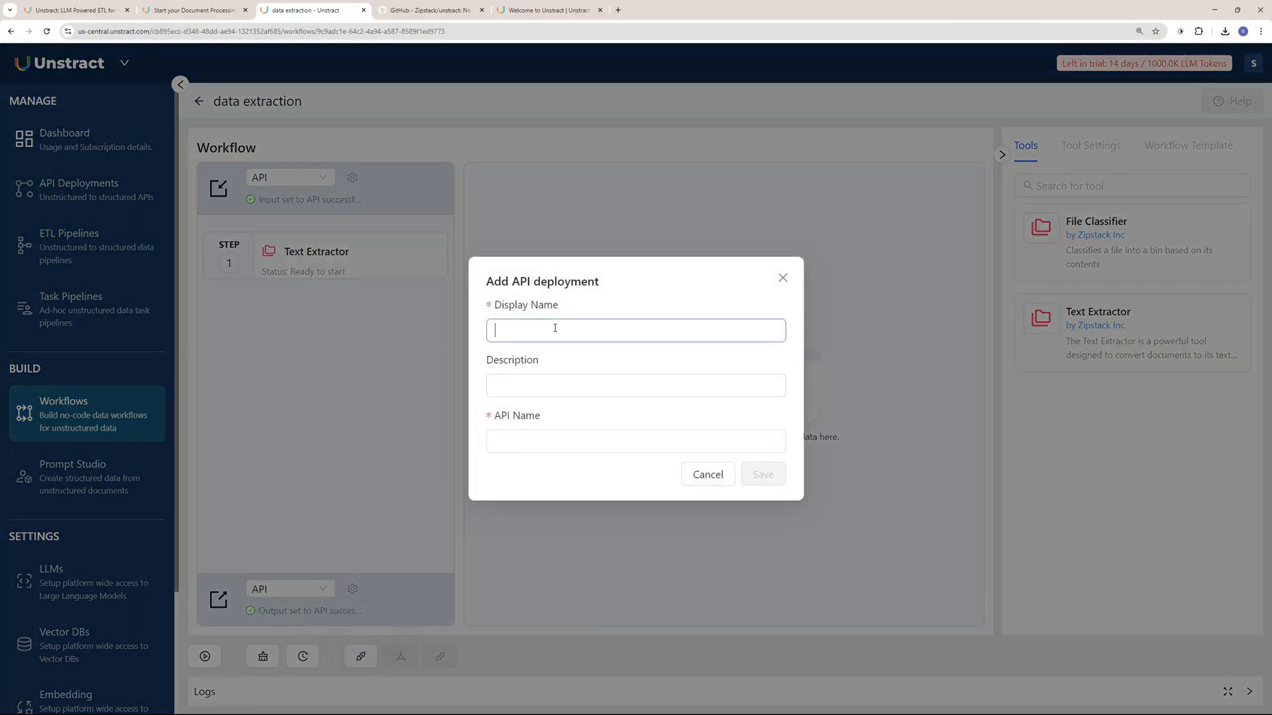
type("data")
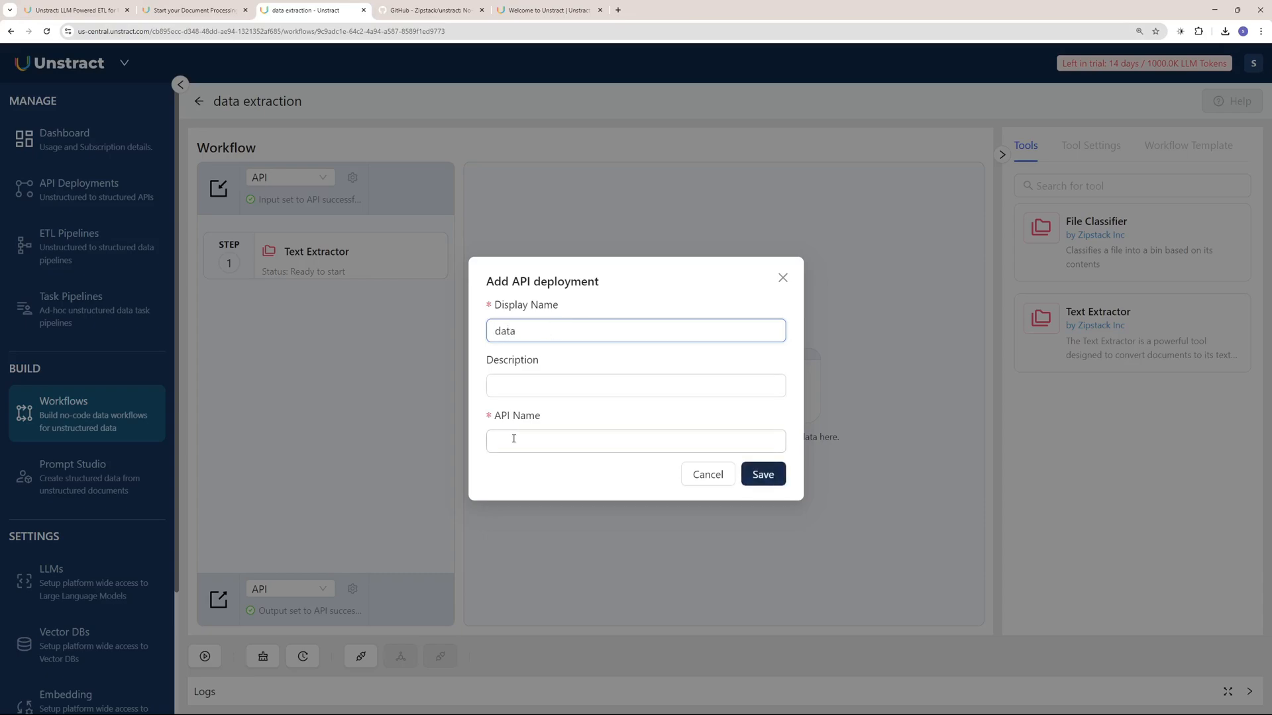
type("data")
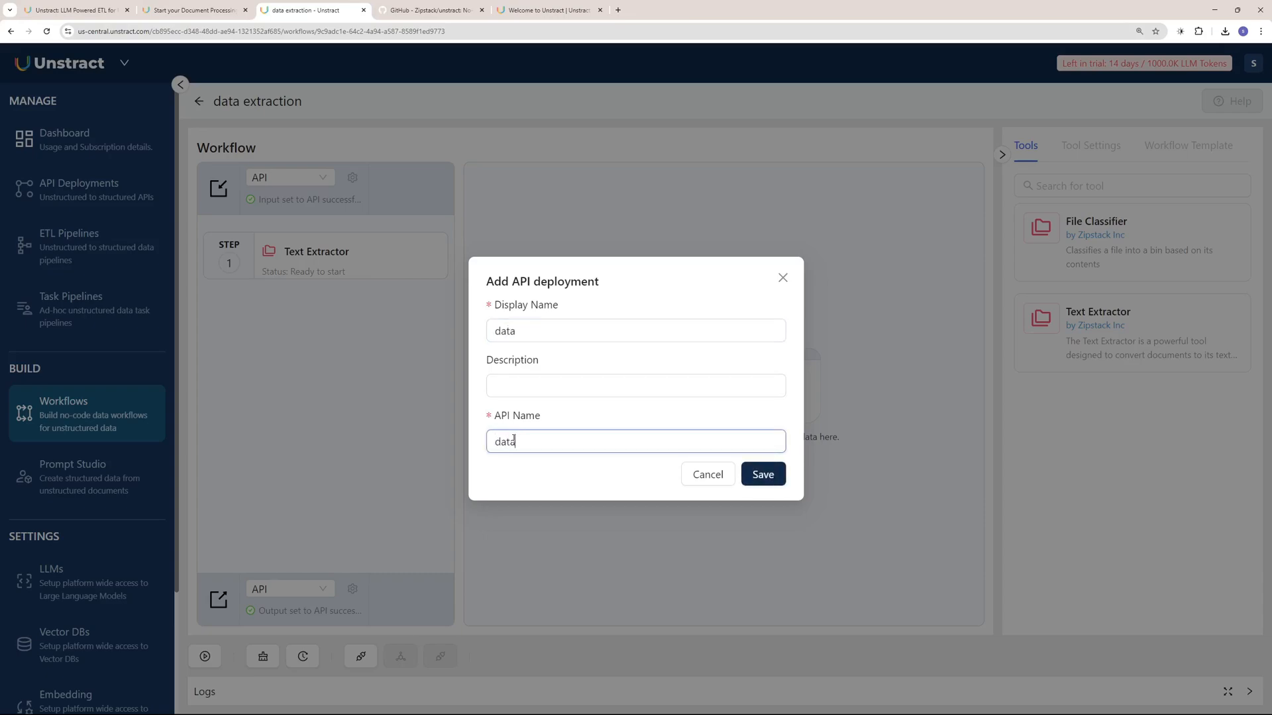
type("extract")
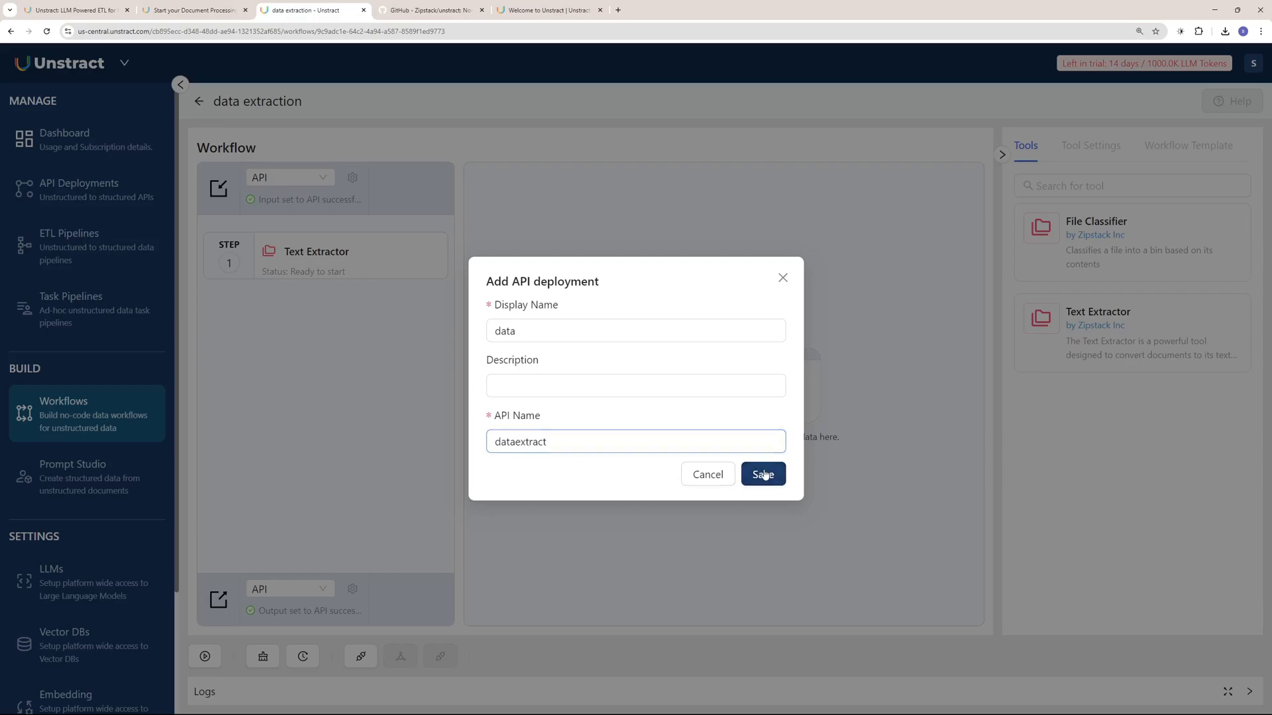
left_click(761, 473)
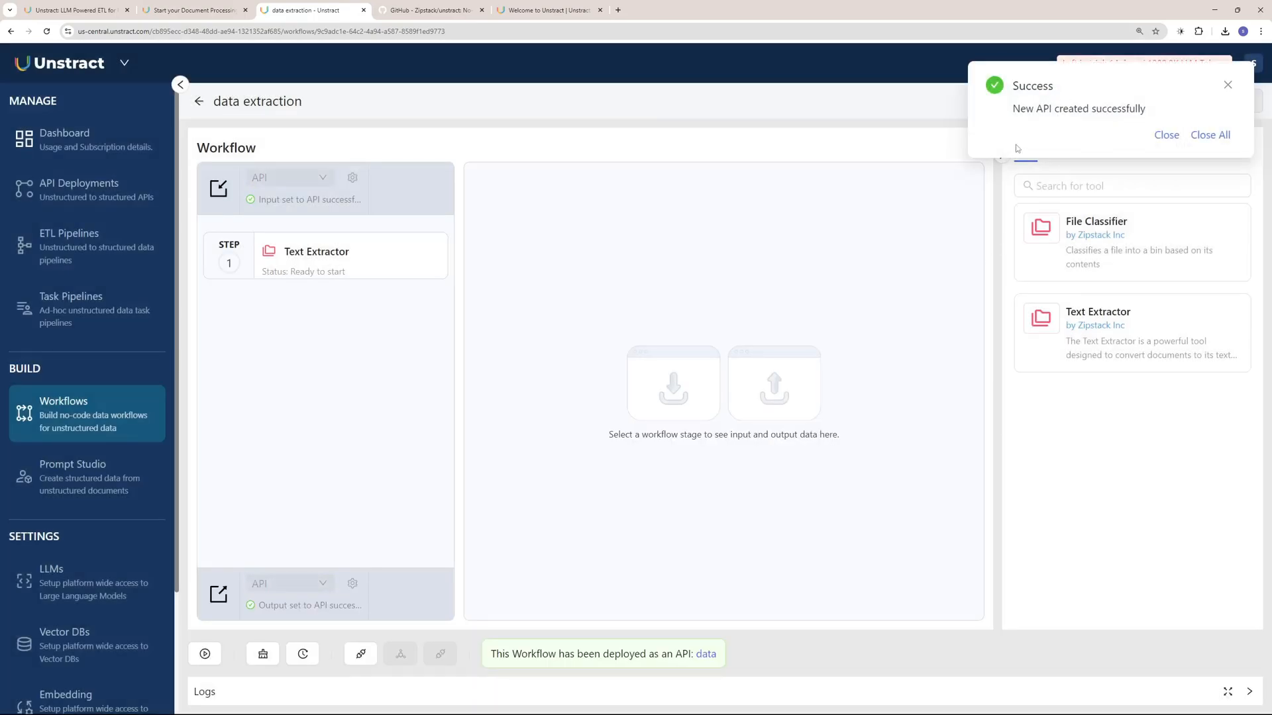
- Open API Deployments, inspect the new-deployment Workflow dropdown, then cancel
left_click(79, 187)
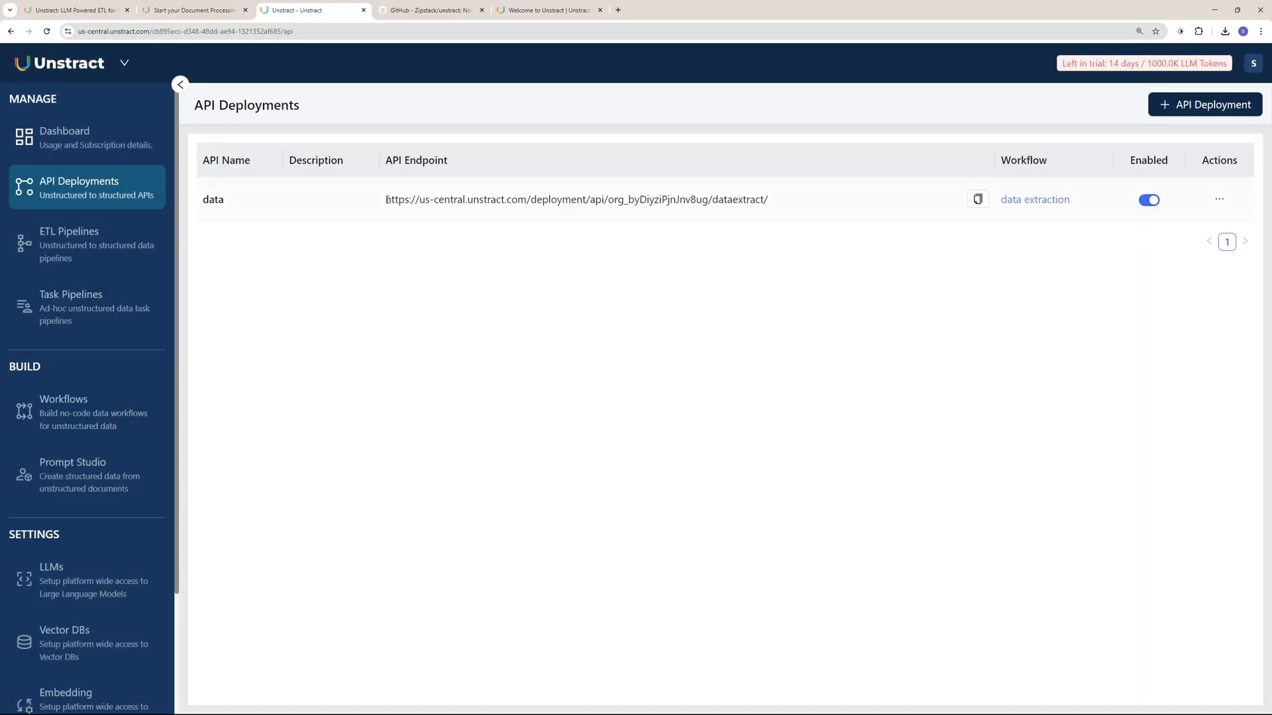
mouse_move(765, 284)
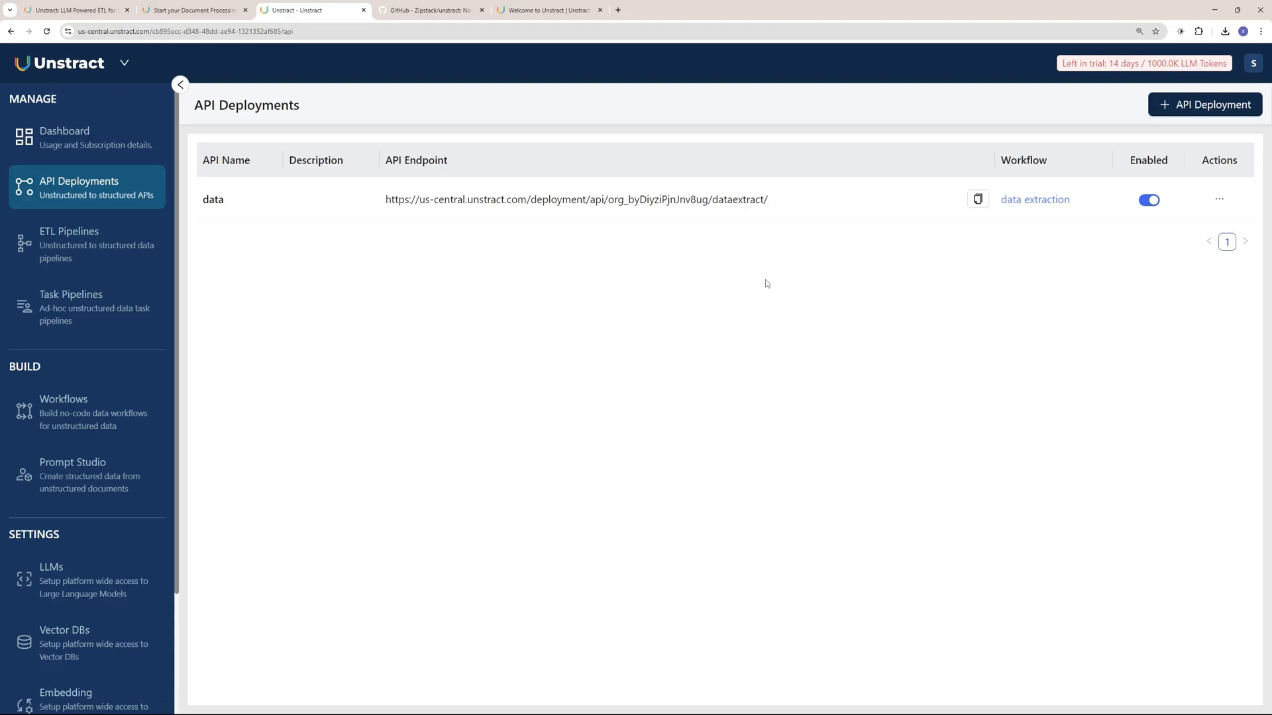
mouse_move(1199, 165)
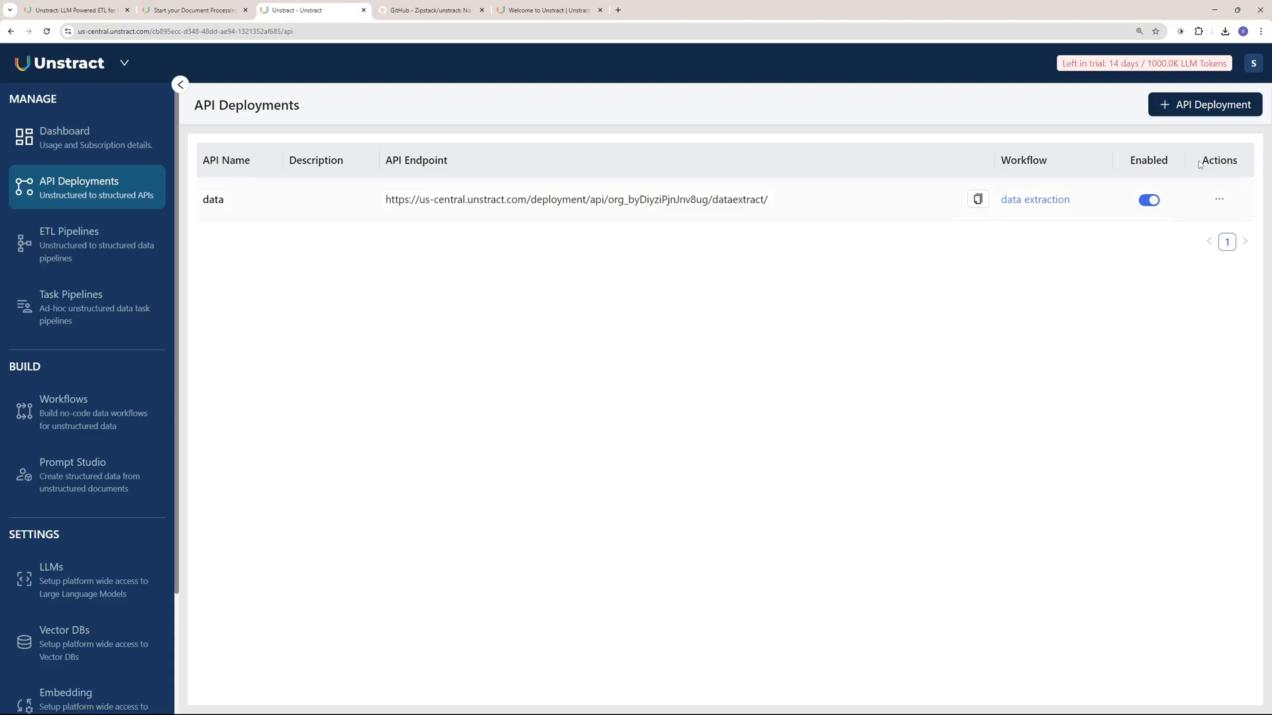
left_click(1204, 104)
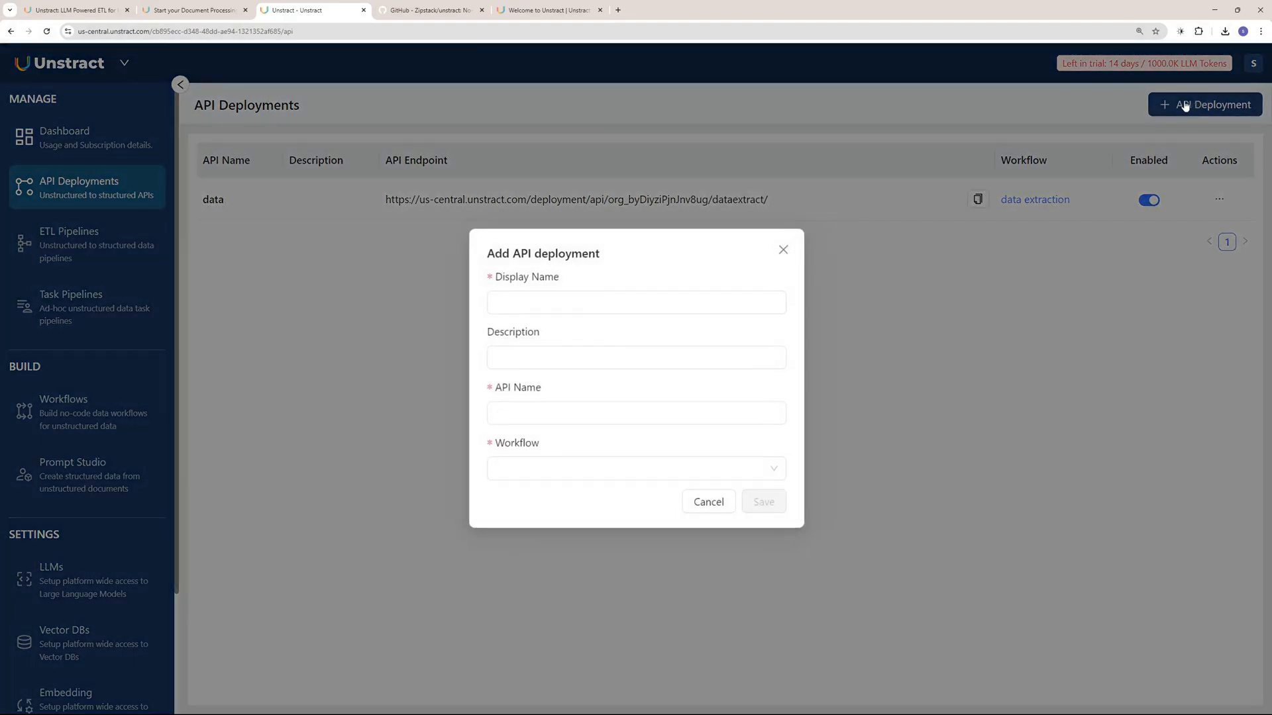
left_click(635, 469)
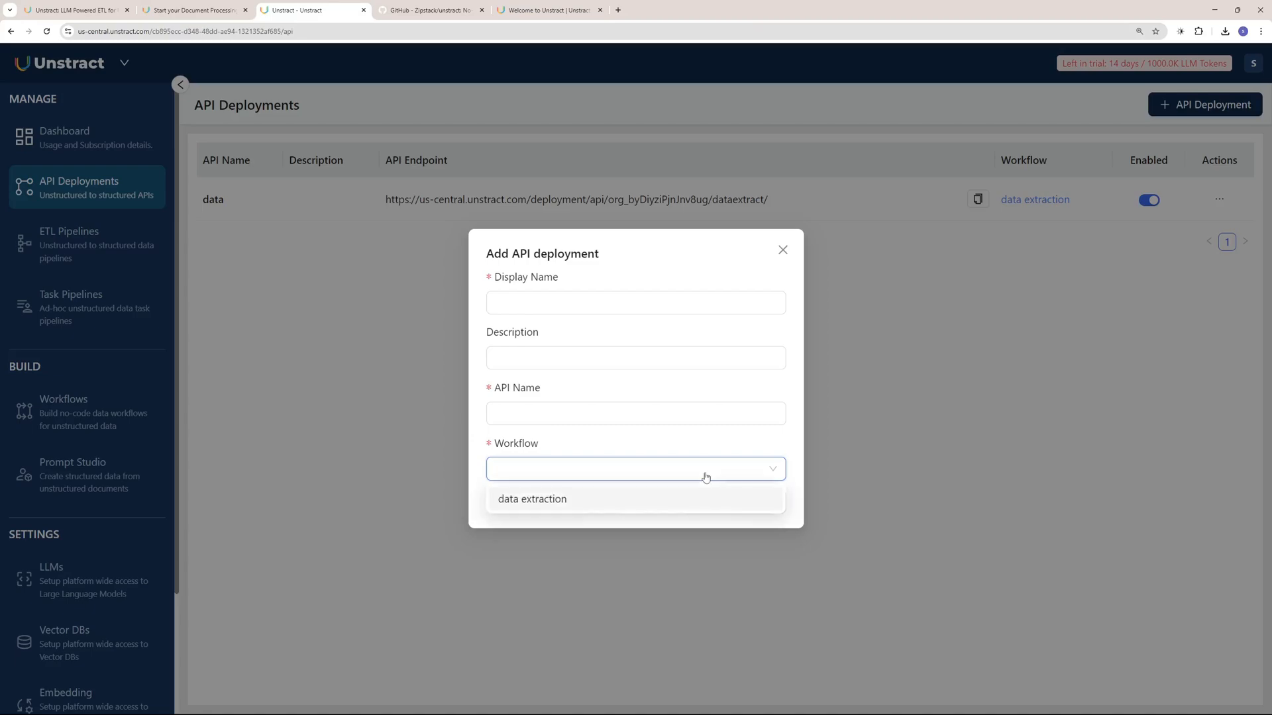
left_click(781, 250)
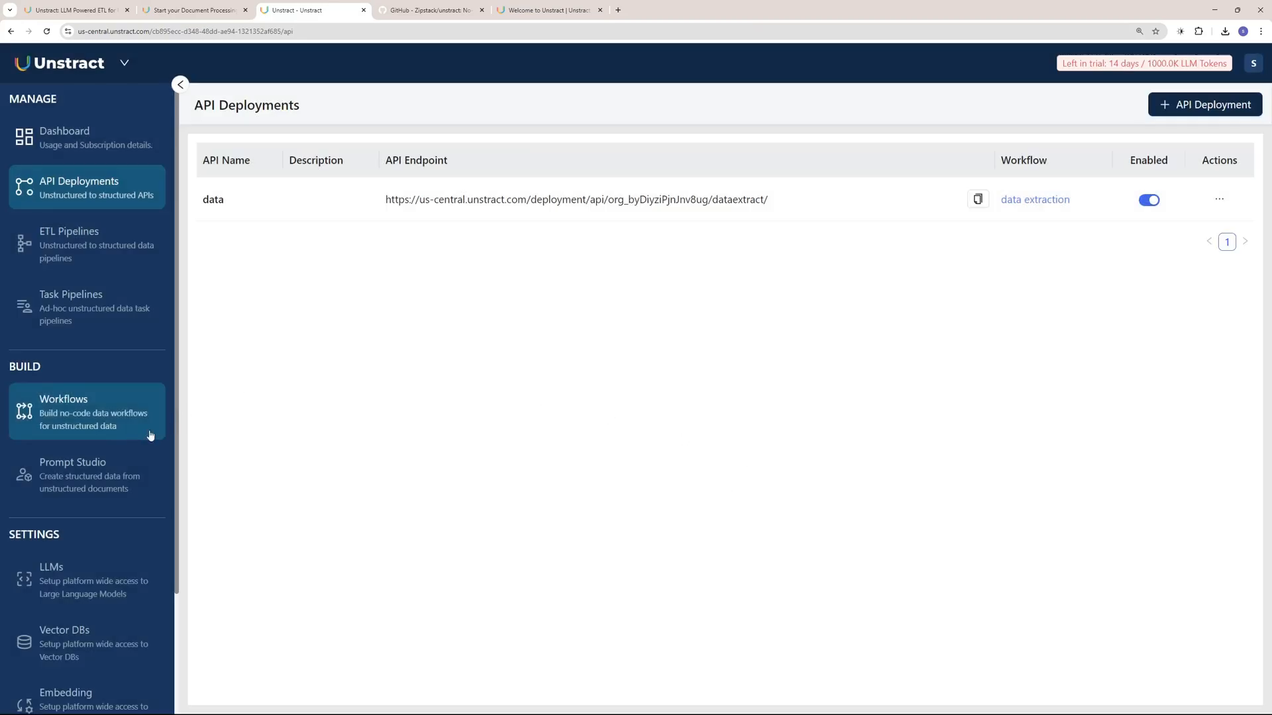
- Open the Demo Handwritten 1003 Form project from the Prompt Studio list
left_click(72, 475)
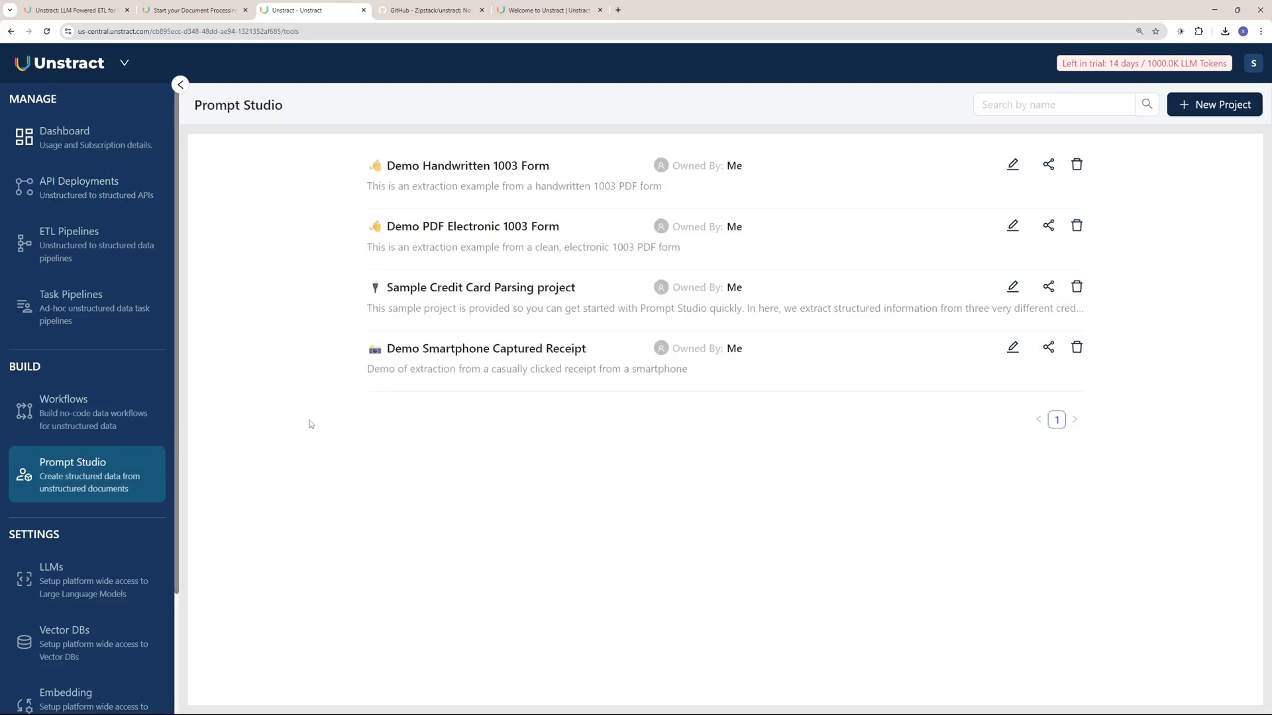
mouse_move(359, 408)
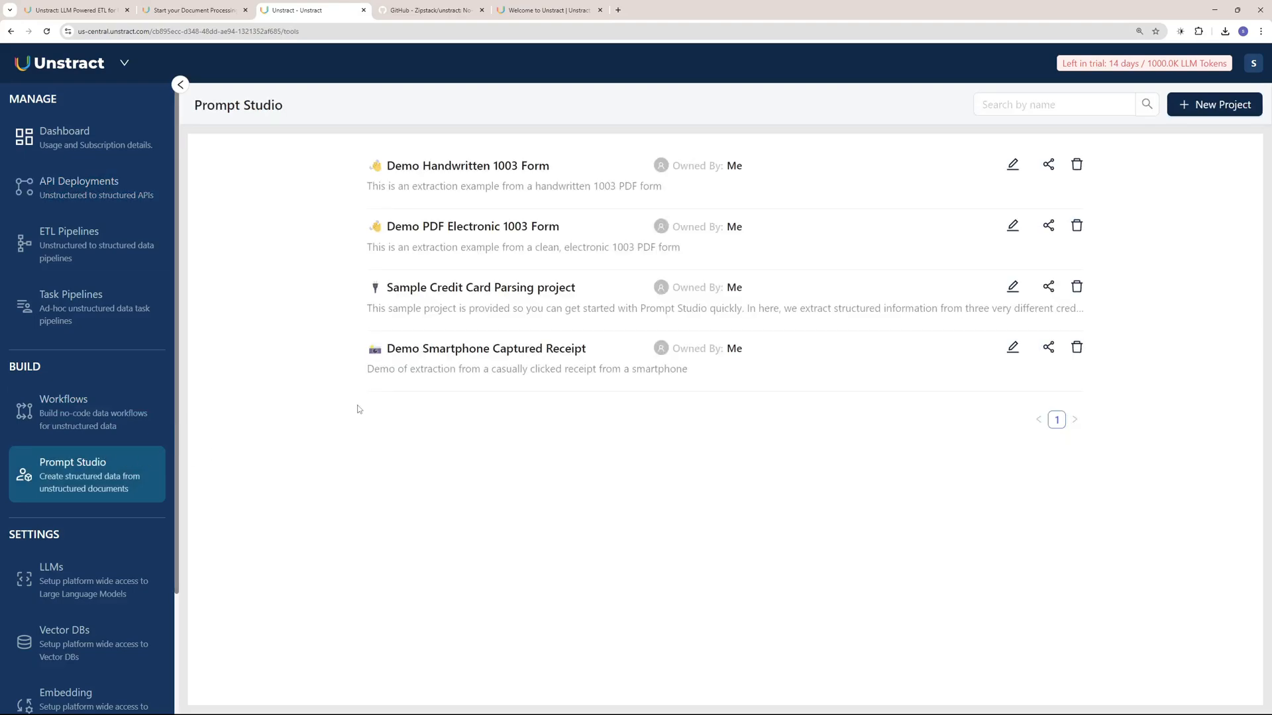
mouse_move(401, 171)
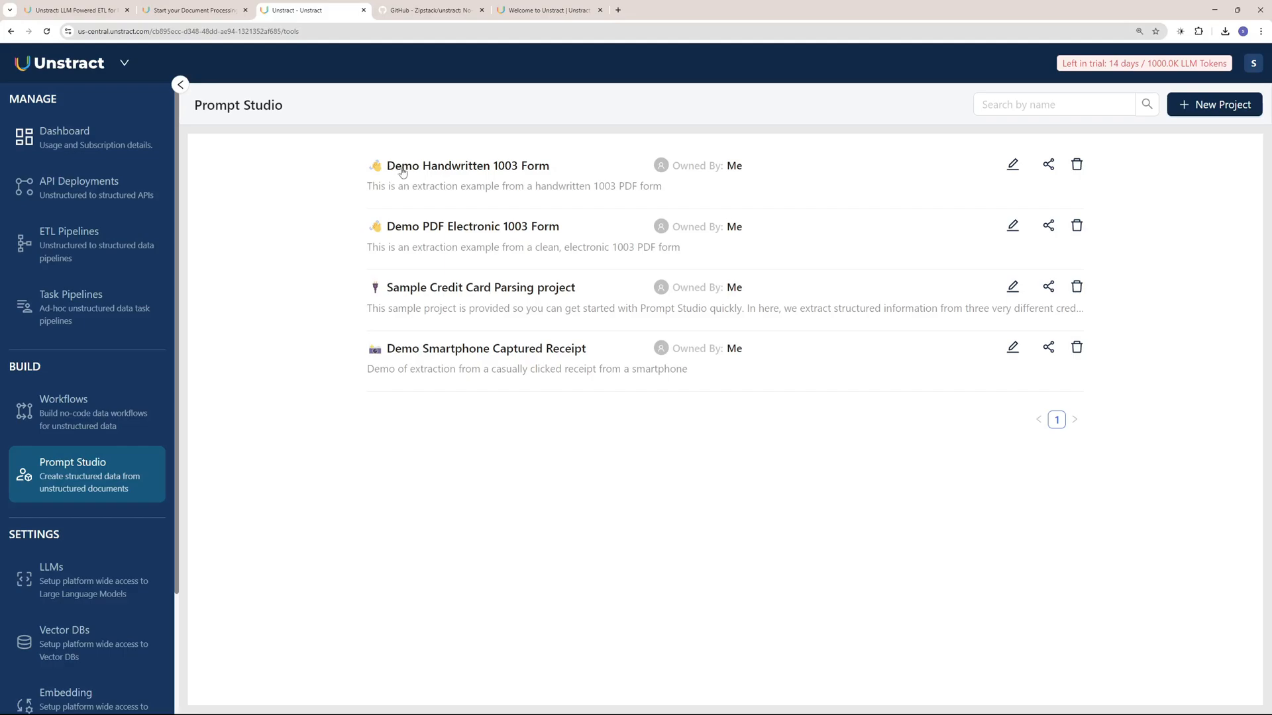
left_click(467, 166)
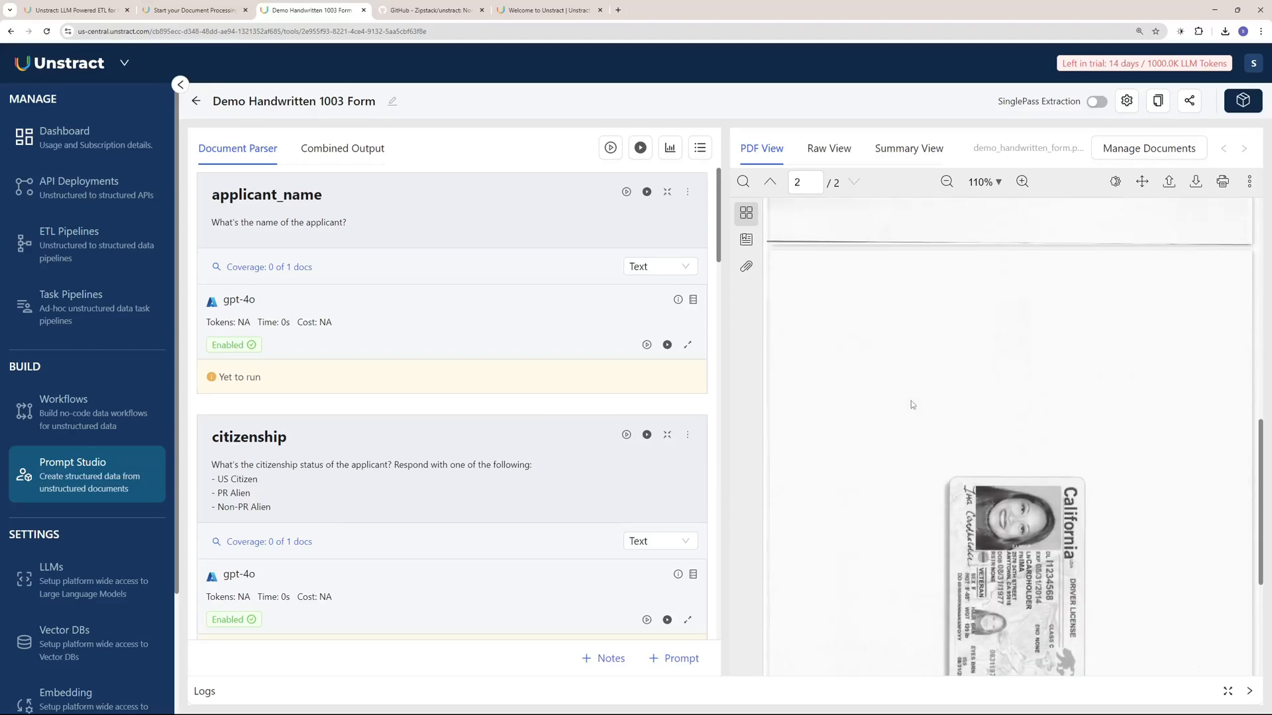
- Return to page 1 and run the applicant_name prompt, getting IMA CARDHOLDER
left_click(769, 182)
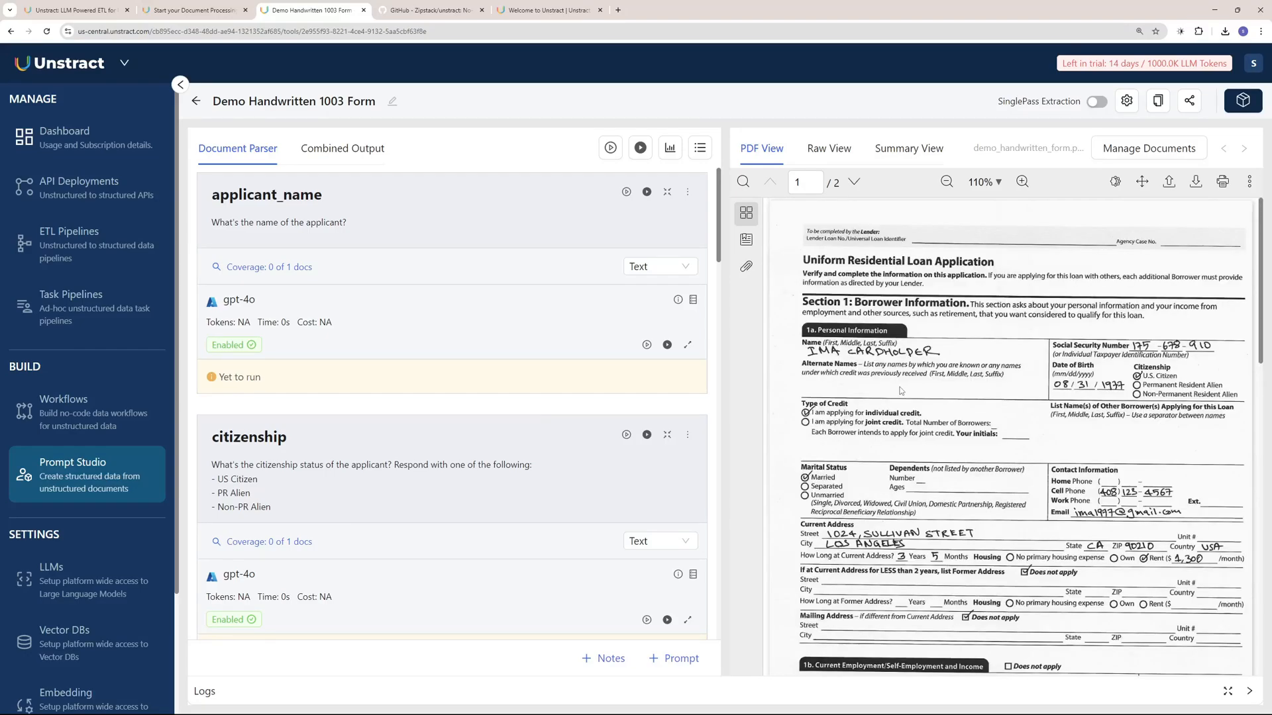
left_click(409, 228)
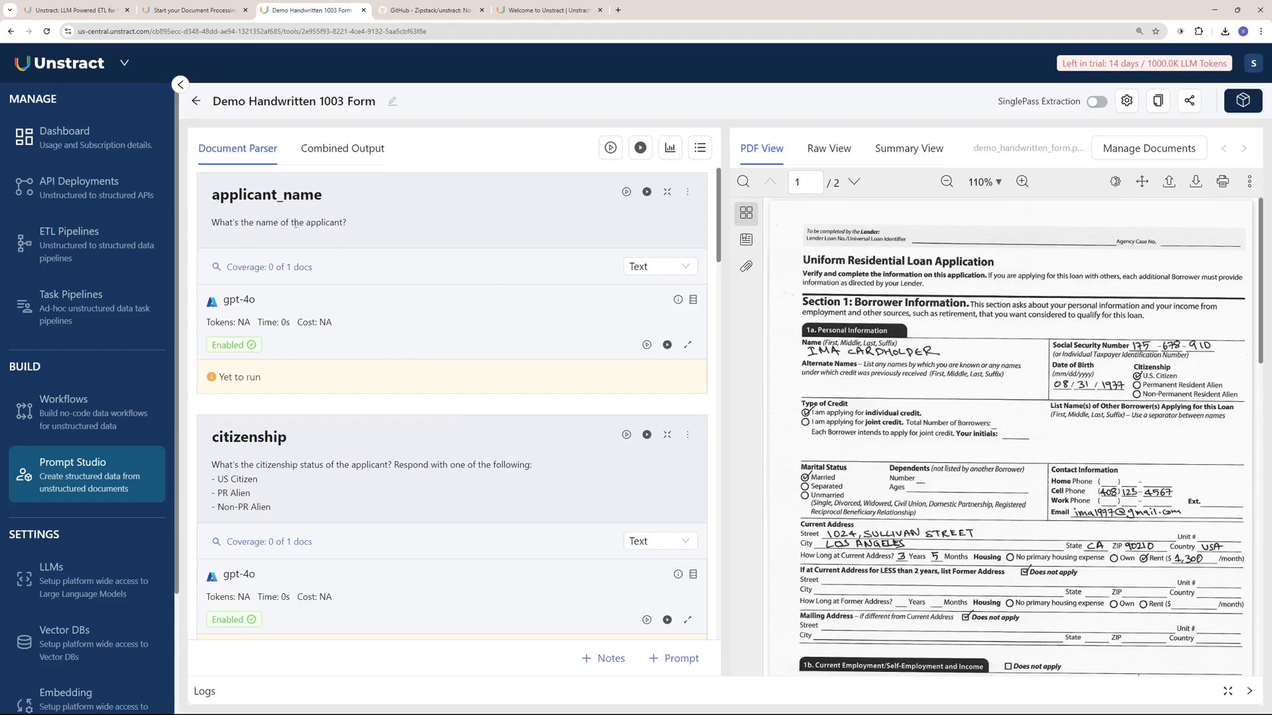
left_click(289, 195)
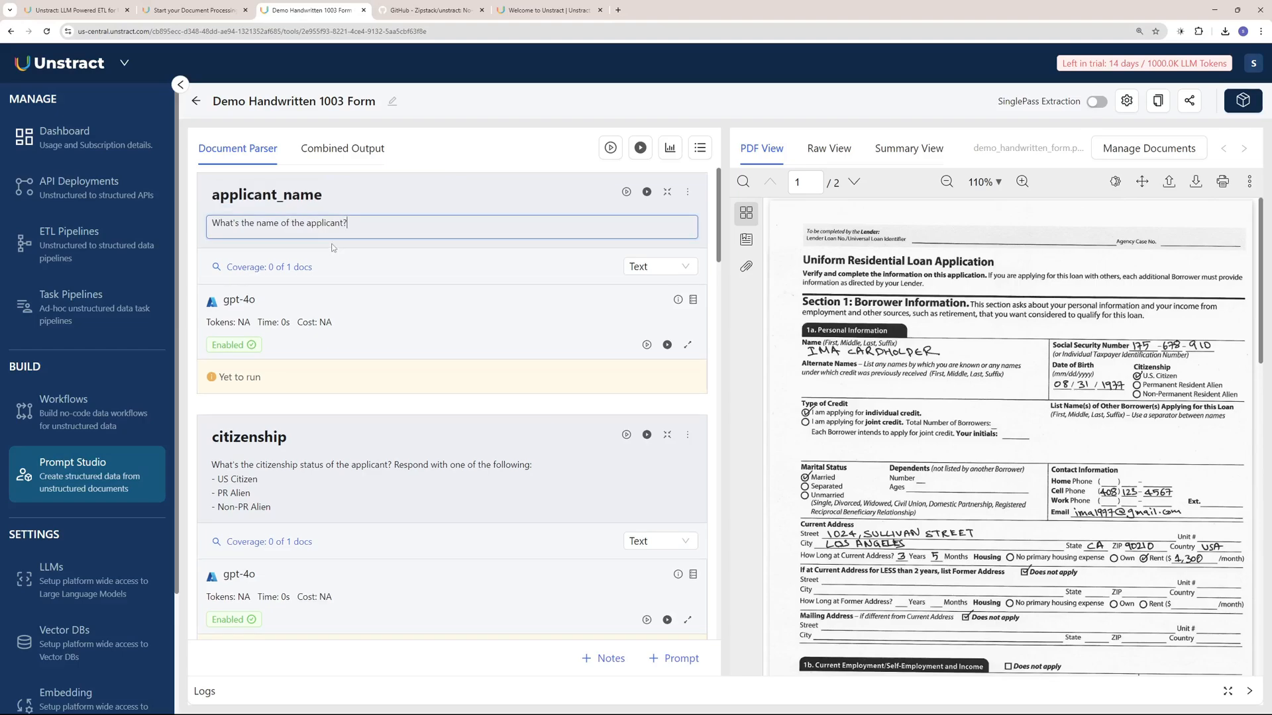
triple_click(285, 223)
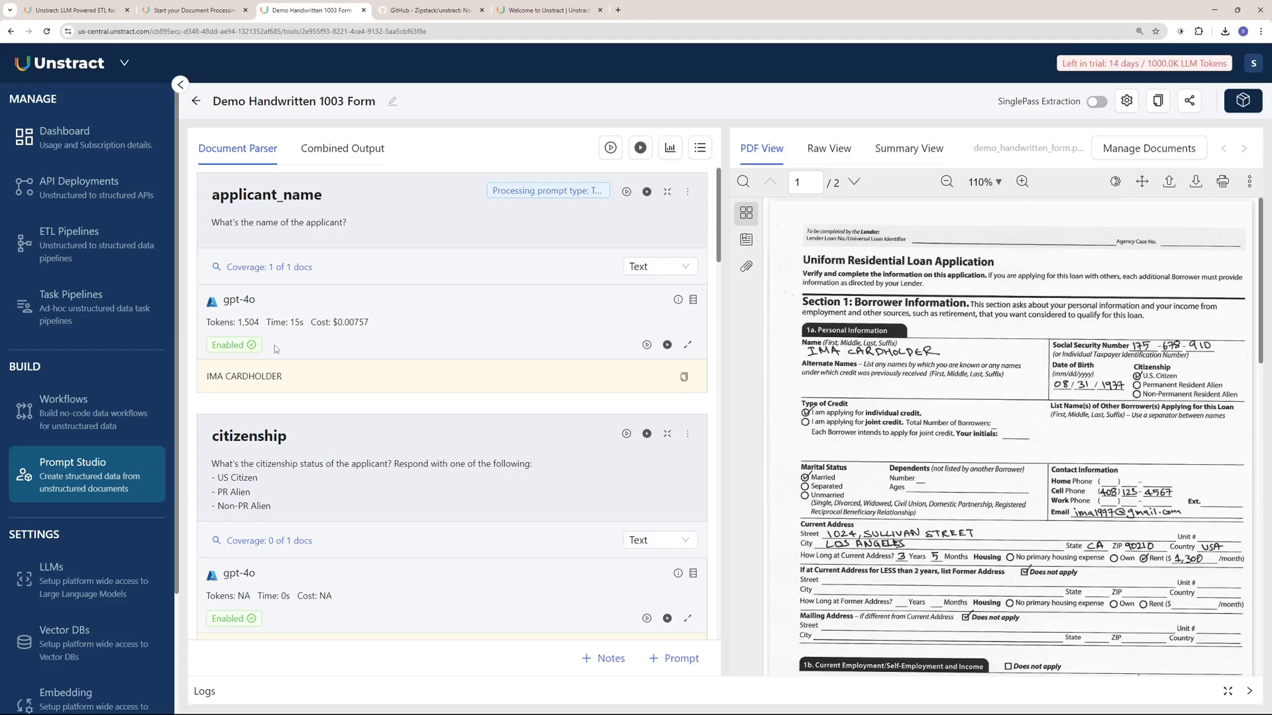
mouse_move(259, 326)
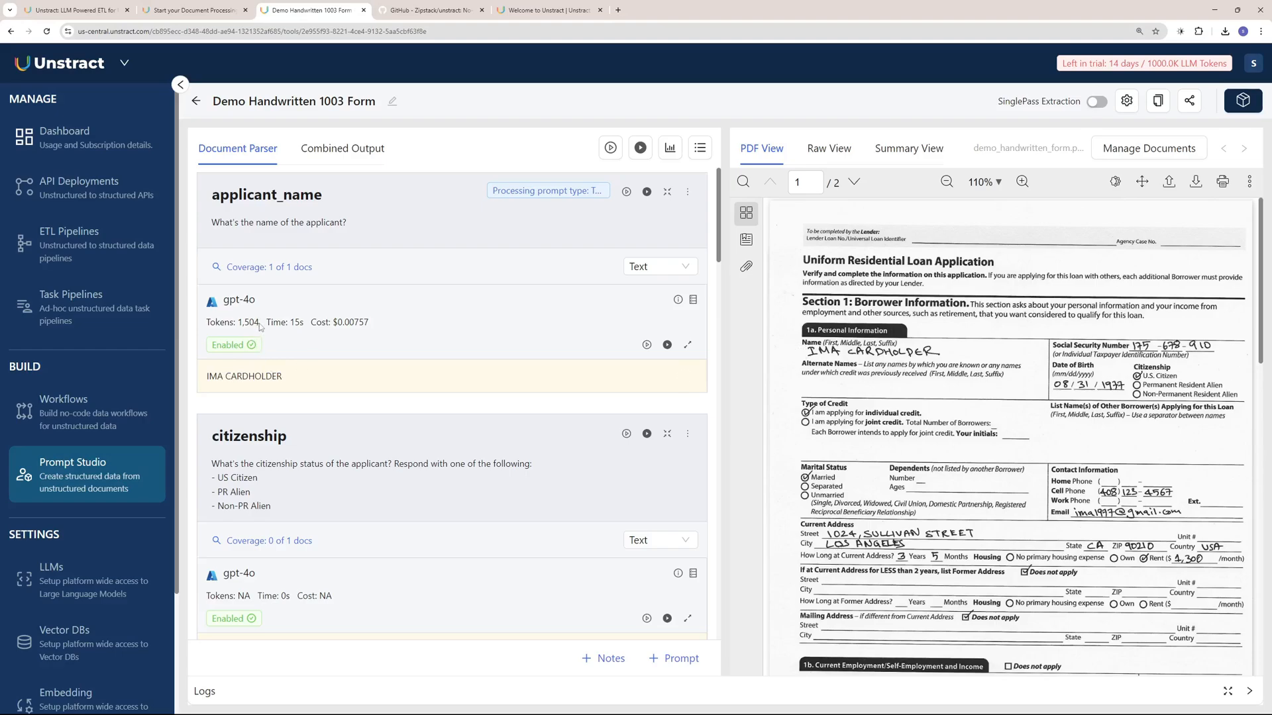
double_click(296, 322)
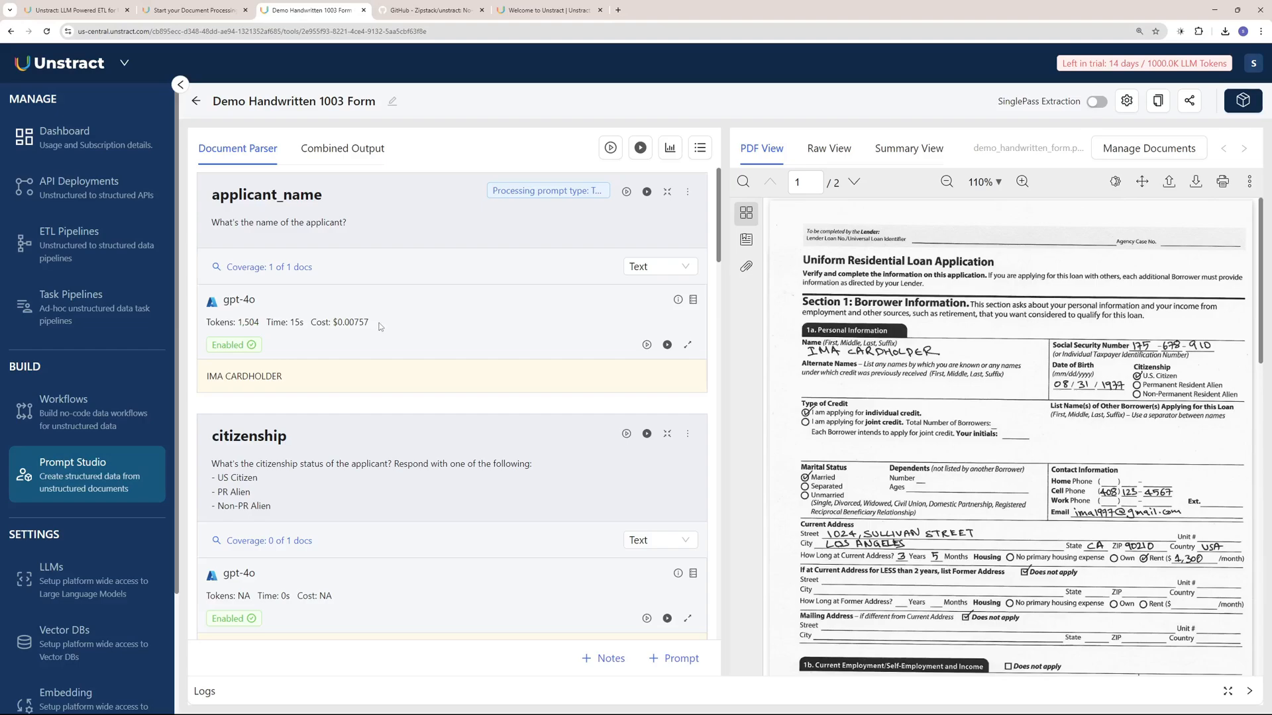
scroll("down", 3)
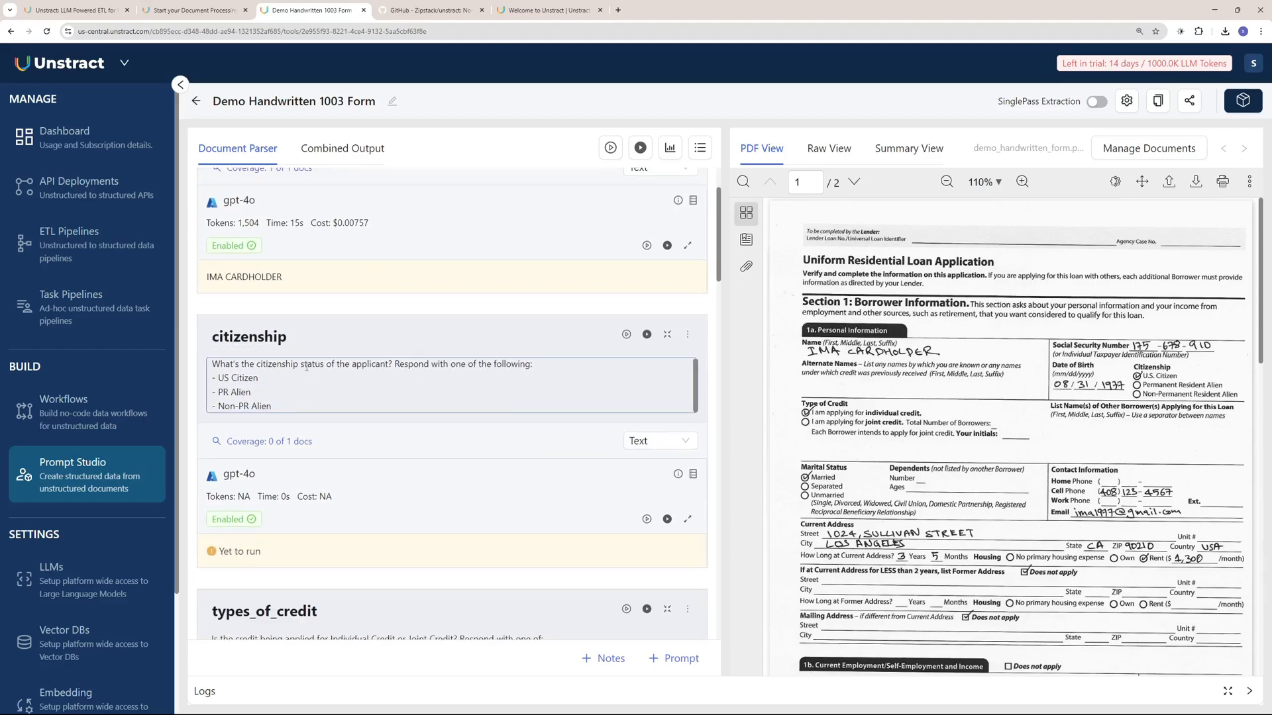
scroll("down", 3)
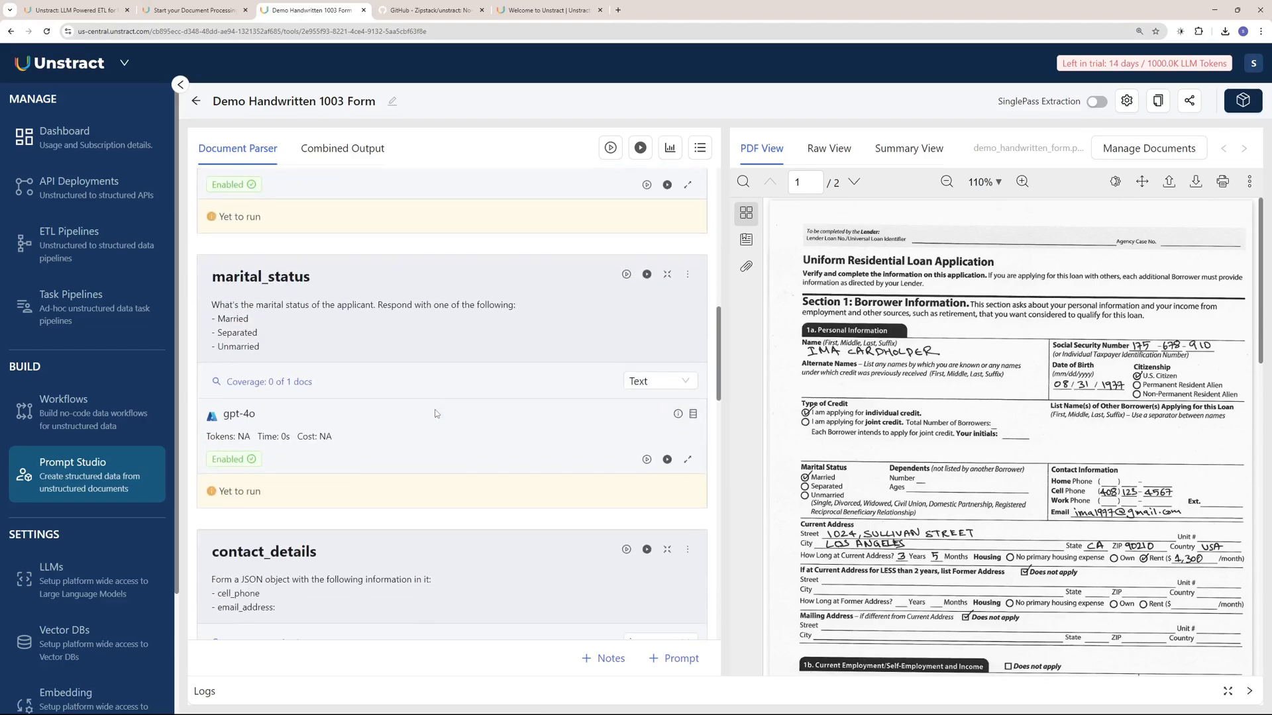
scroll("down", 3)
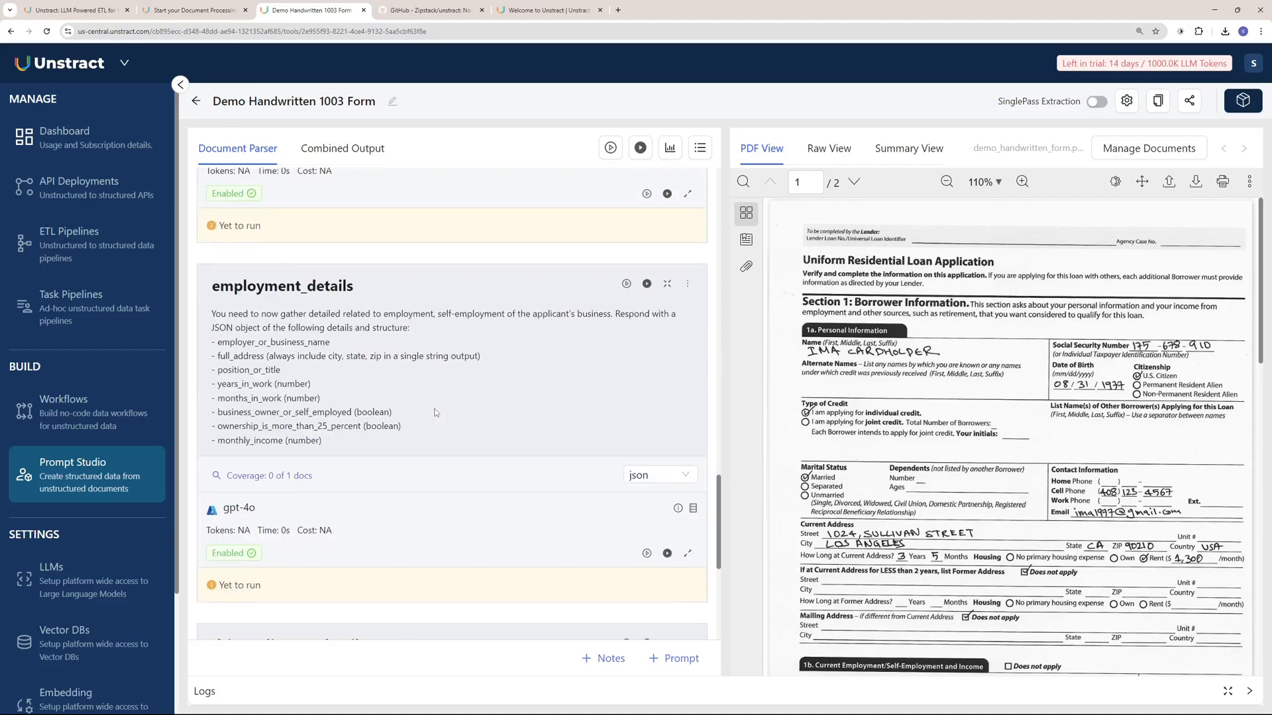
scroll("down", 3)
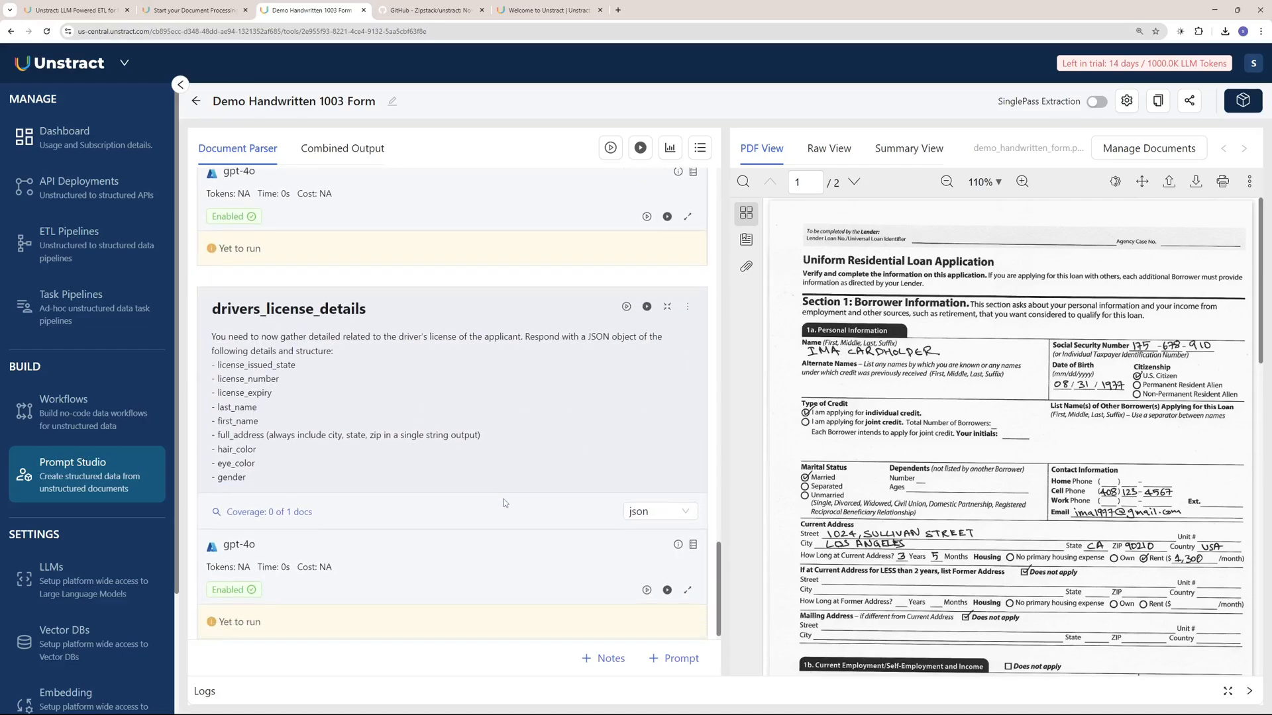
scroll("down", 3)
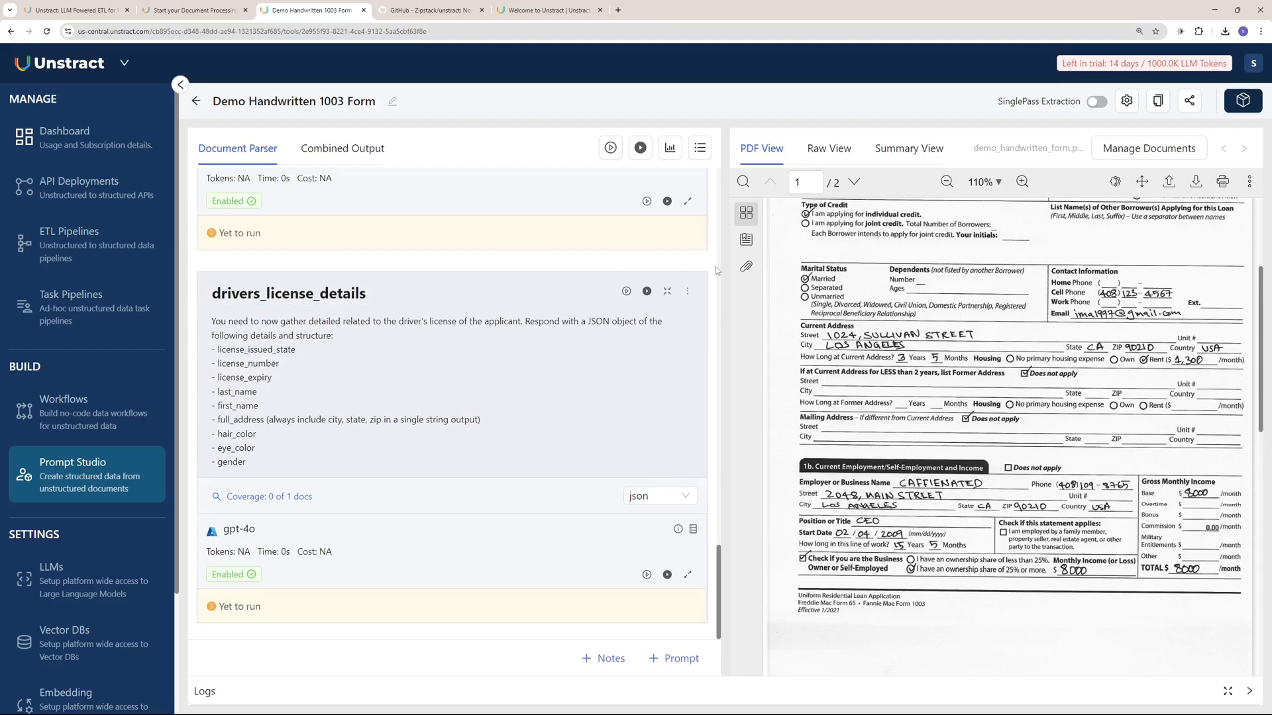
mouse_move(541, 290)
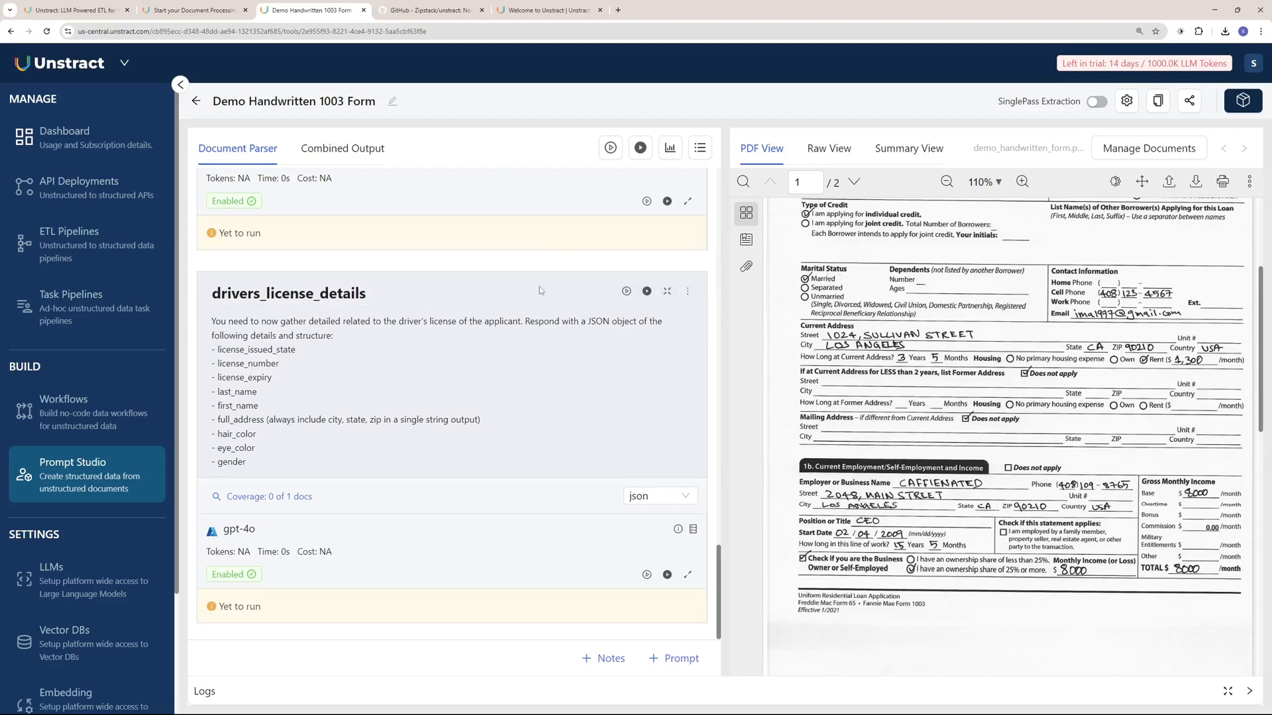
mouse_move(679, 658)
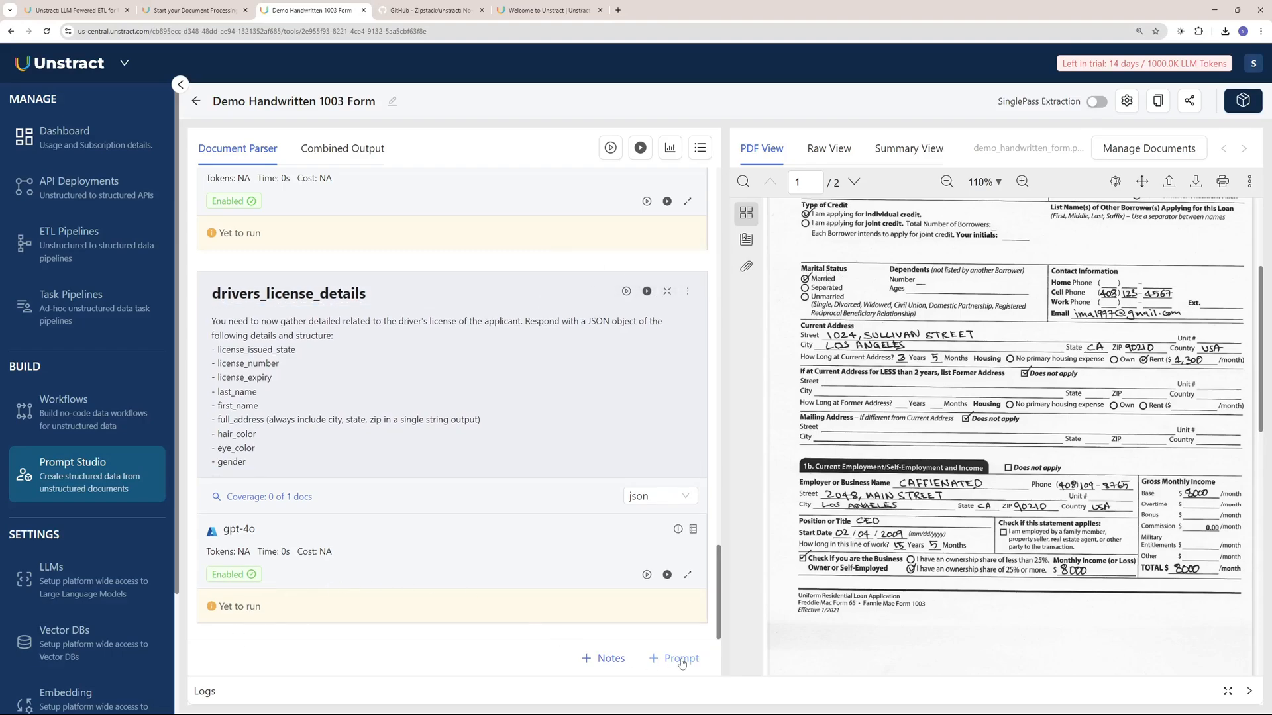
- Add a Martial status prompt asking whether the cardholder is married and run it, returning Married
left_click(680, 658)
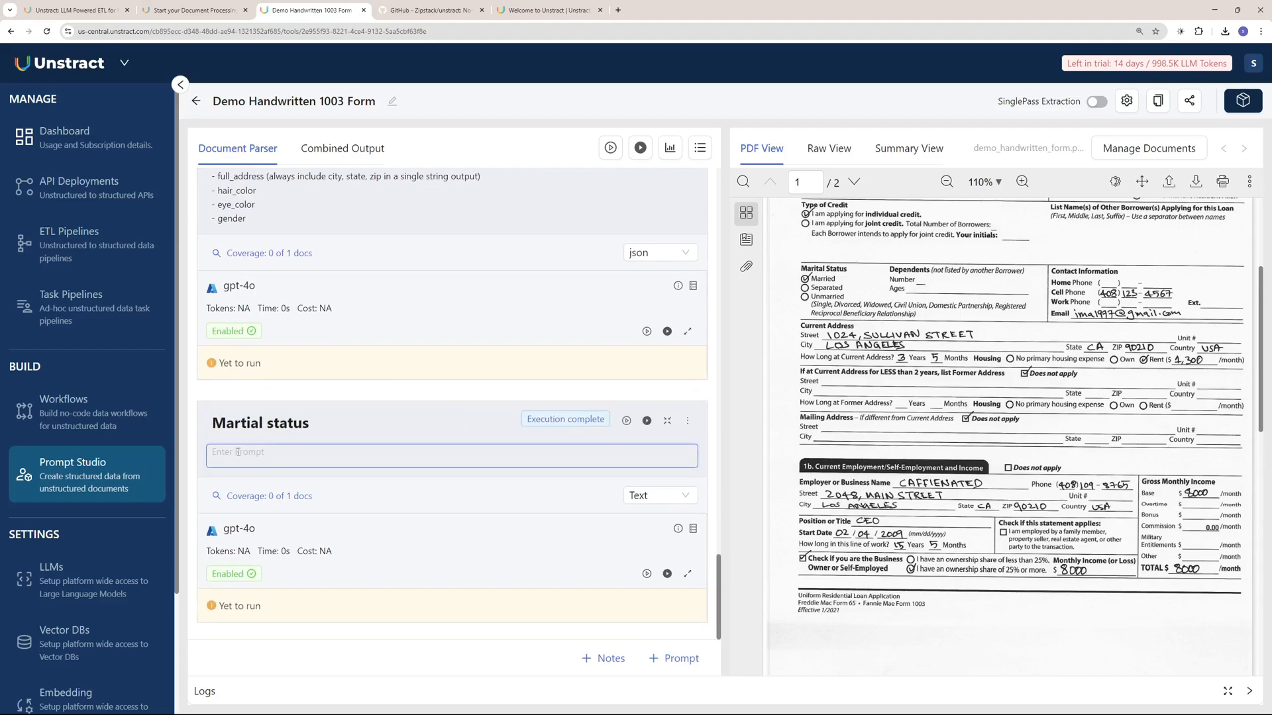
type("whether the card")
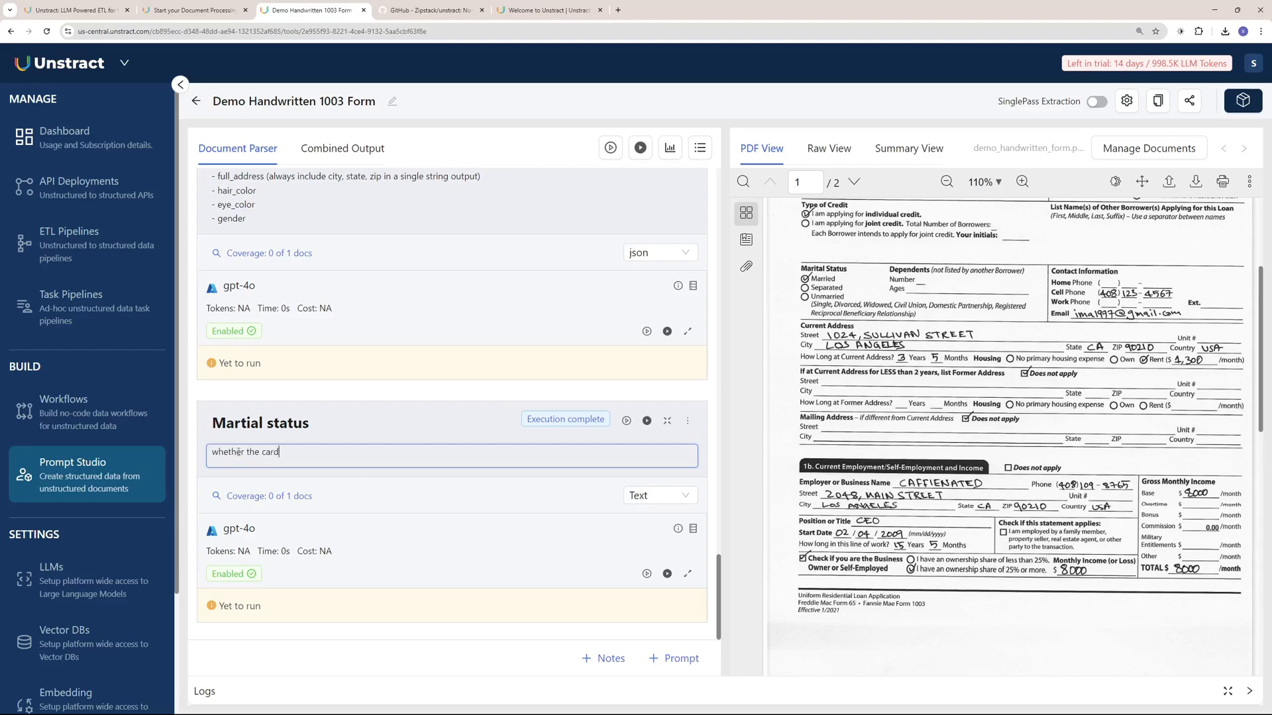
type("holder is married or not, get status.")
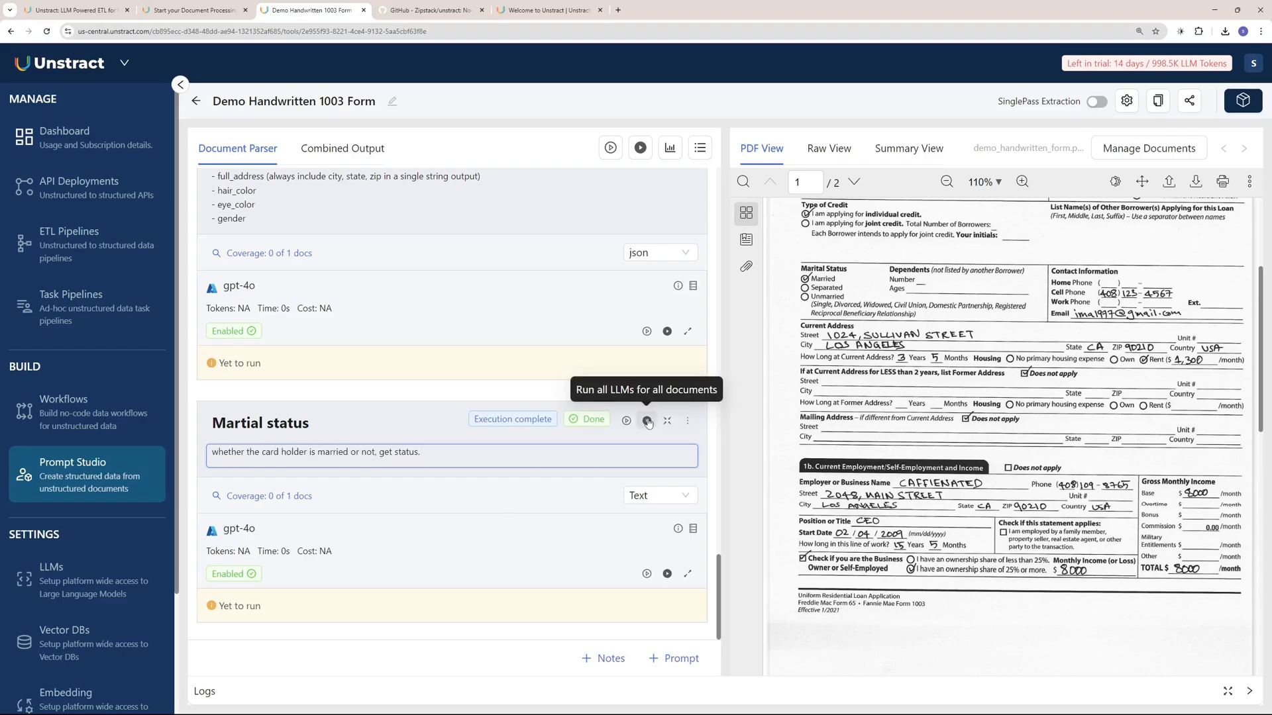
left_click(647, 422)
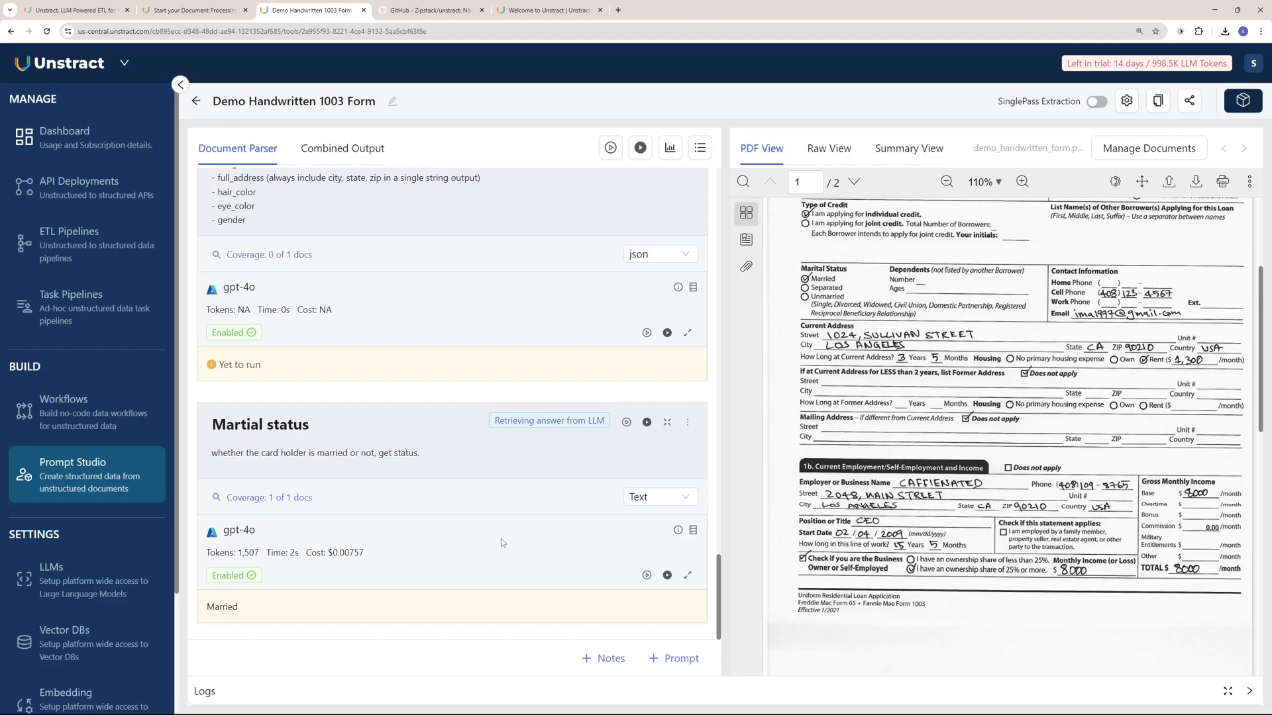
- Run drivers_license_details to output the licence details as JSON
scroll("up", 3)
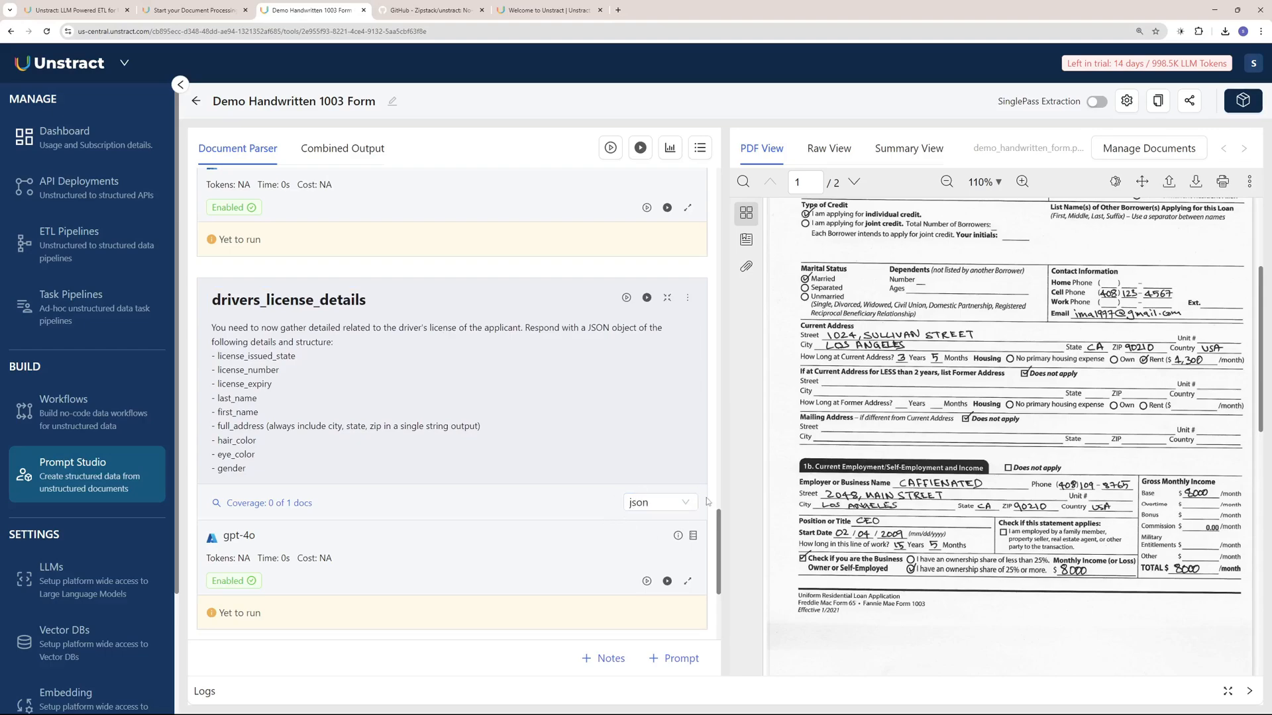
left_click(646, 298)
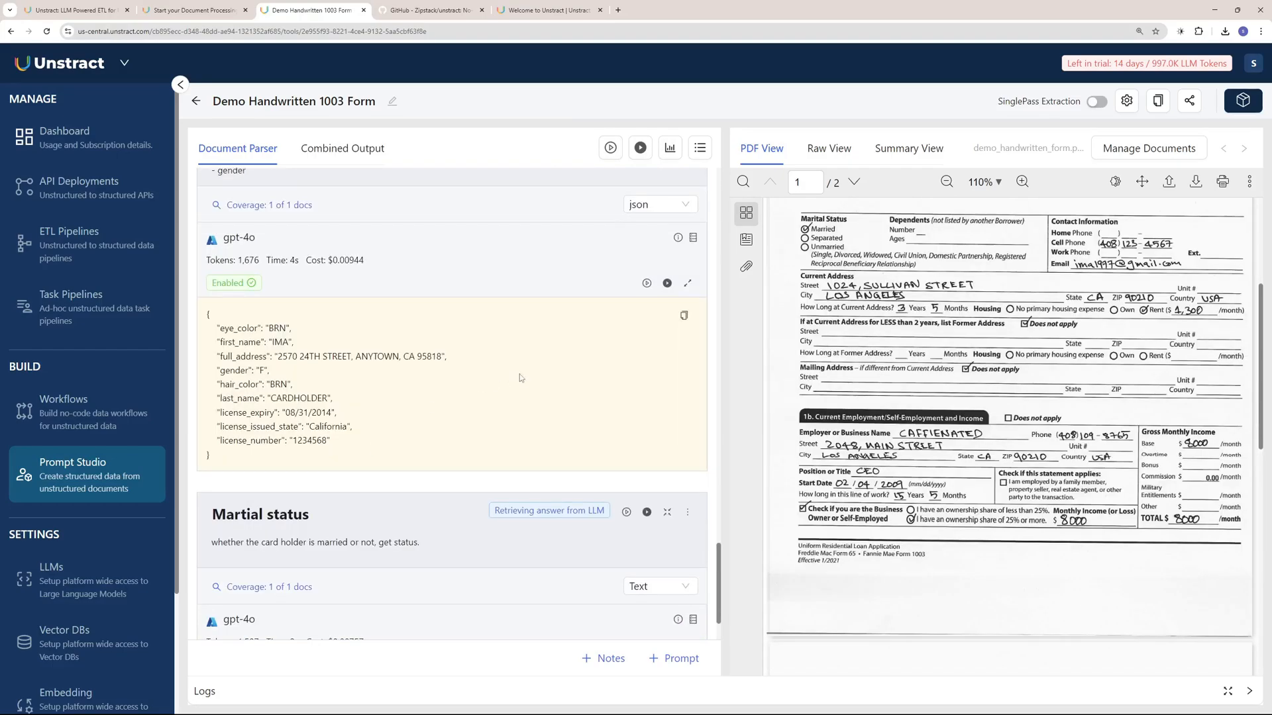
scroll("up", 3)
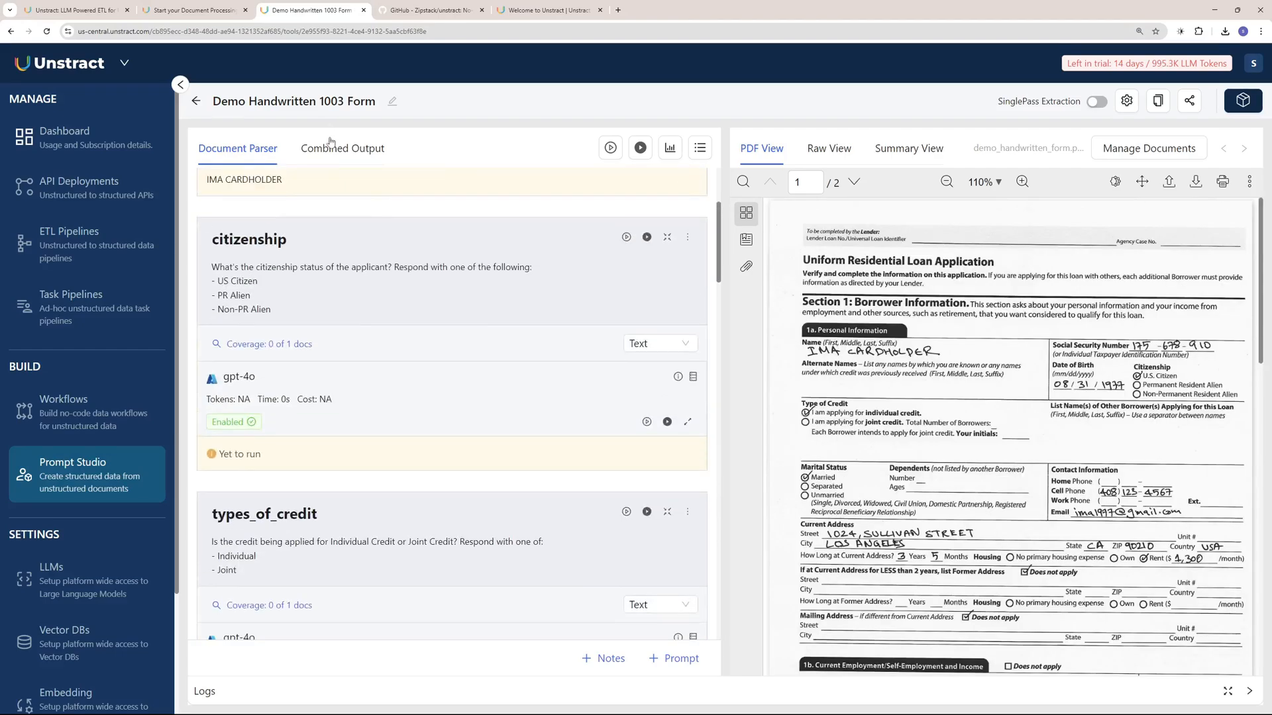
- Run all prompts for all LLMs and review the combined JSON, ending with Martial status: Married
left_click(343, 149)
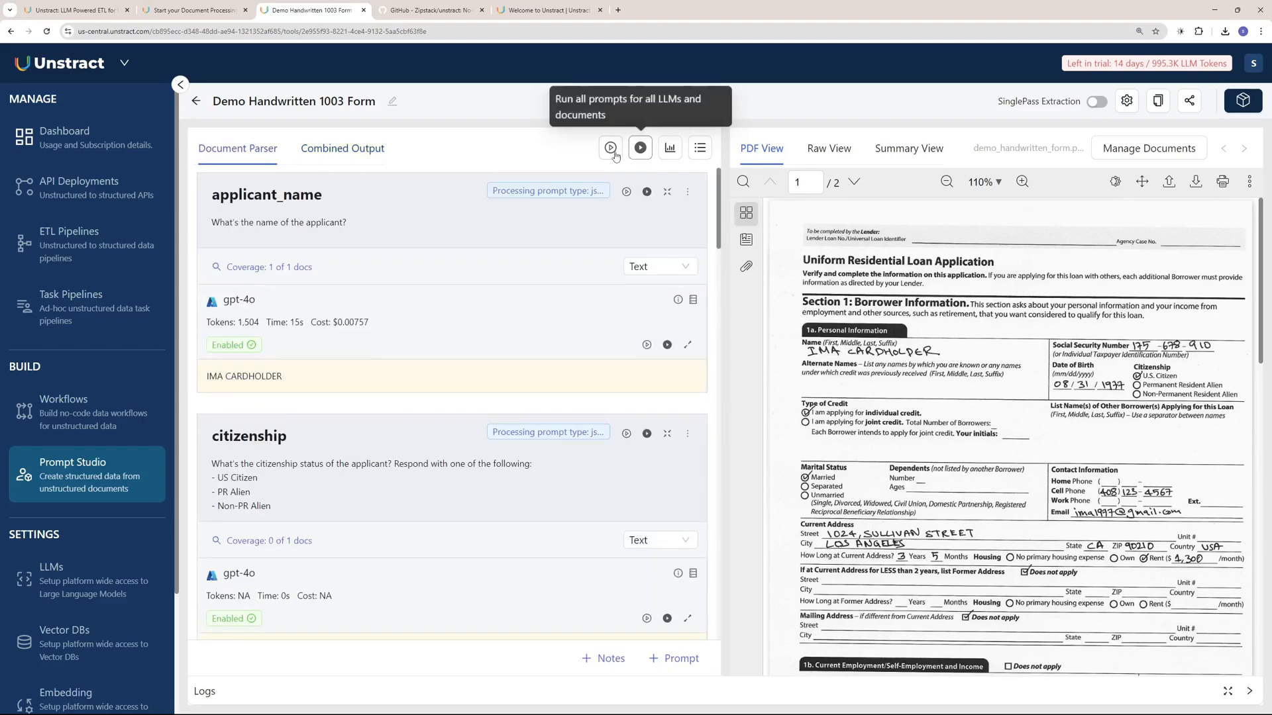
left_click(610, 148)
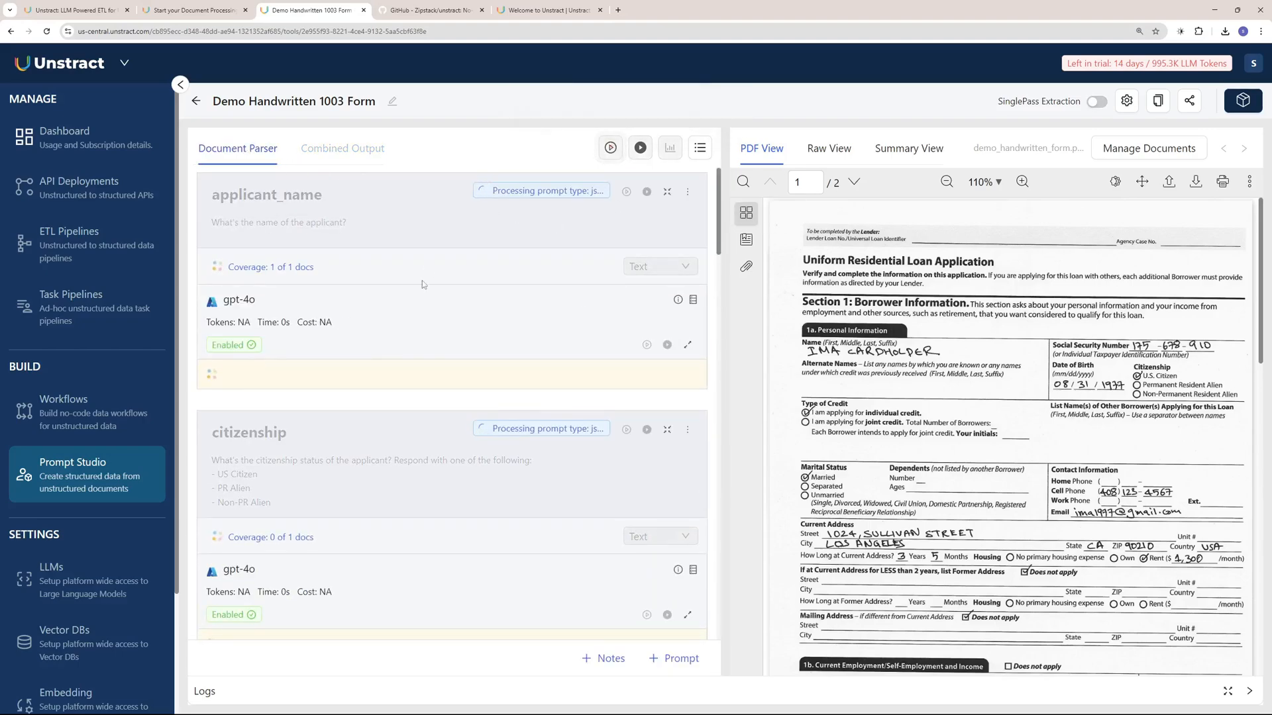
left_click(639, 147)
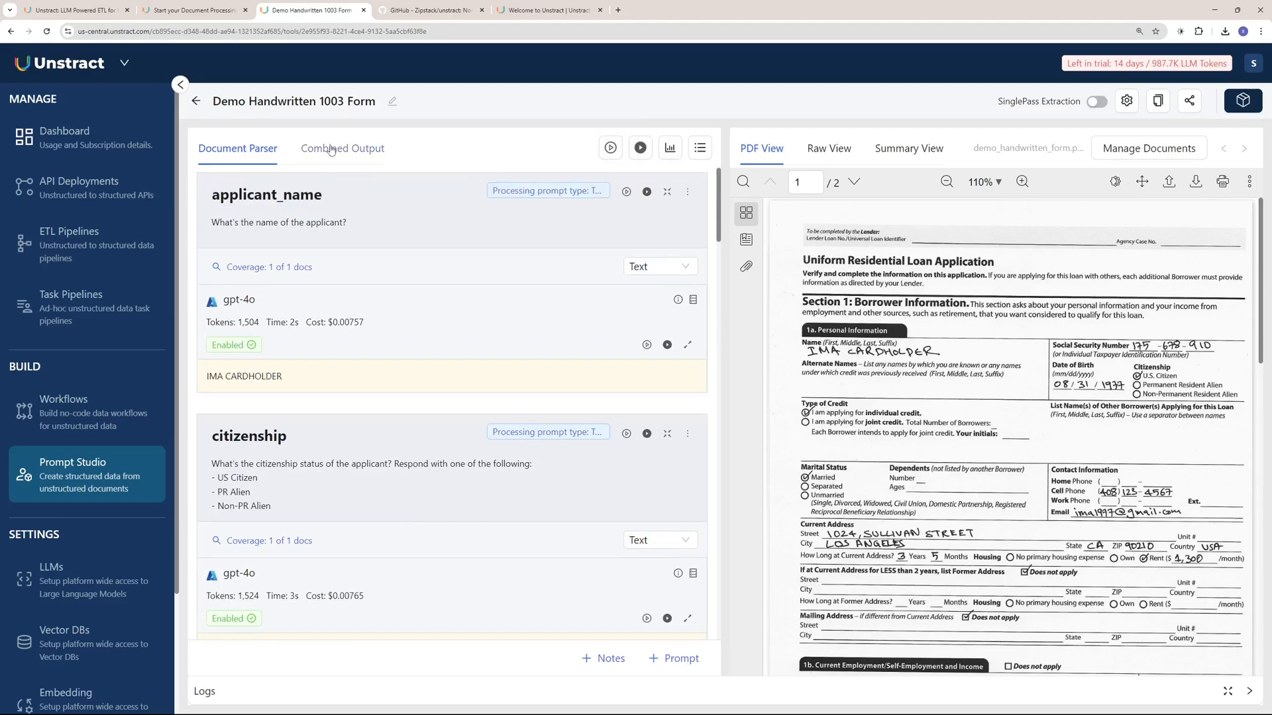
left_click(342, 148)
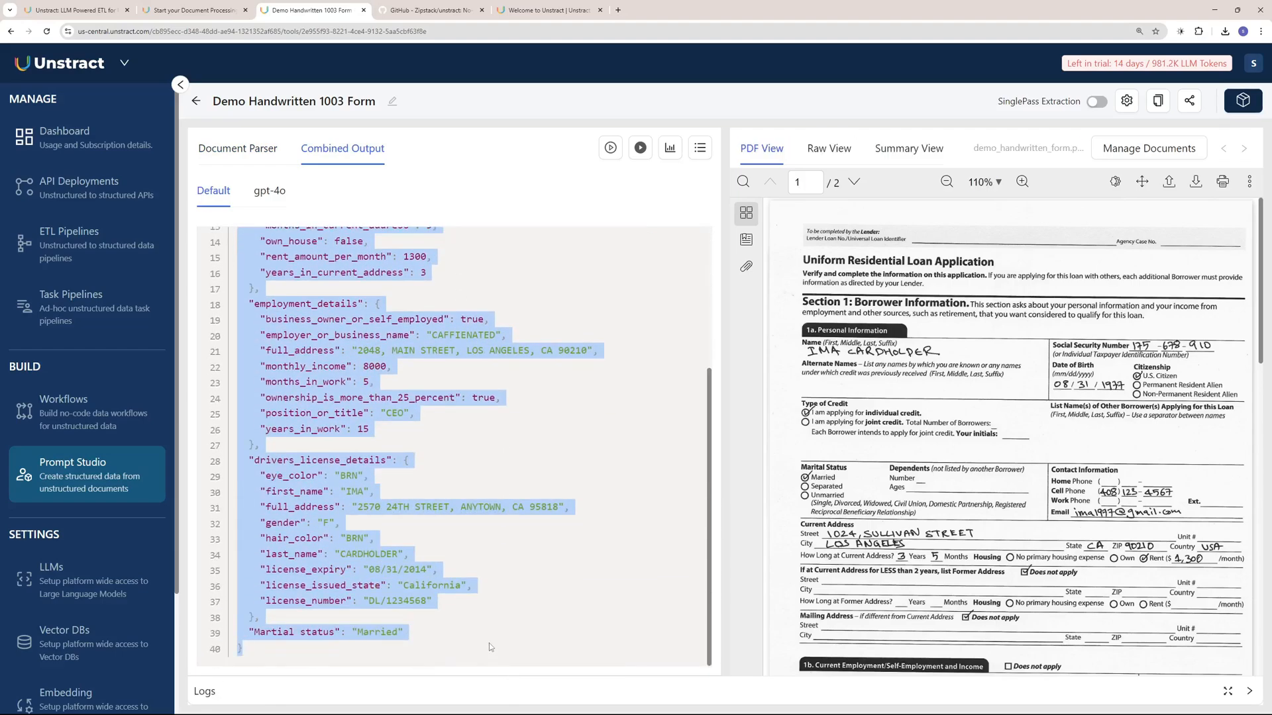
scroll("up", 3)
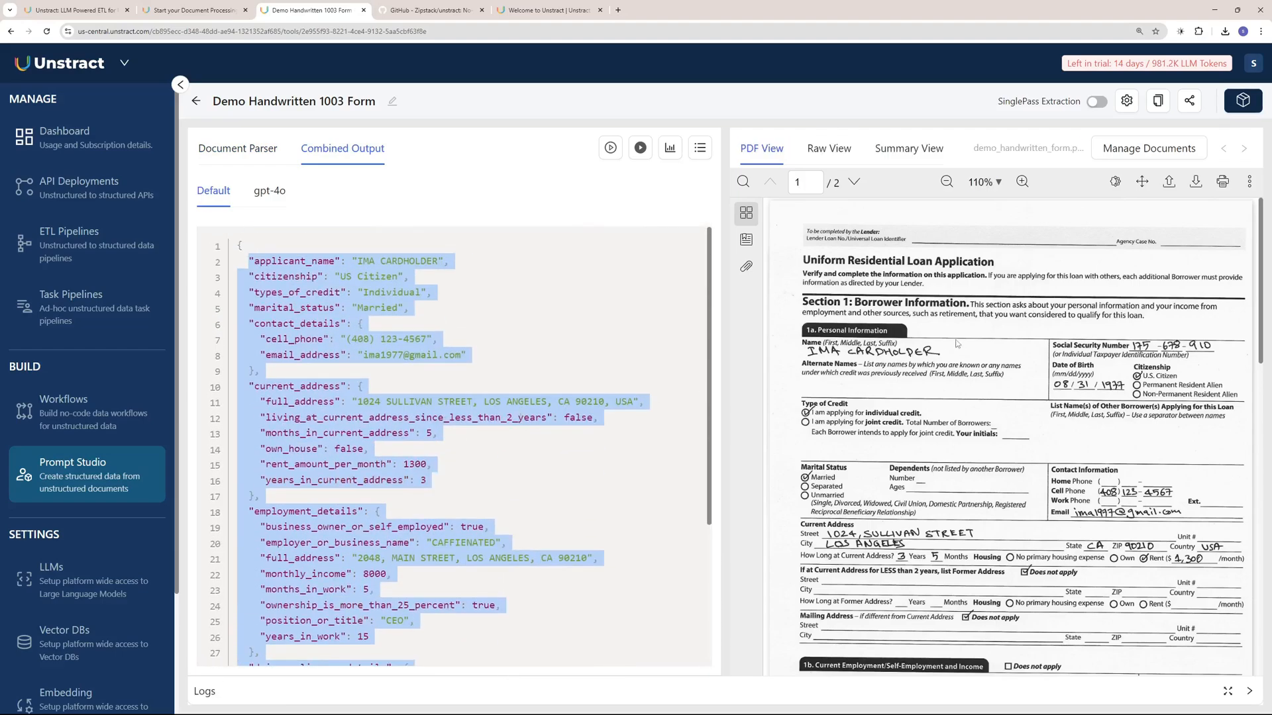
left_click(475, 317)
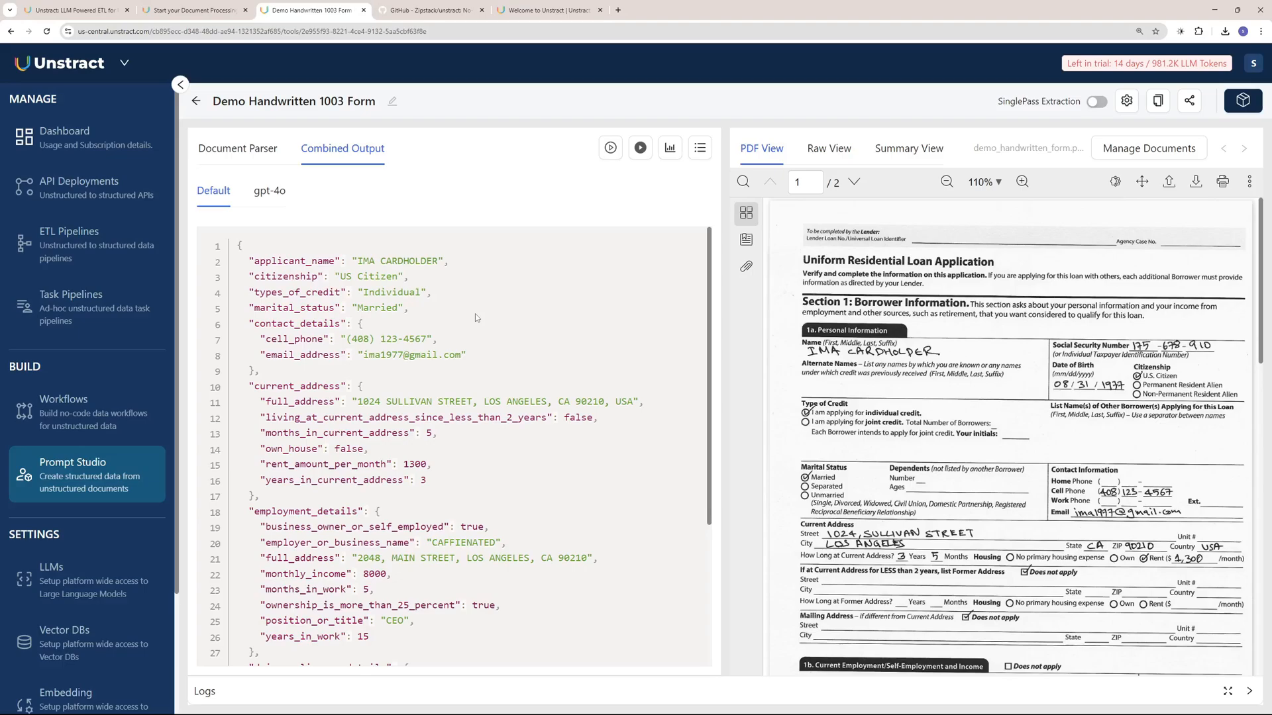
- Switch to the Sample Credit Card Parsing project and scroll to the end of its prompts
left_click(312, 10)
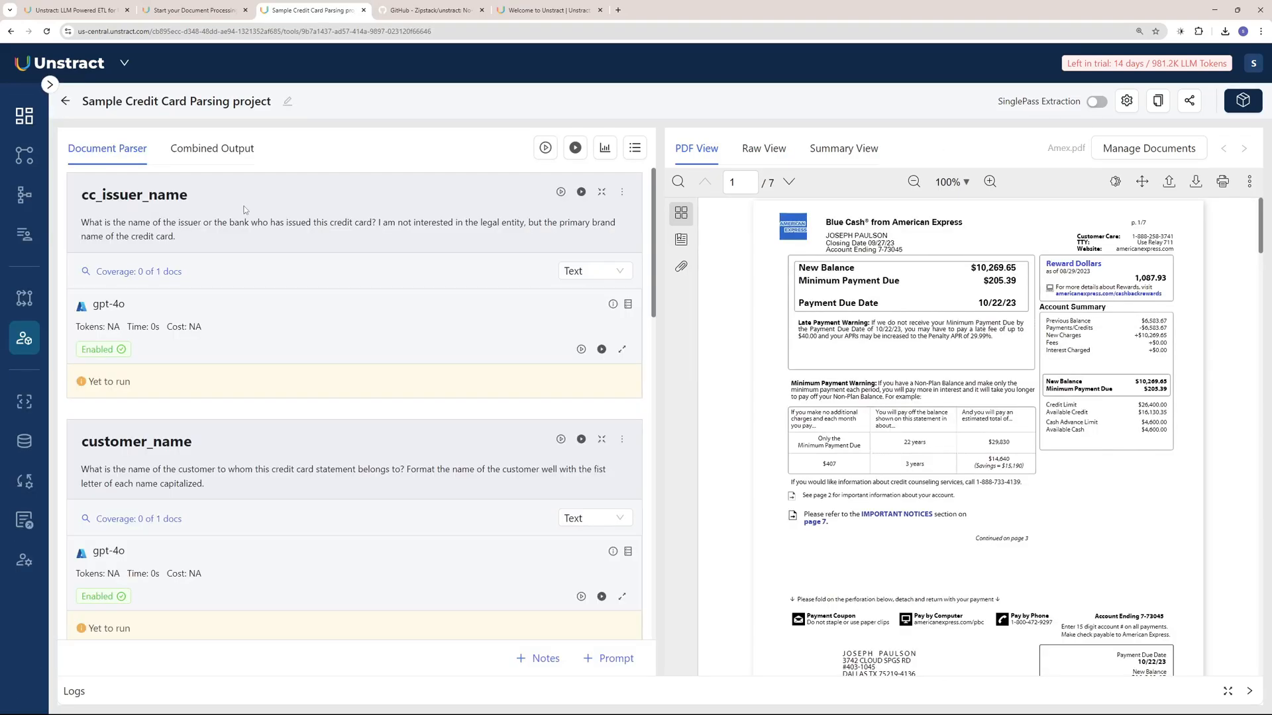
scroll("down", 3)
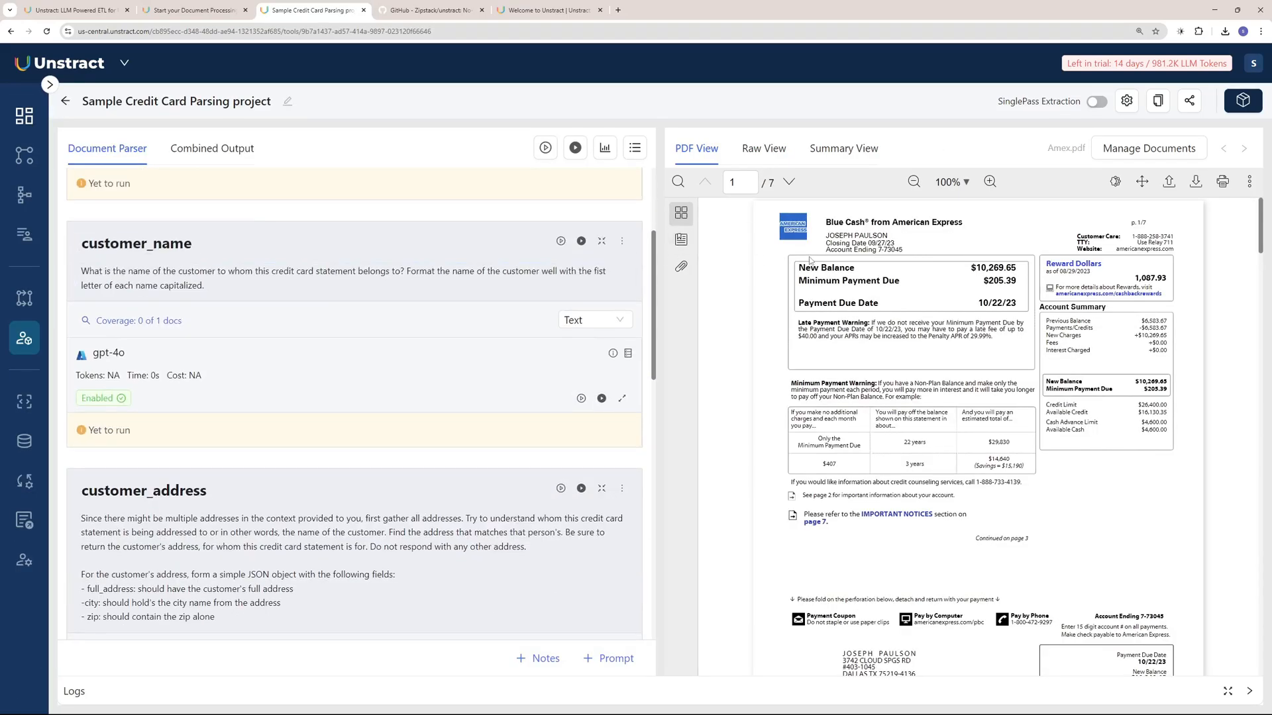
mouse_move(461, 429)
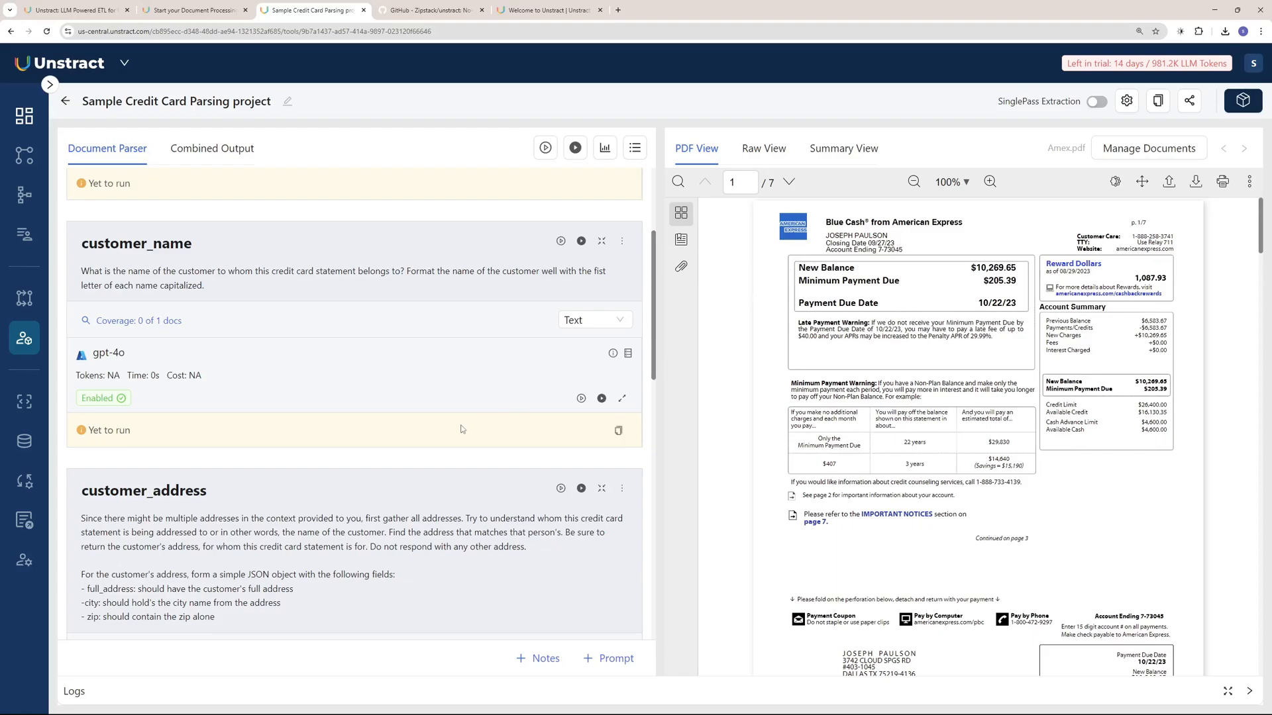
scroll("down", 3)
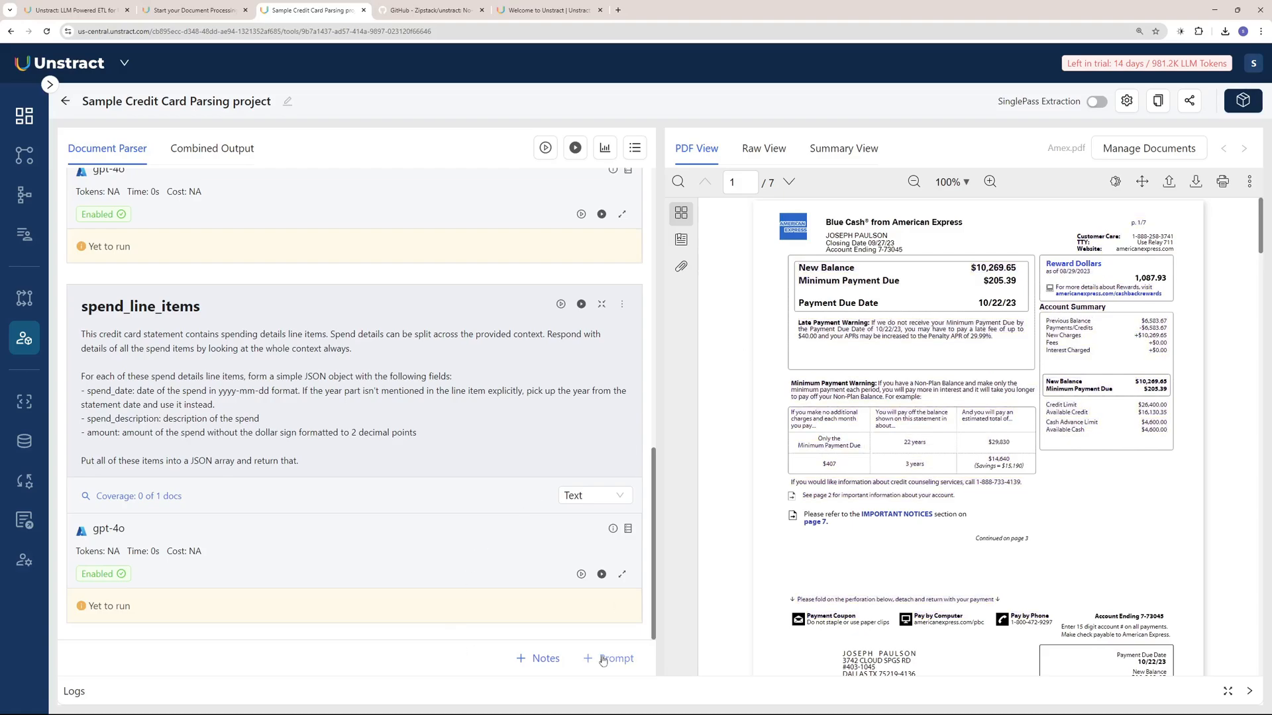
- Add an 'important info' prompt asking for the minimum payment due
left_click(608, 657)
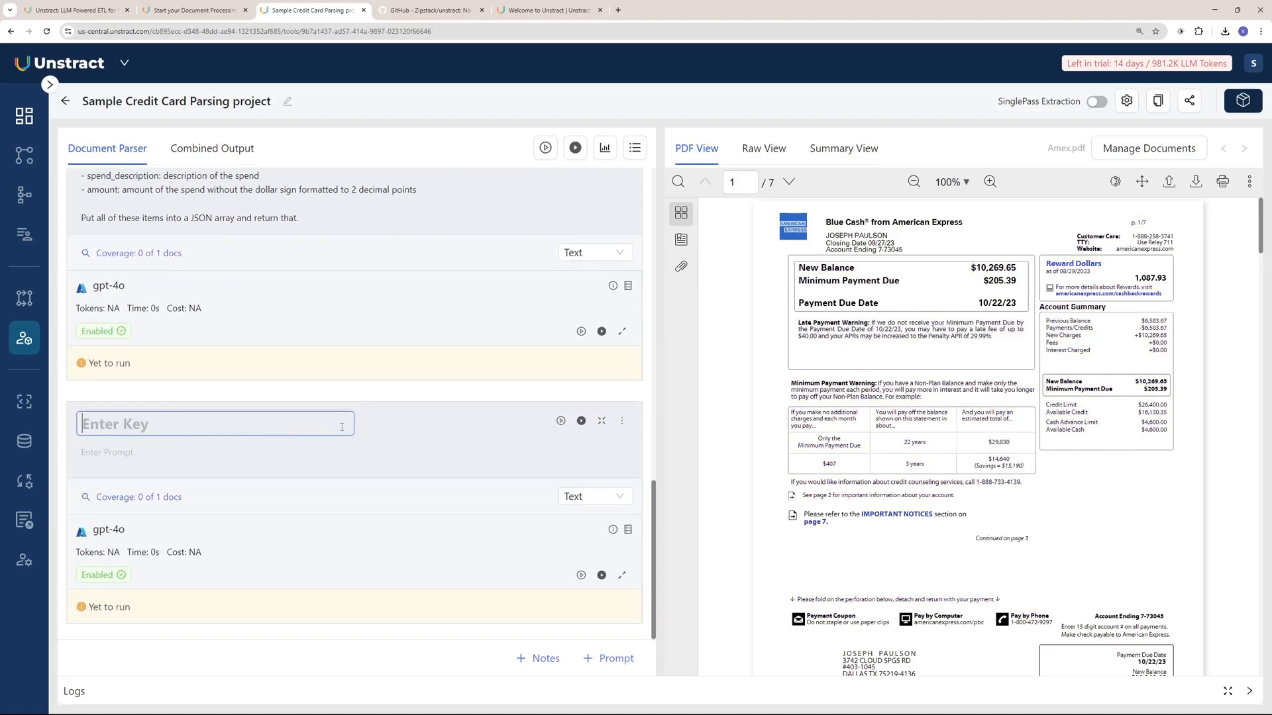
type("important info")
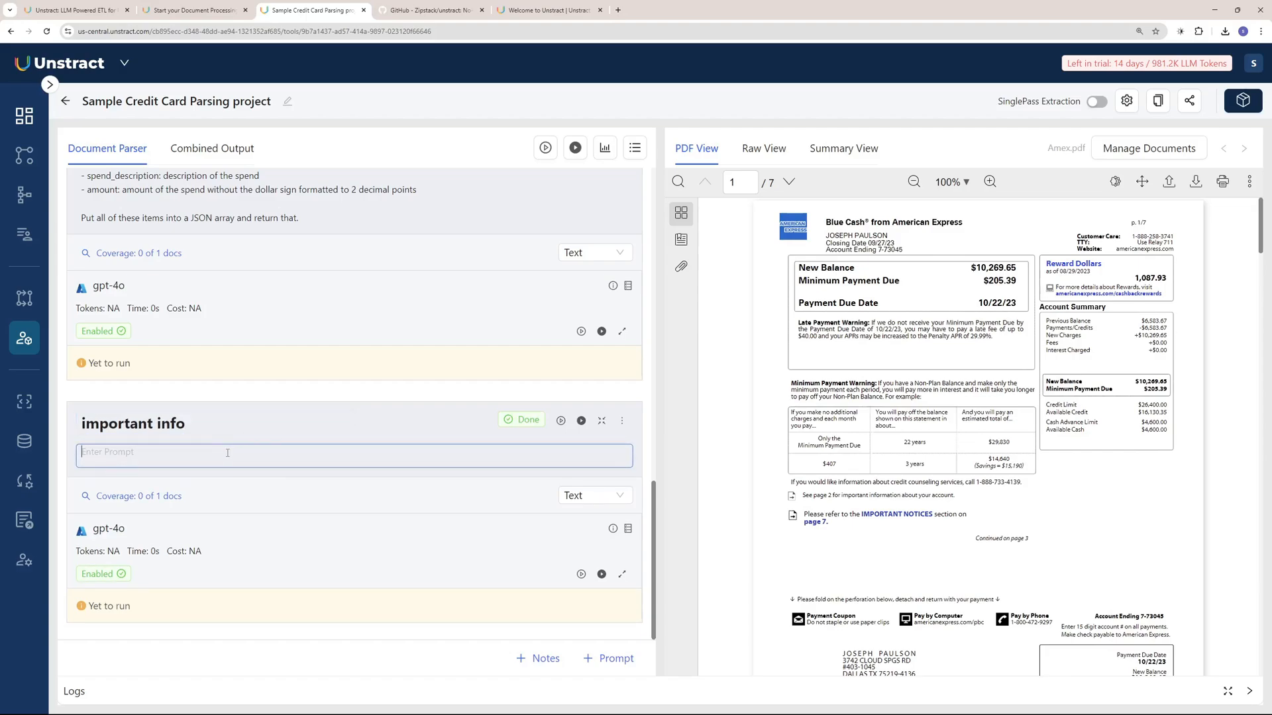
type("give me th")
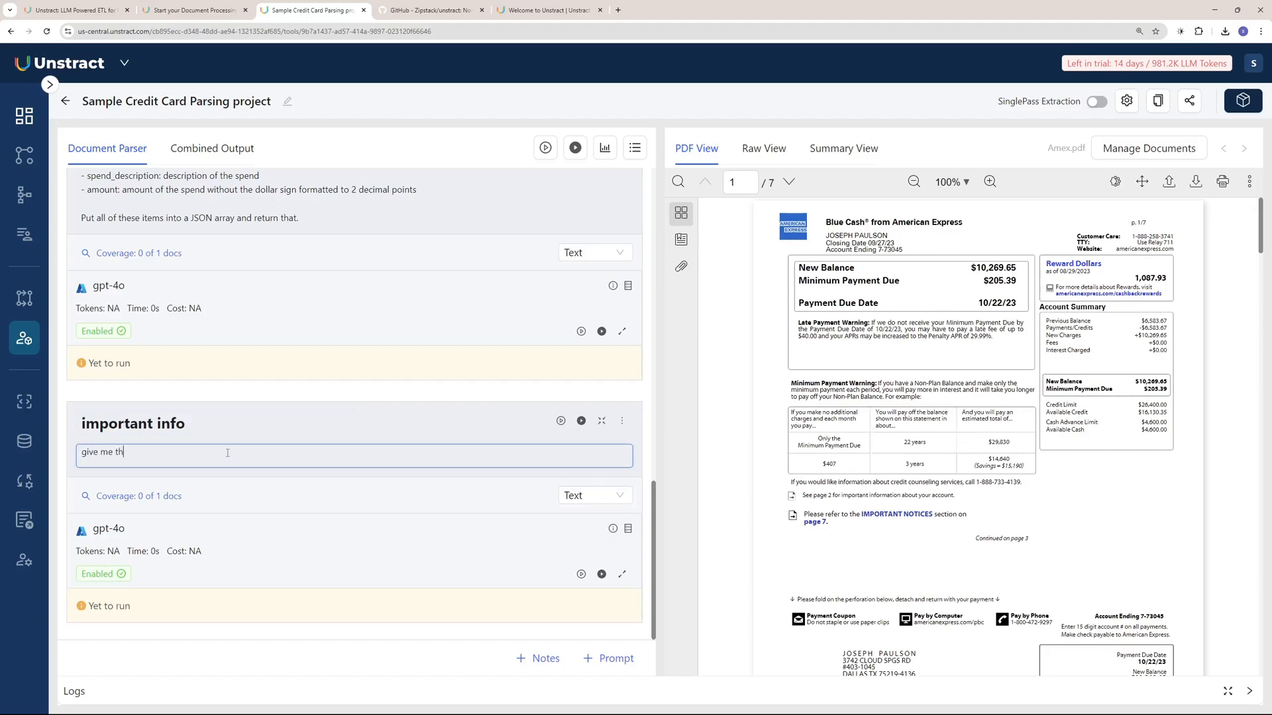
type("e minimum payment due and the paym")
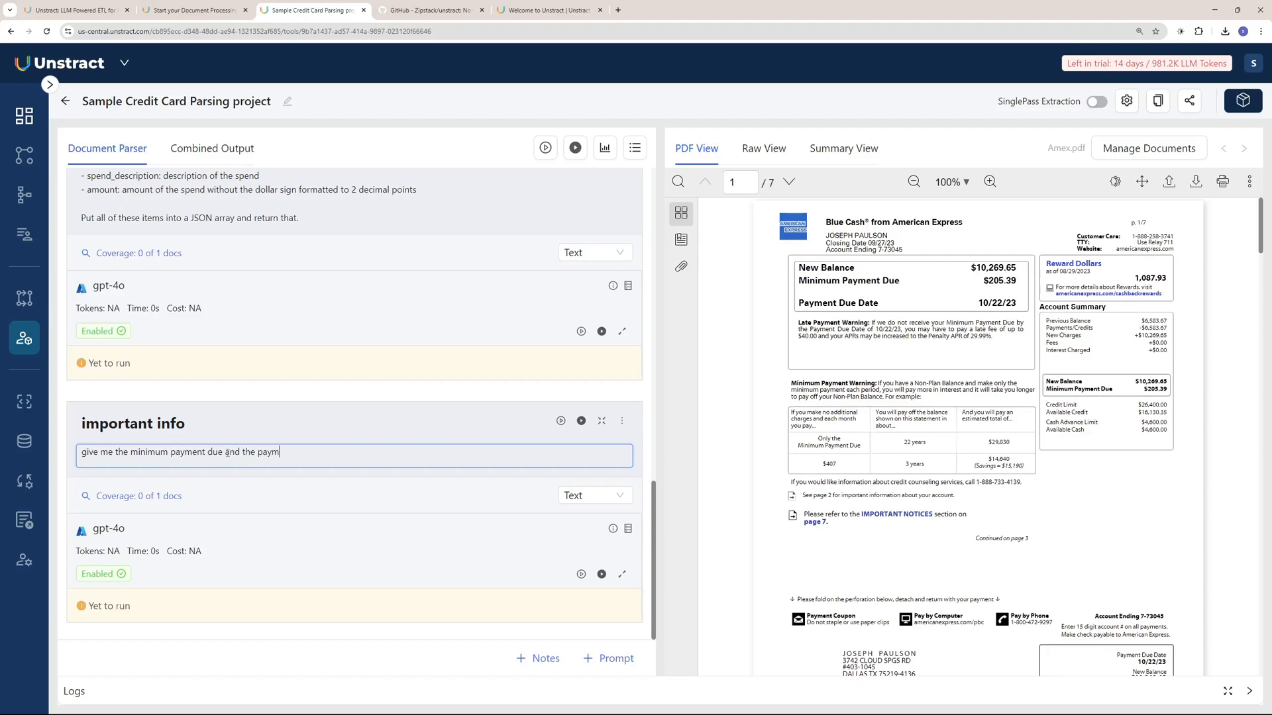
- Finish the prompt with payment due date in JSON and run it, returning $205.39 and 10/22/23
type("ent due date in json")
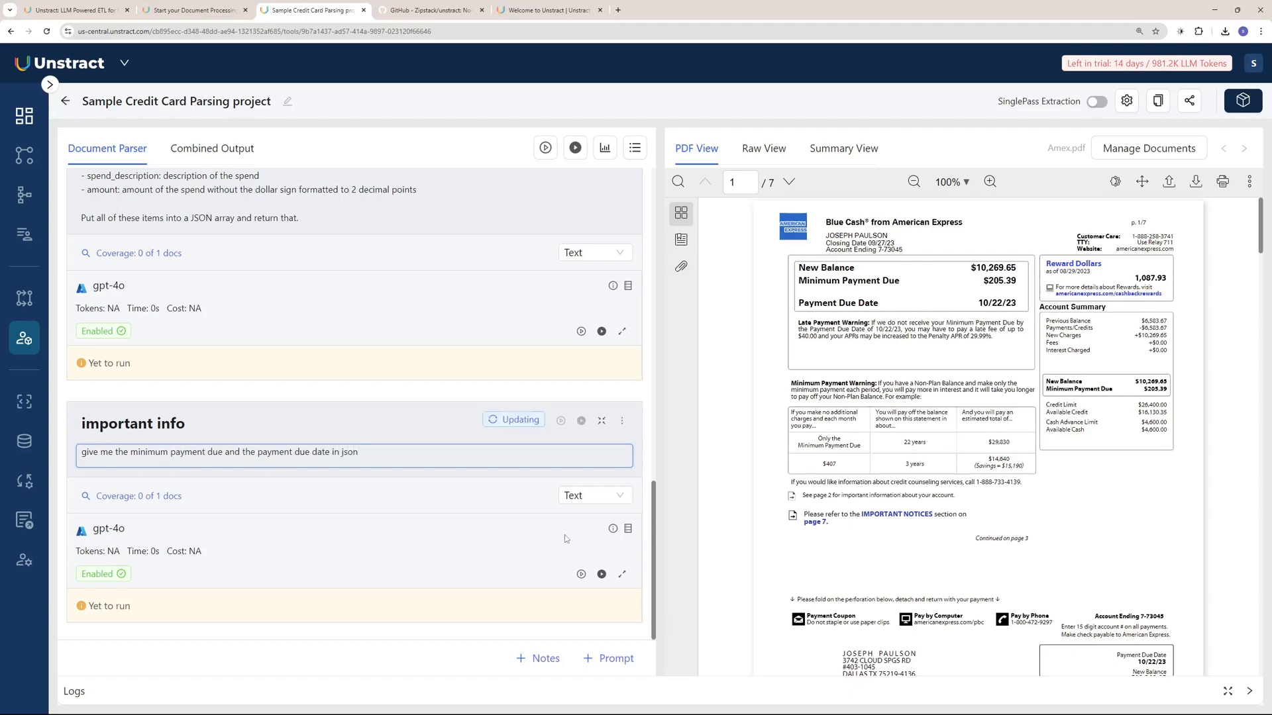
left_click(593, 494)
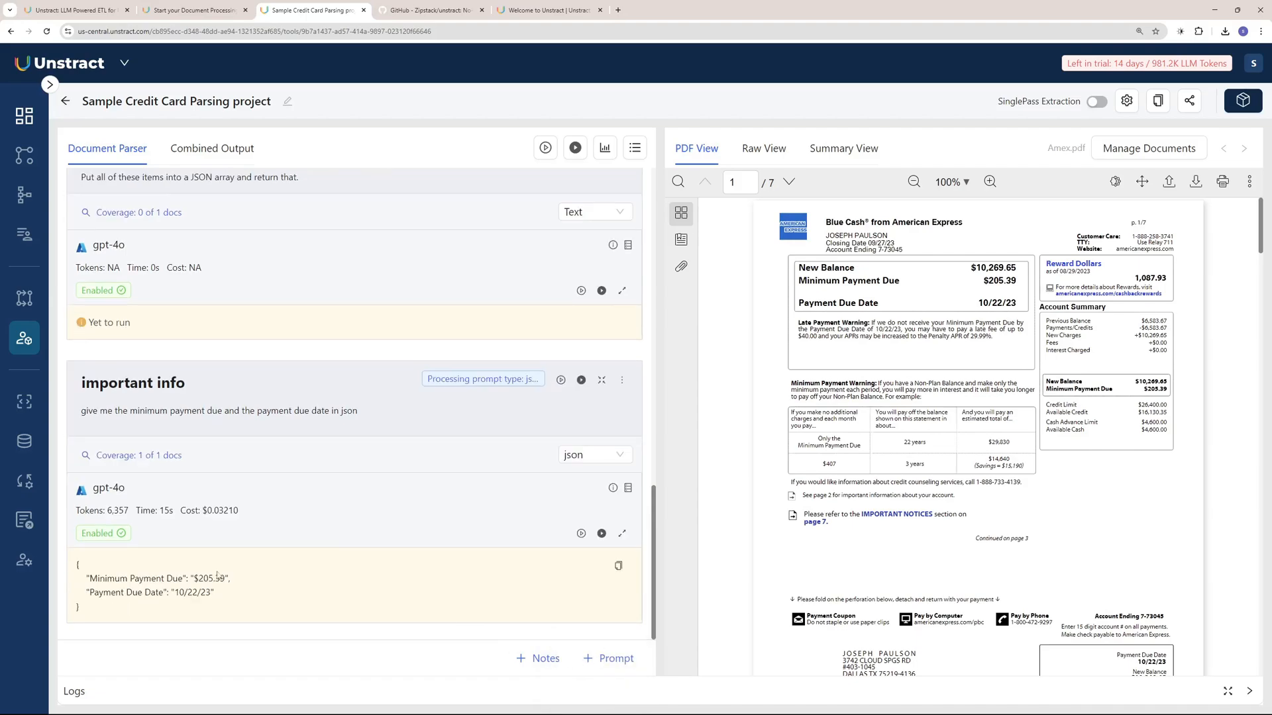
mouse_move(193, 565)
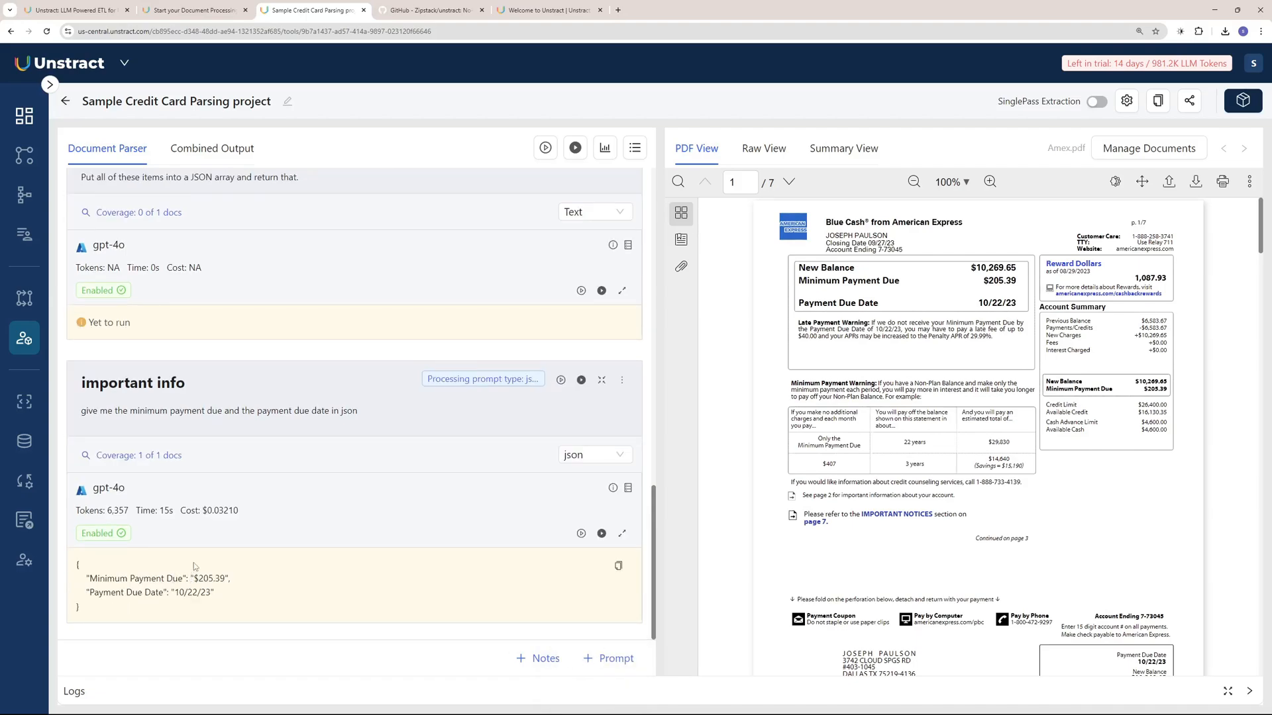
double_click(206, 579)
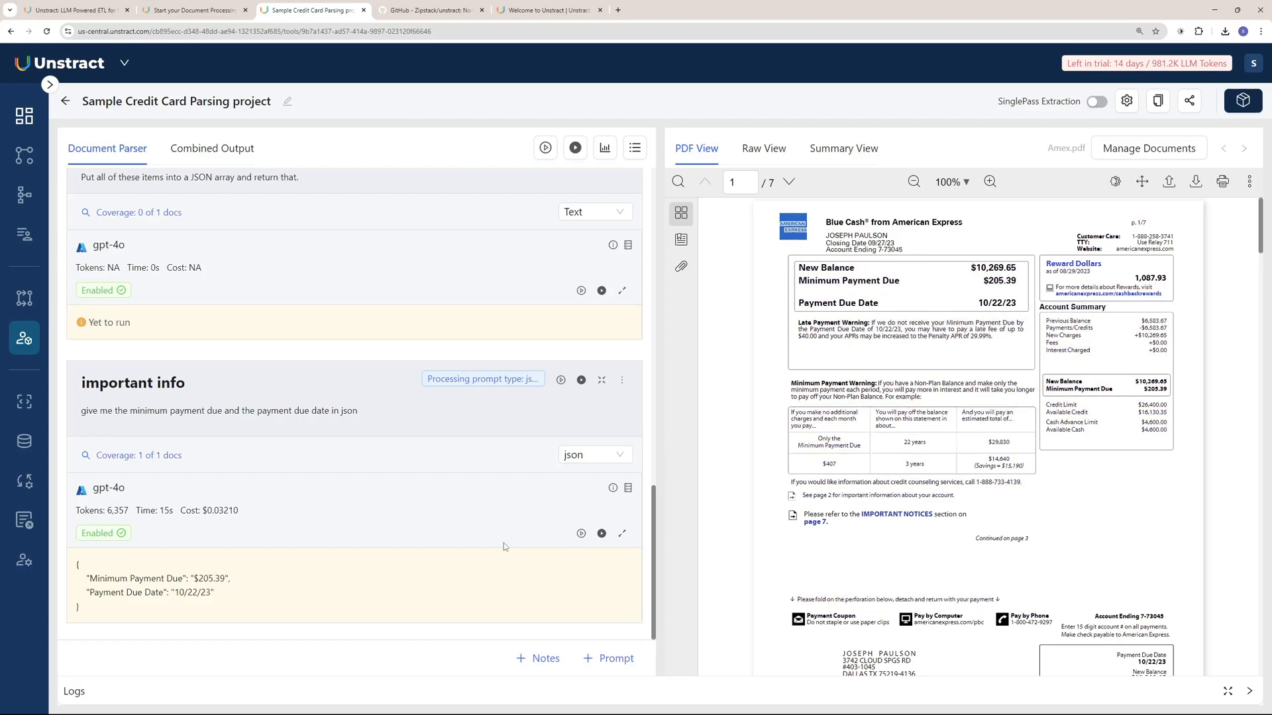
mouse_move(432, 525)
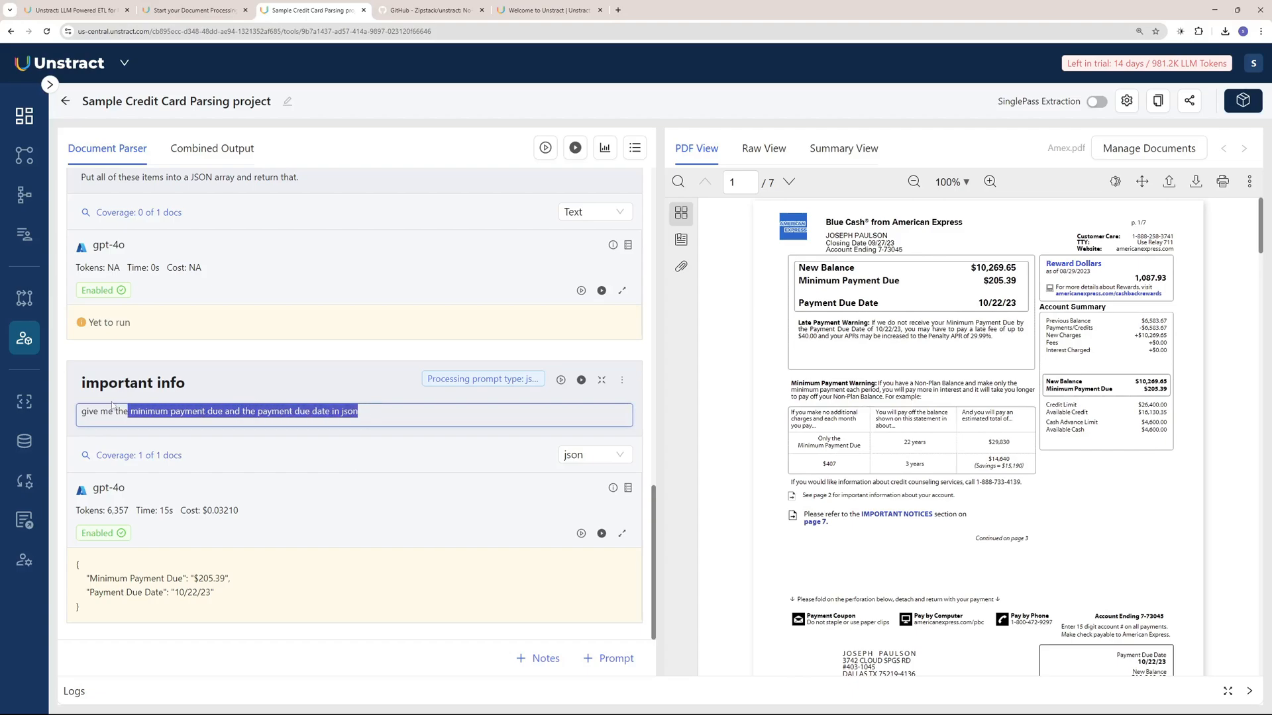
scroll("down", 3)
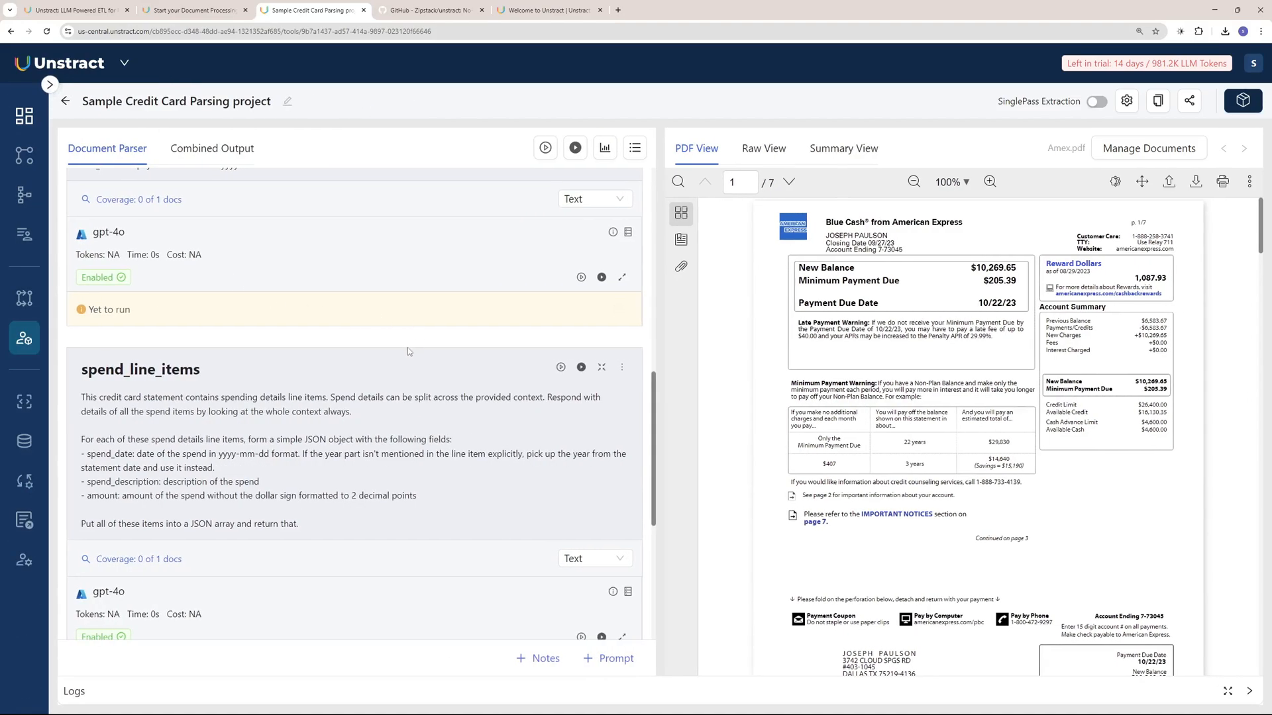
scroll("up", 3)
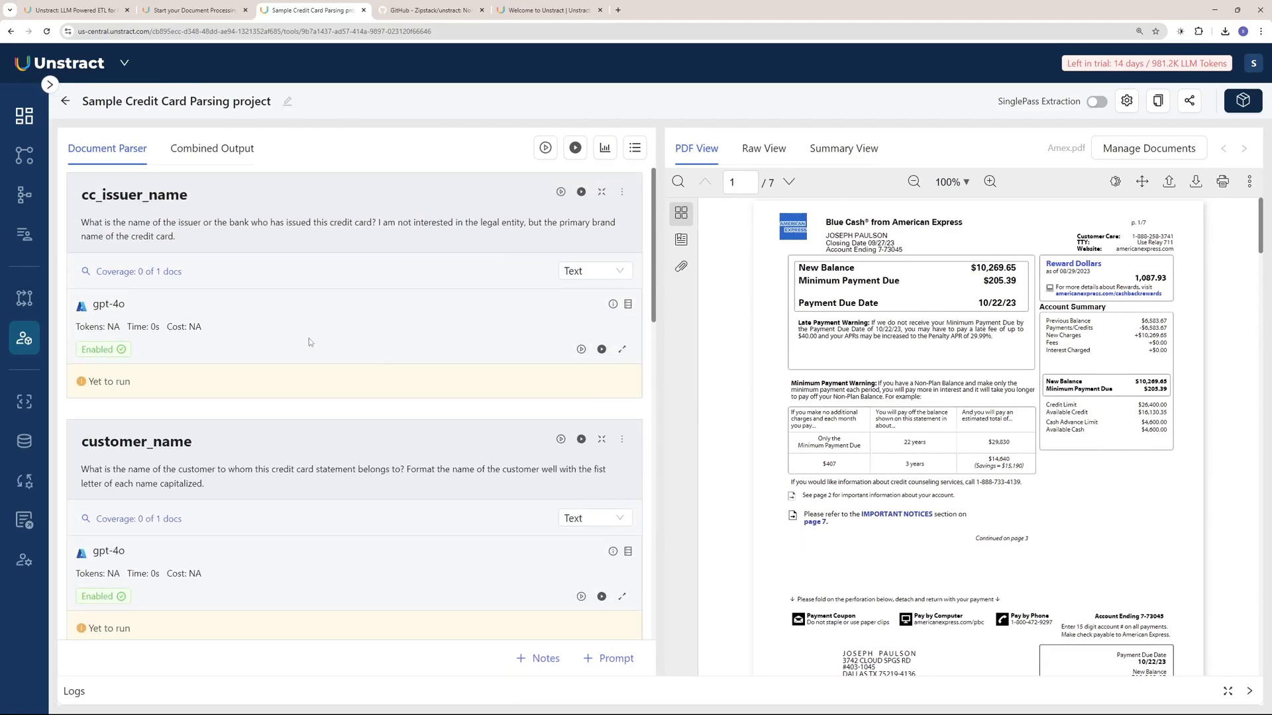
- Browse the LLM profiles (gpt 4o, Azure GPT-4o) and available providers, then open Vector DBs
left_click(50, 84)
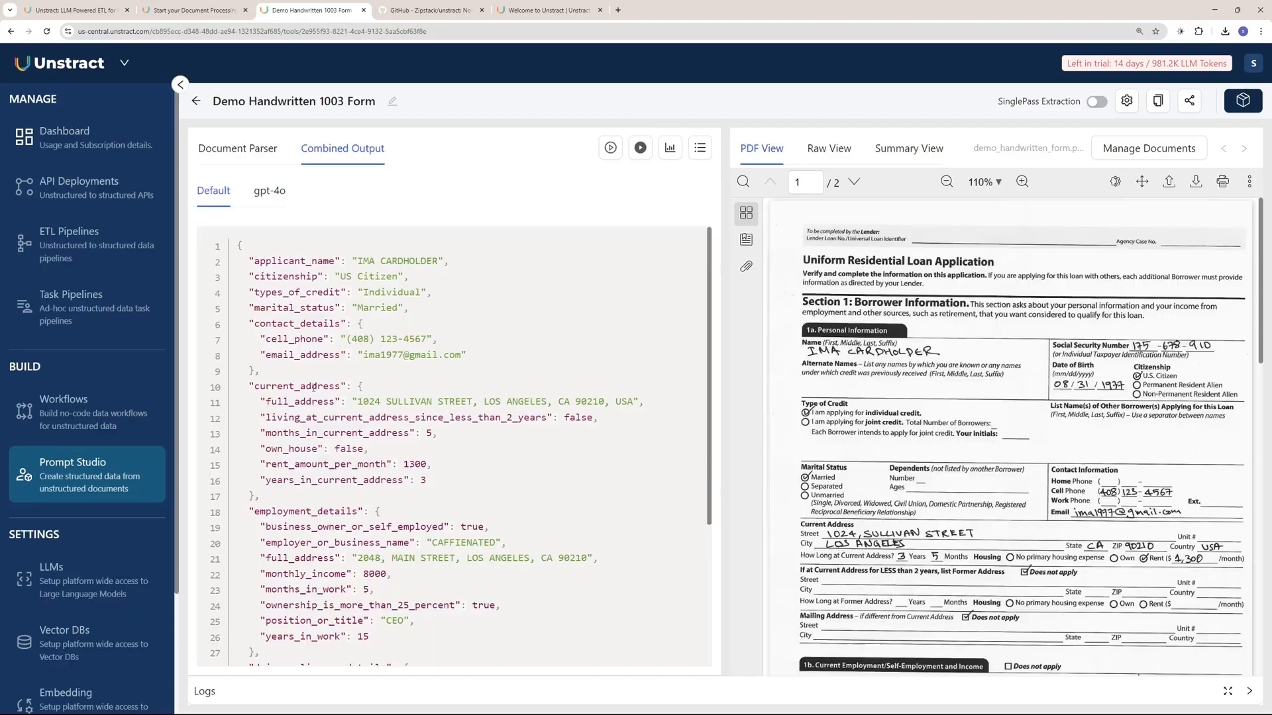
scroll("down", 3)
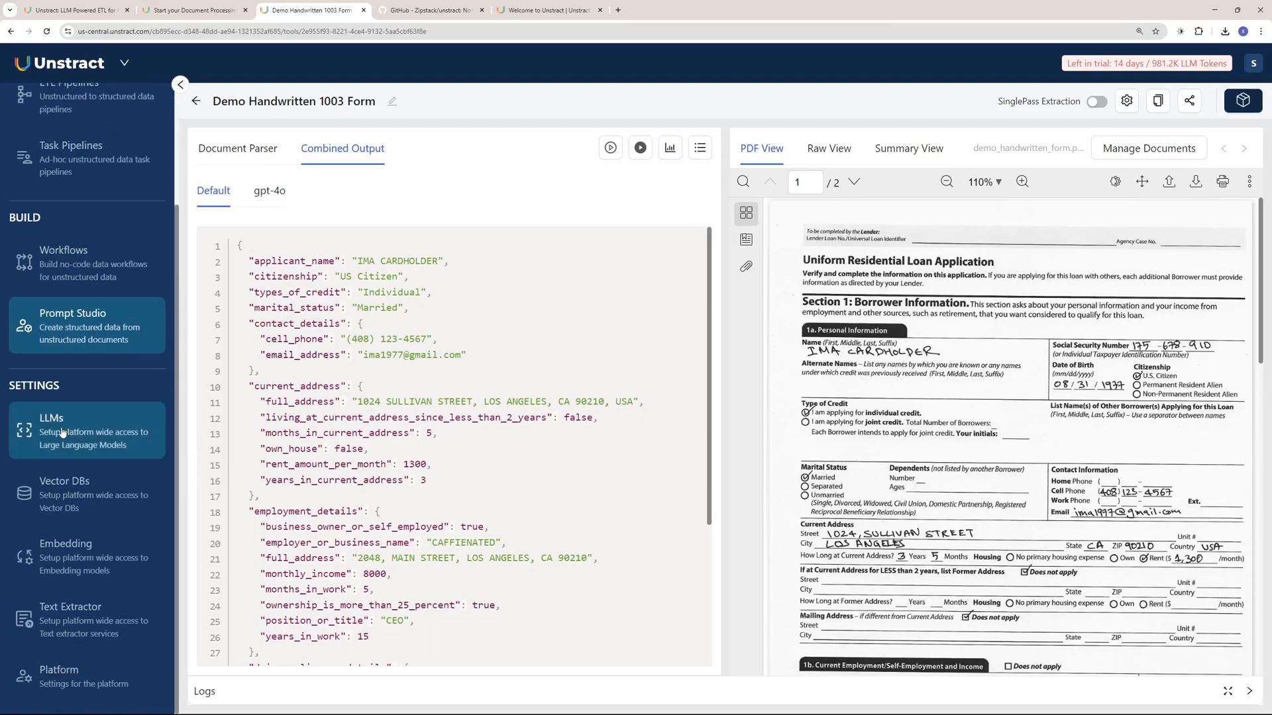
left_click(51, 431)
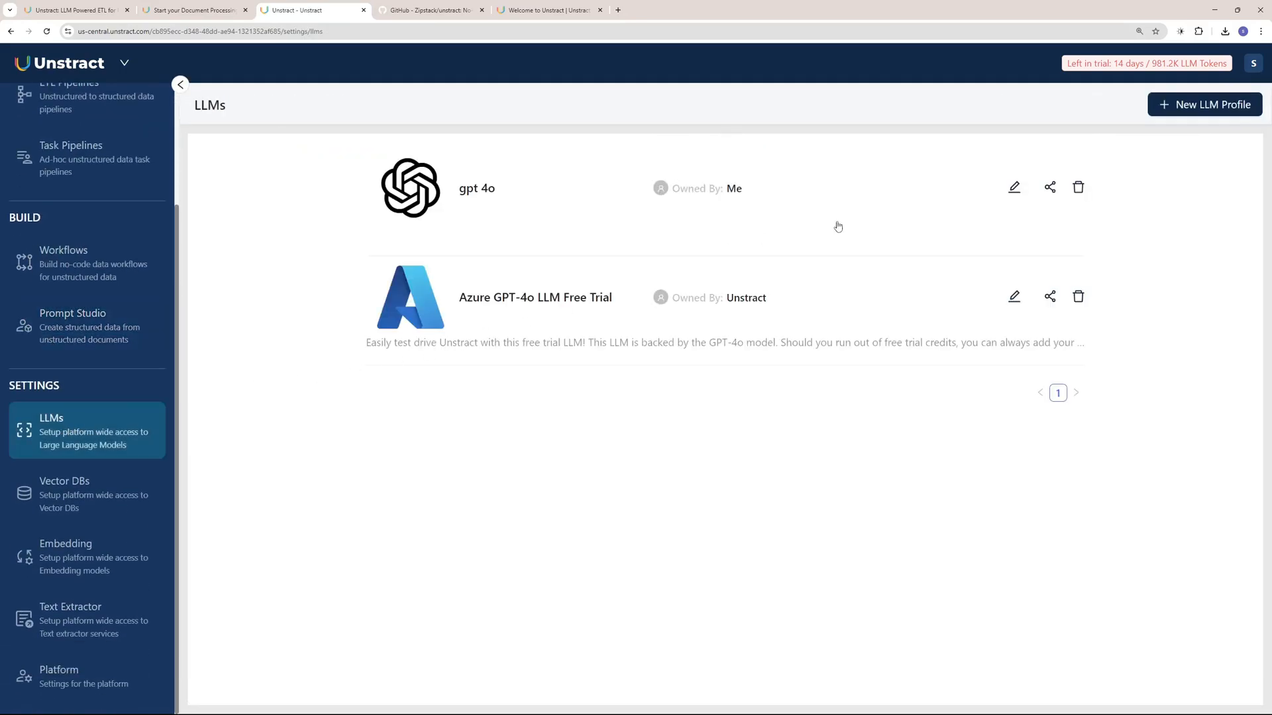
left_click(1204, 104)
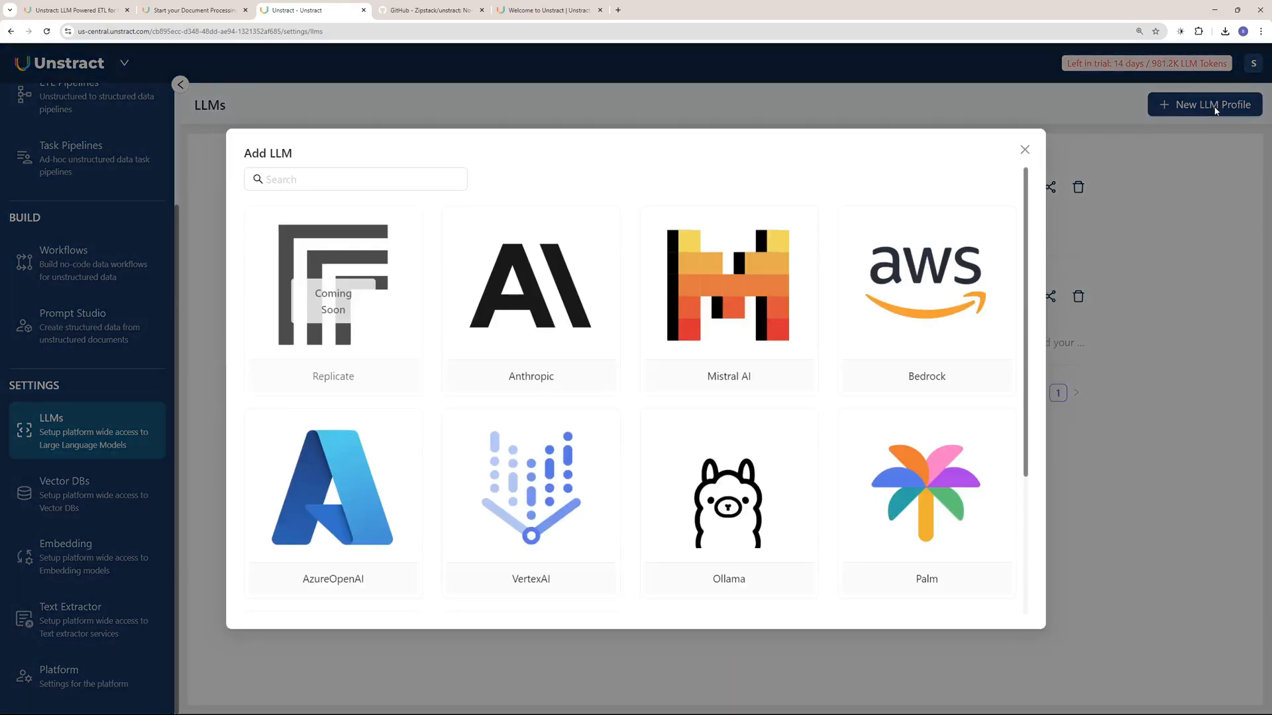
mouse_move(318, 368)
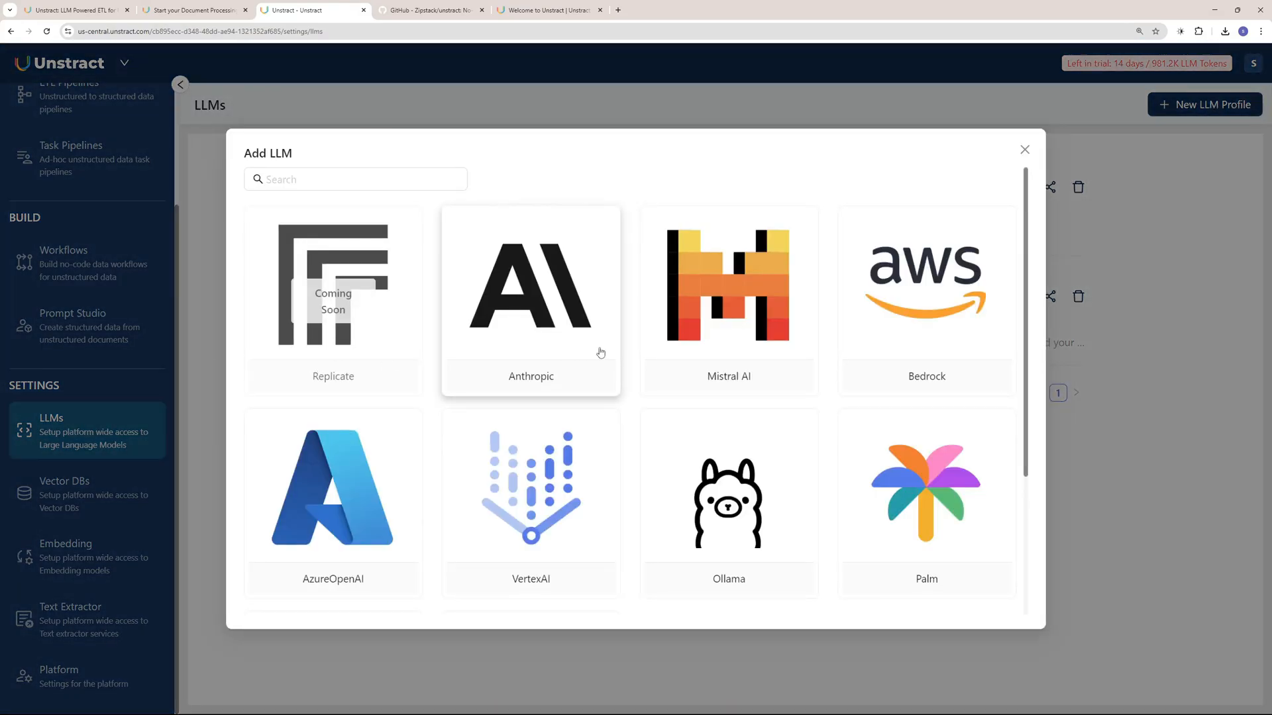
scroll("down", 3)
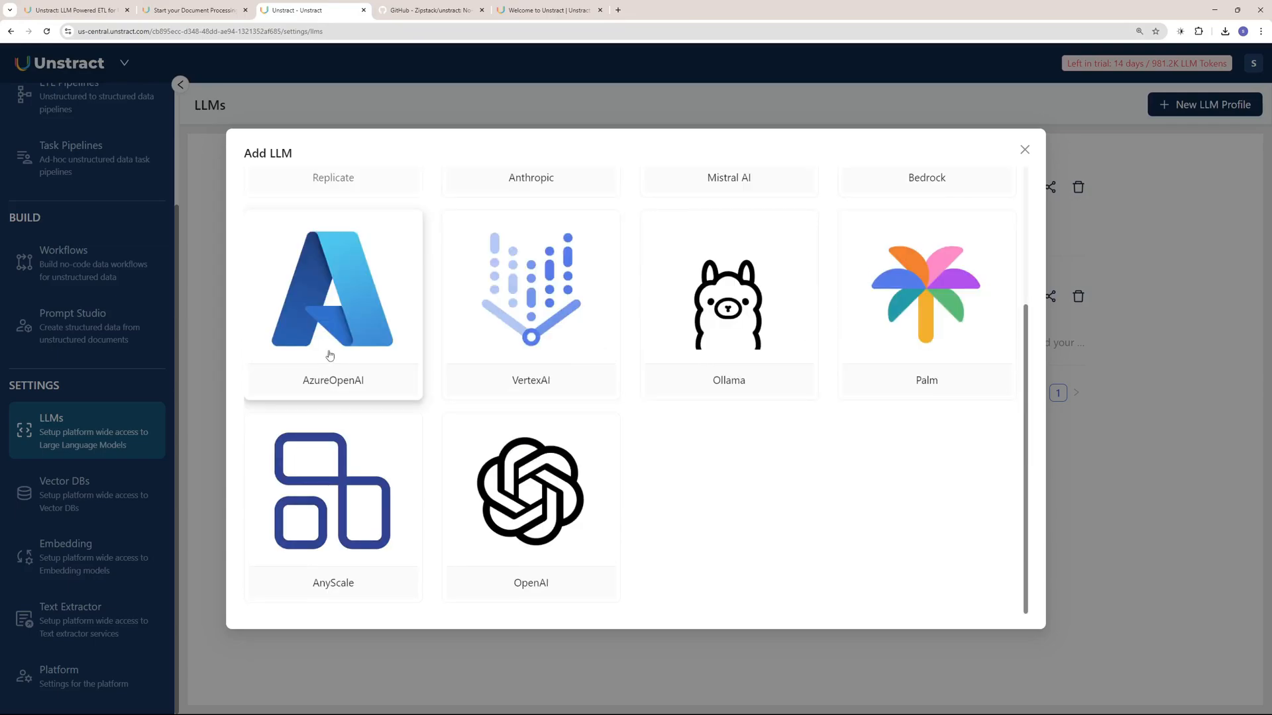
mouse_move(530, 336)
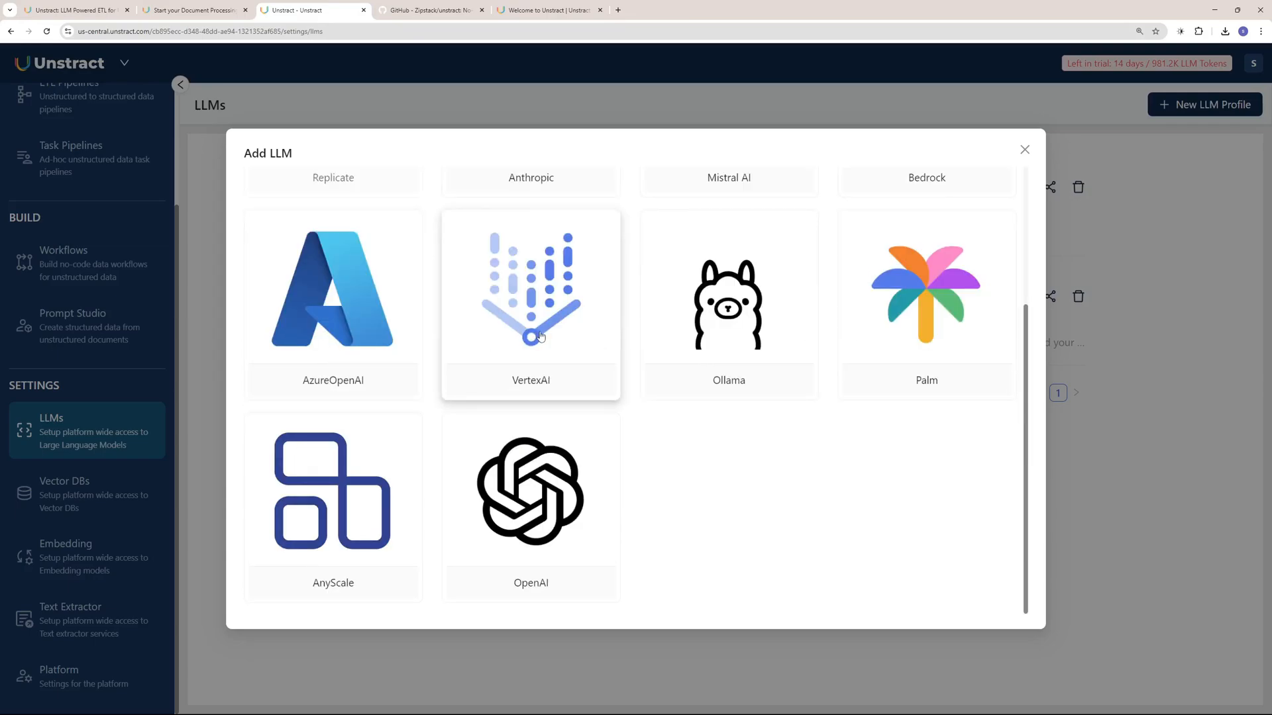
mouse_move(399, 459)
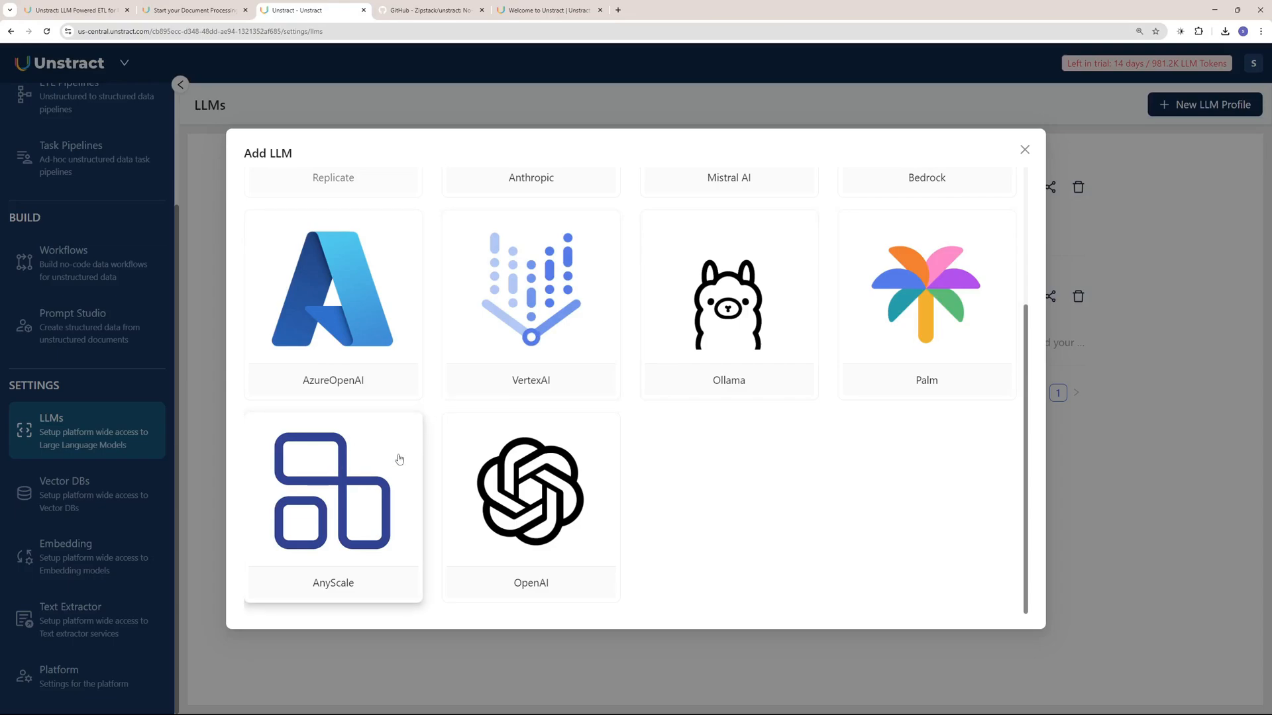
left_click(1024, 150)
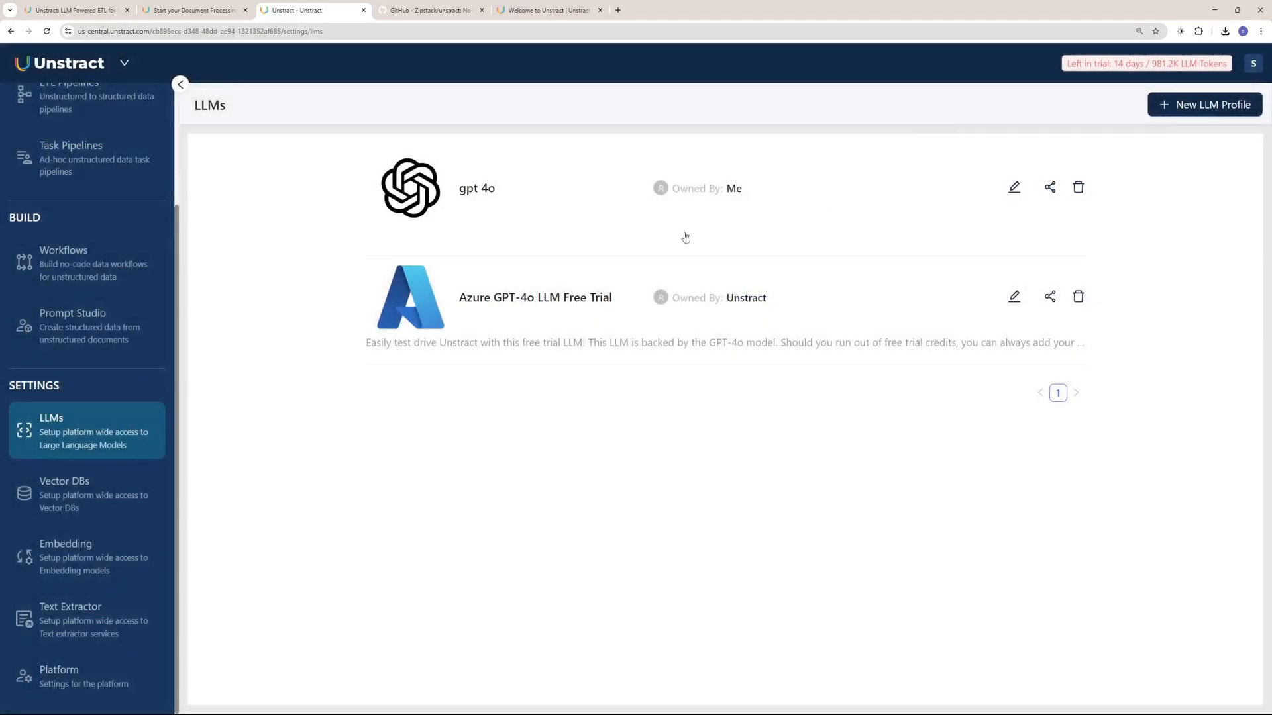
mouse_move(477, 328)
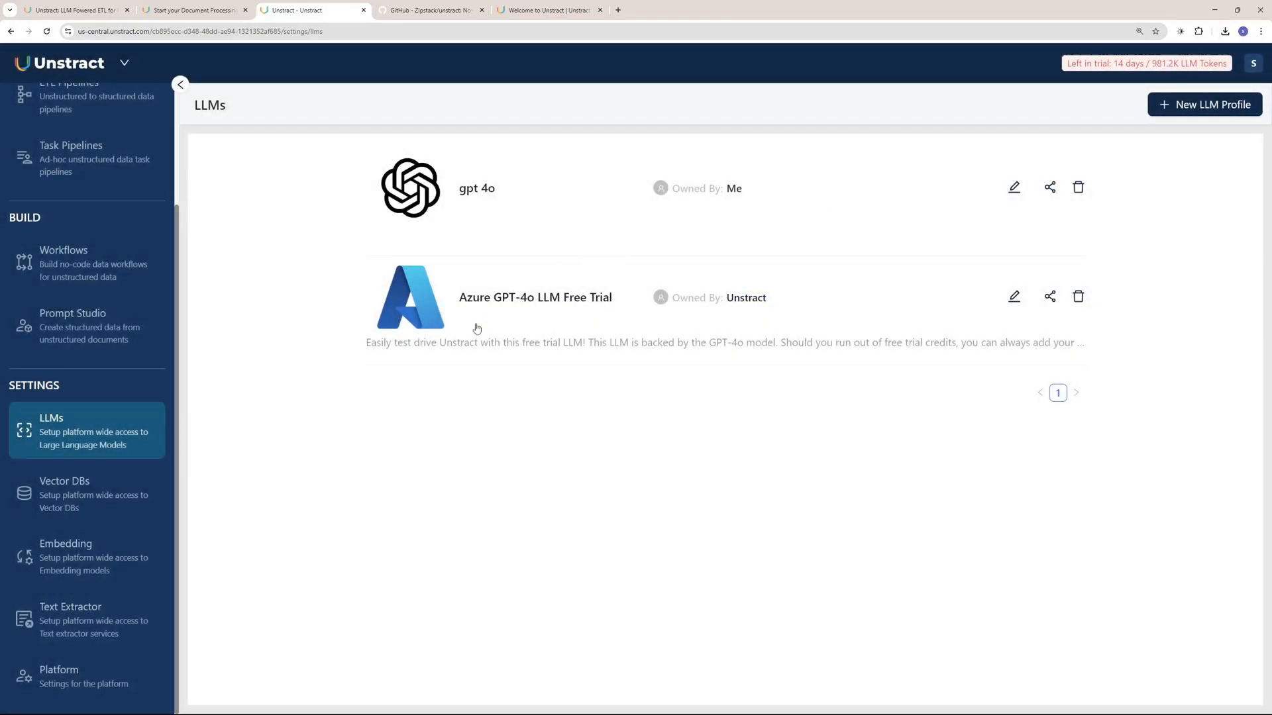
mouse_move(604, 314)
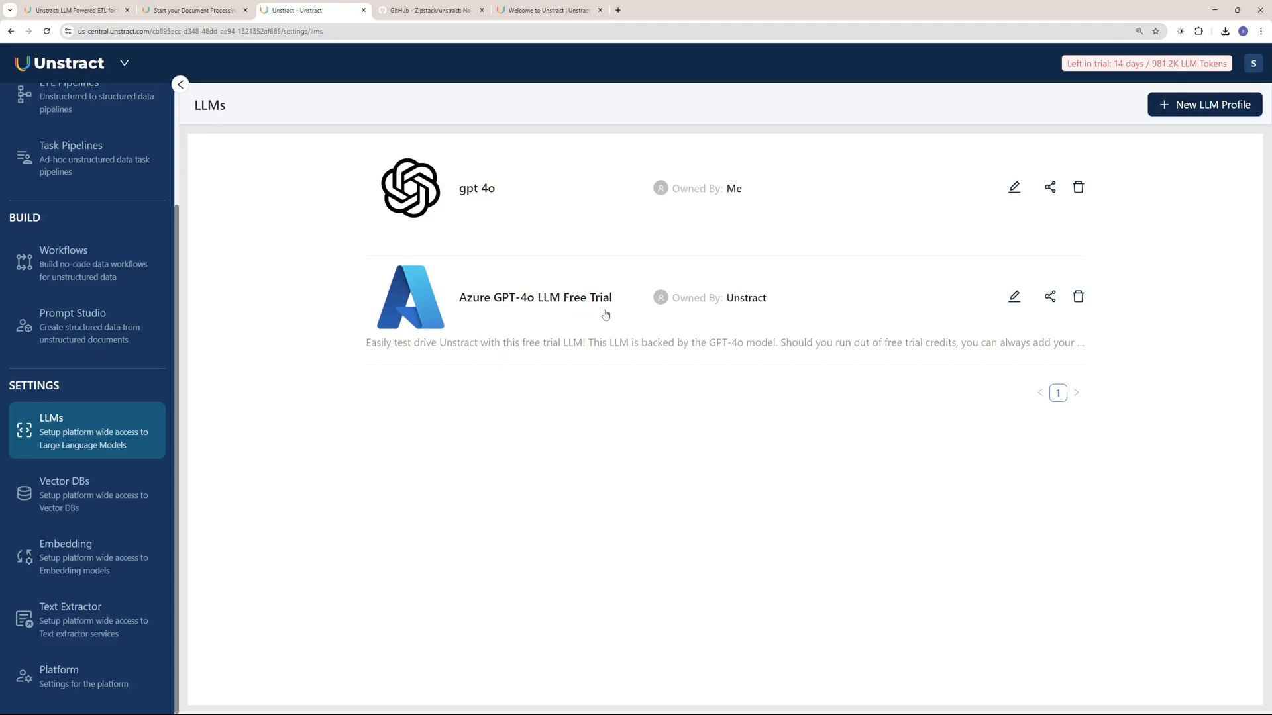
mouse_move(512, 207)
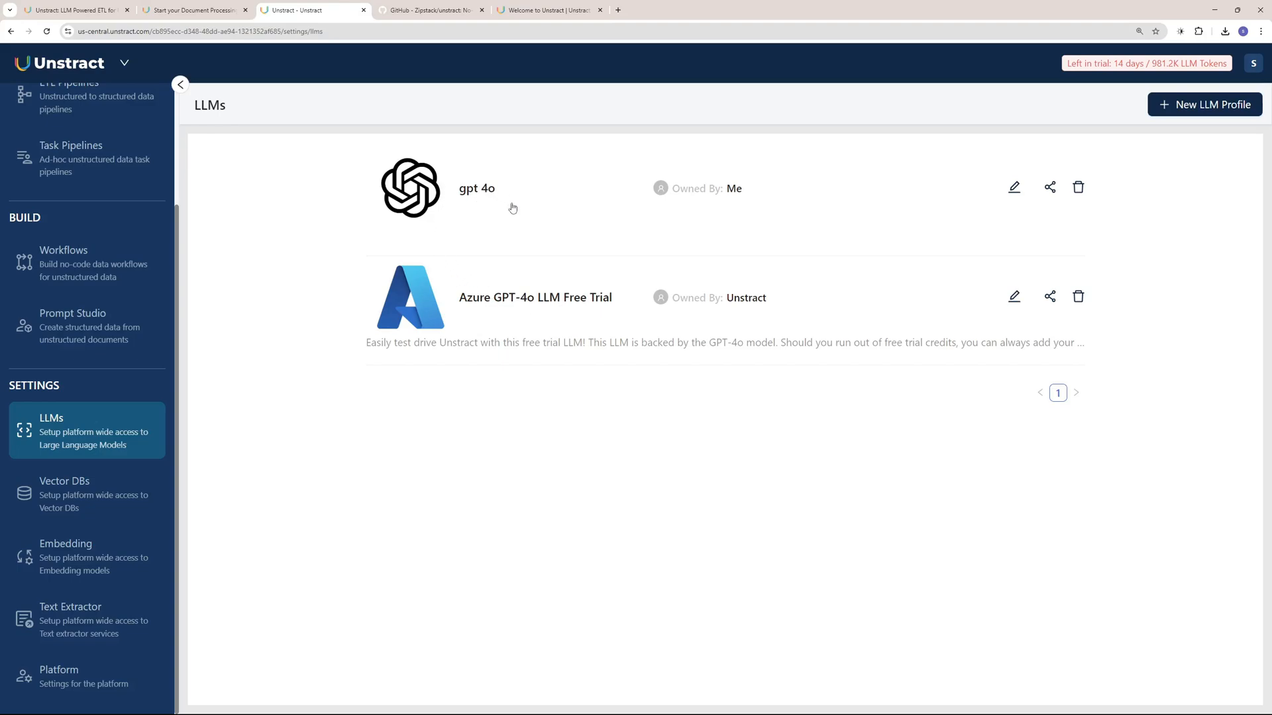
mouse_move(557, 214)
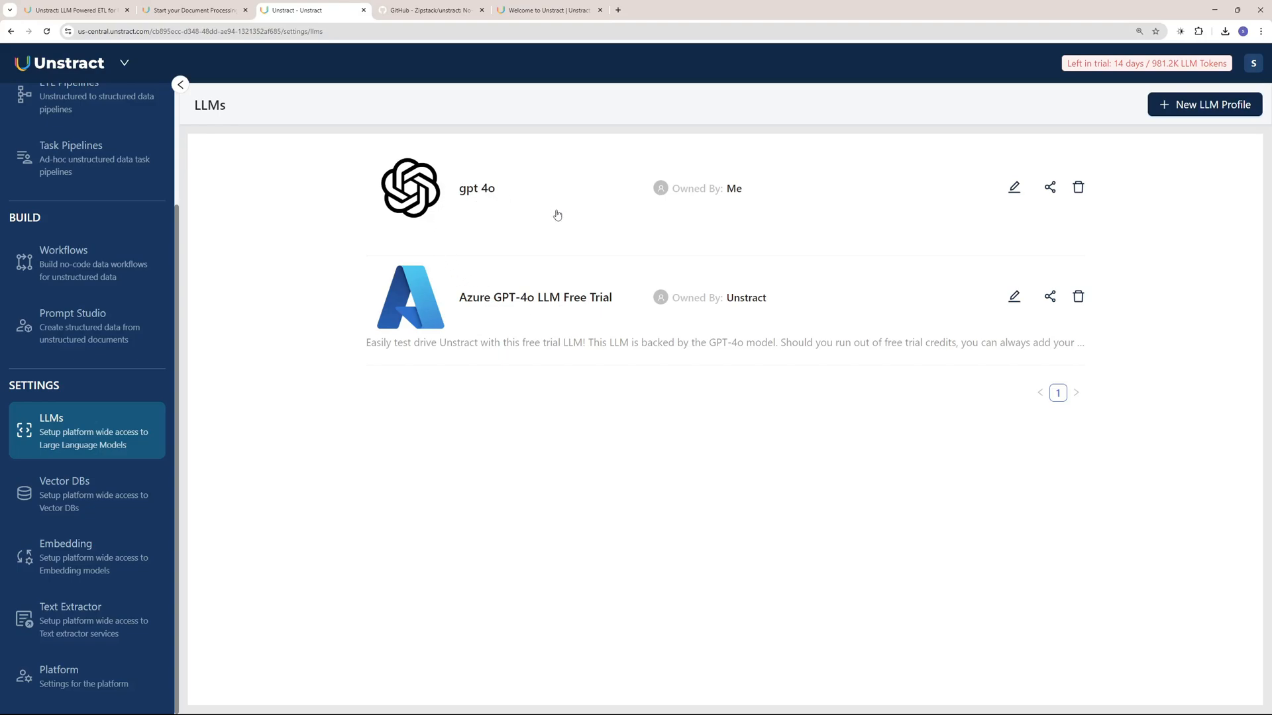
left_click(65, 487)
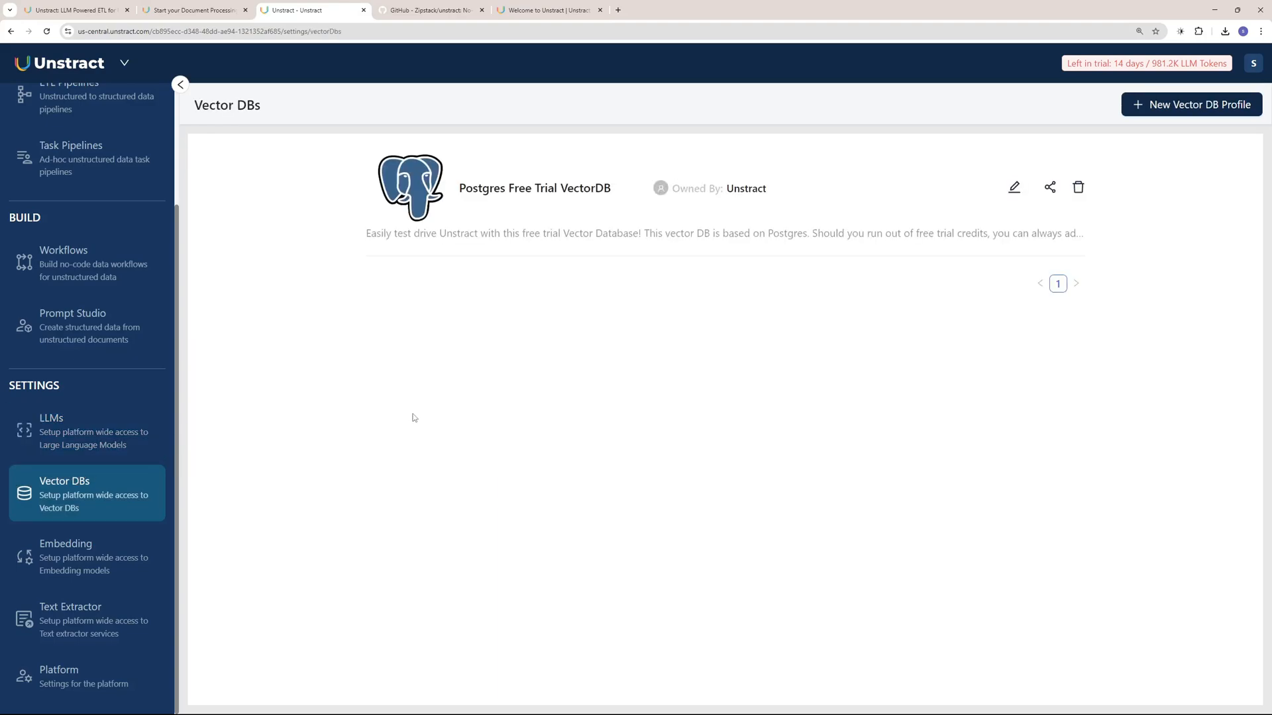
mouse_move(1191, 104)
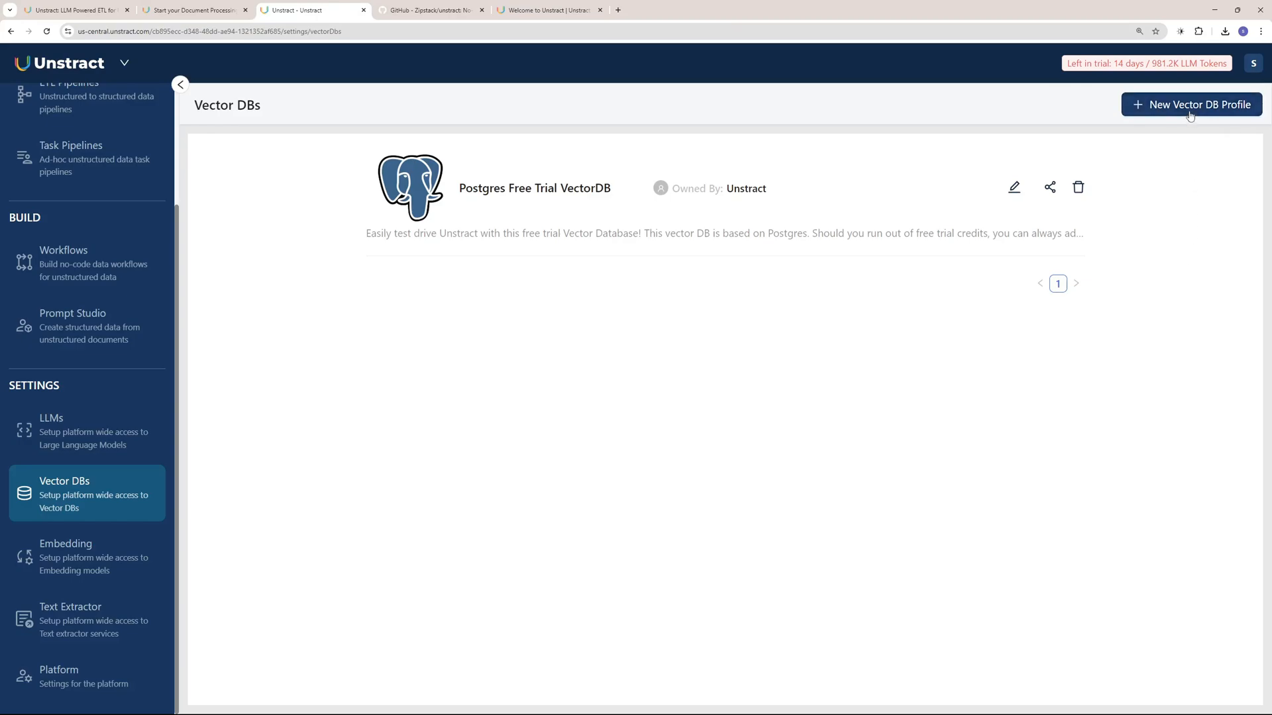
- Preview vector DB and embedding provider choices without adding any, then open Text Extractor settings
left_click(1191, 104)
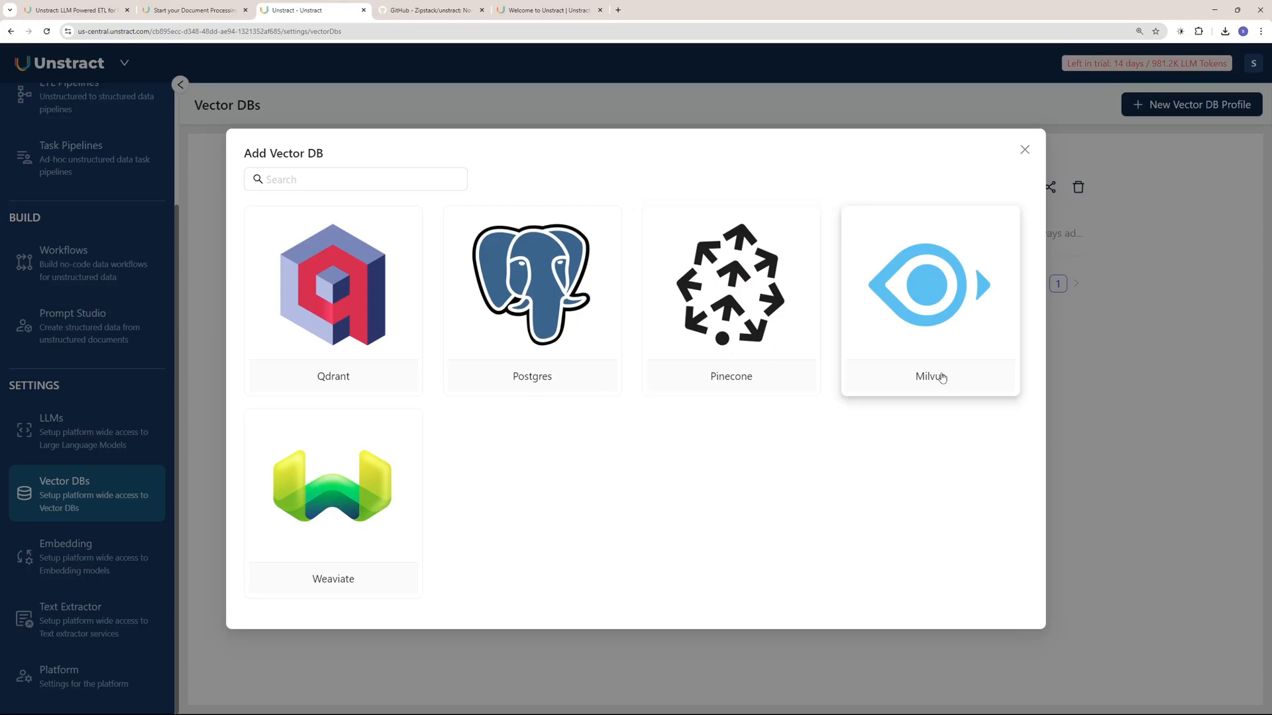
left_click(65, 556)
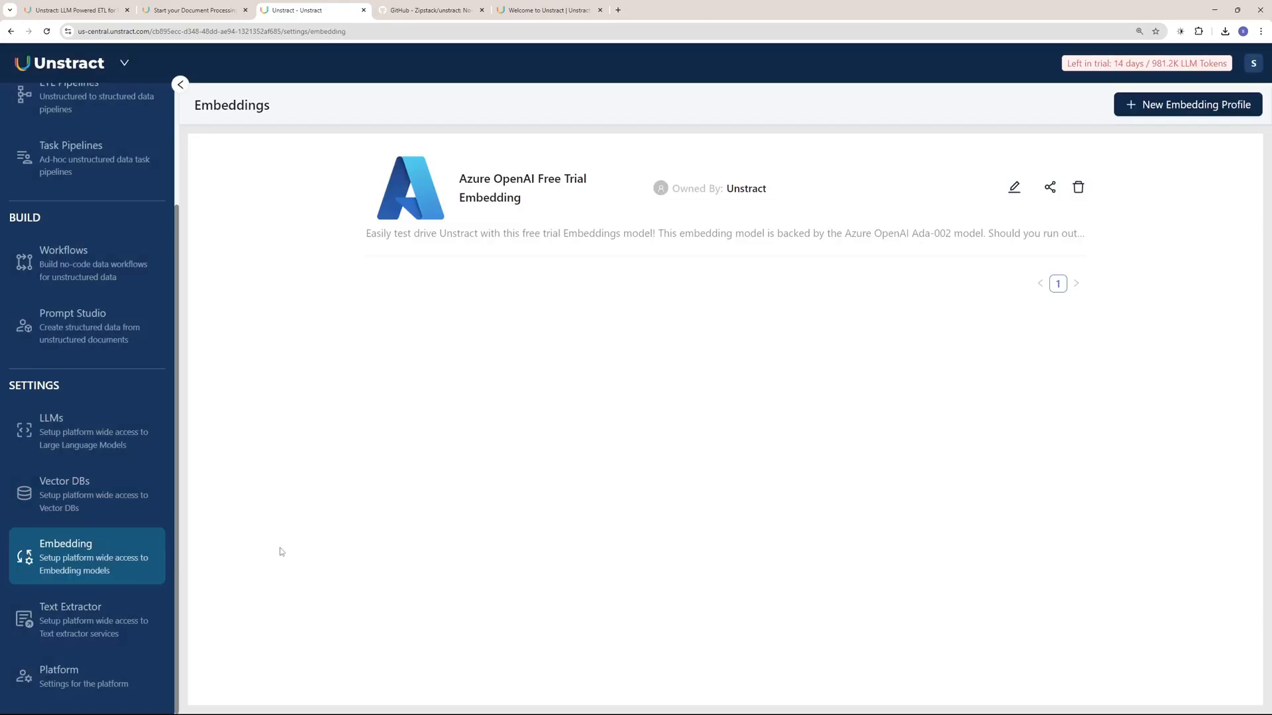
mouse_move(557, 279)
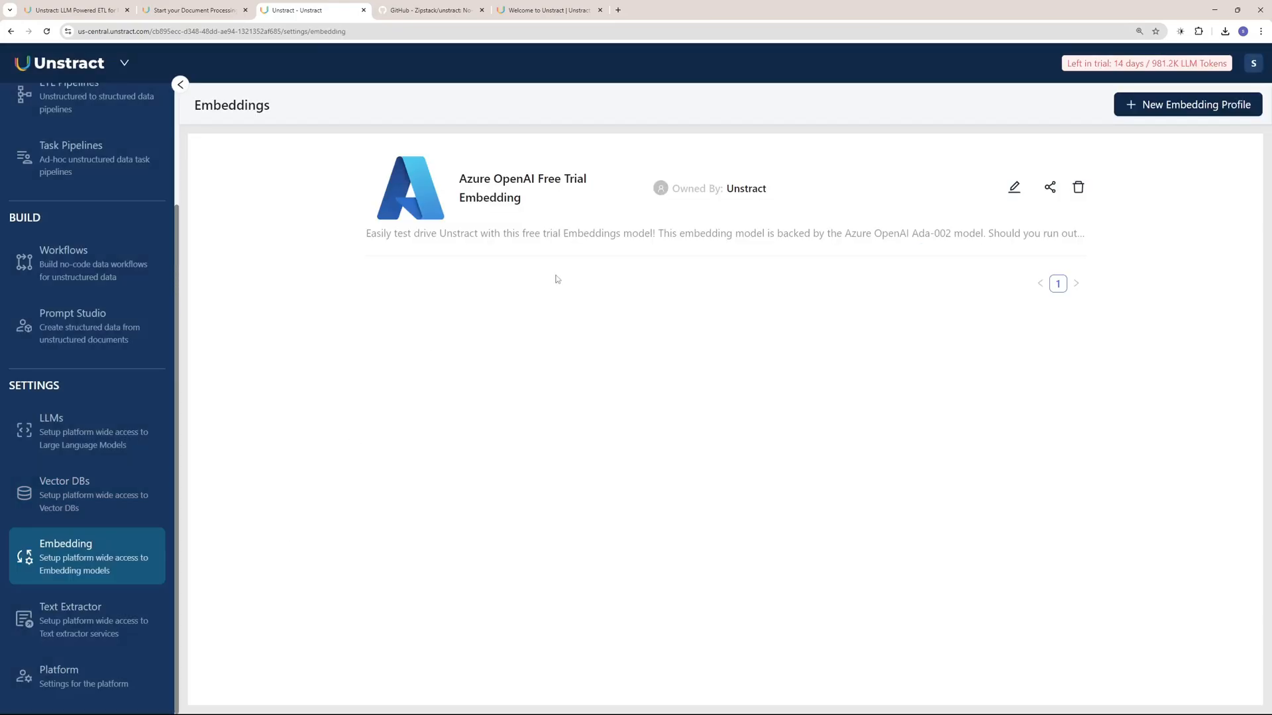
left_click(1186, 104)
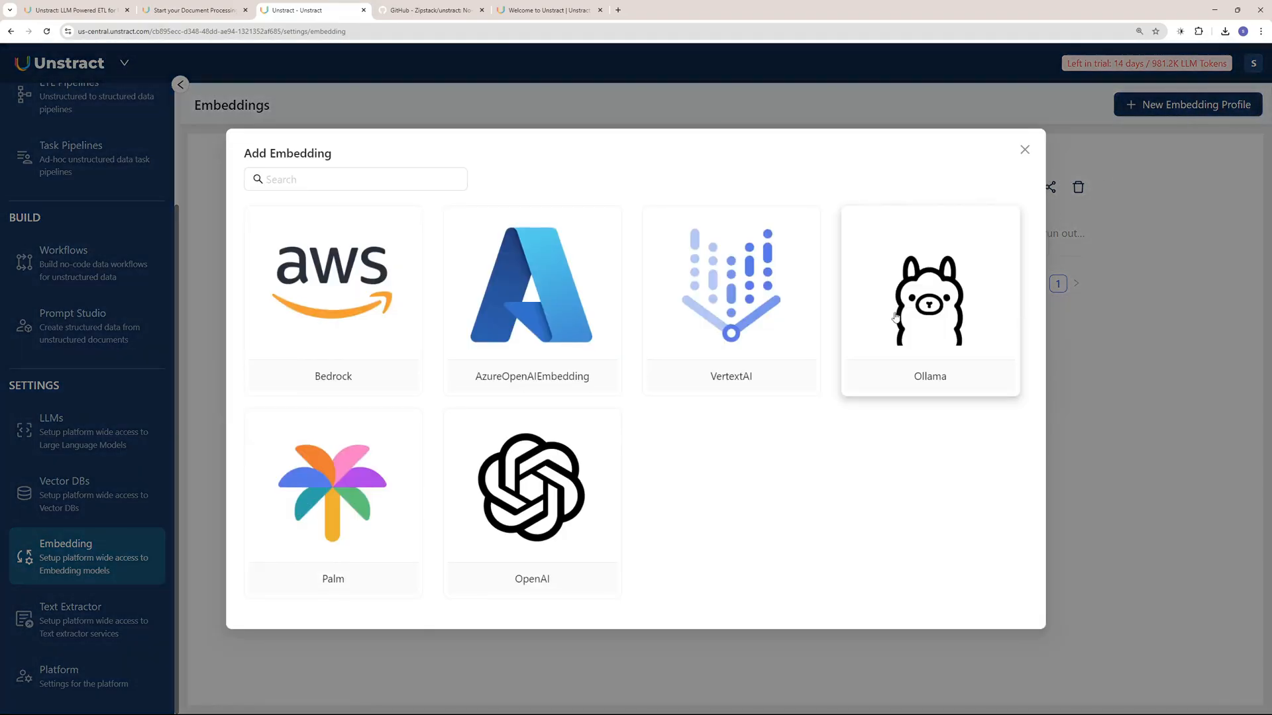
left_click(1023, 150)
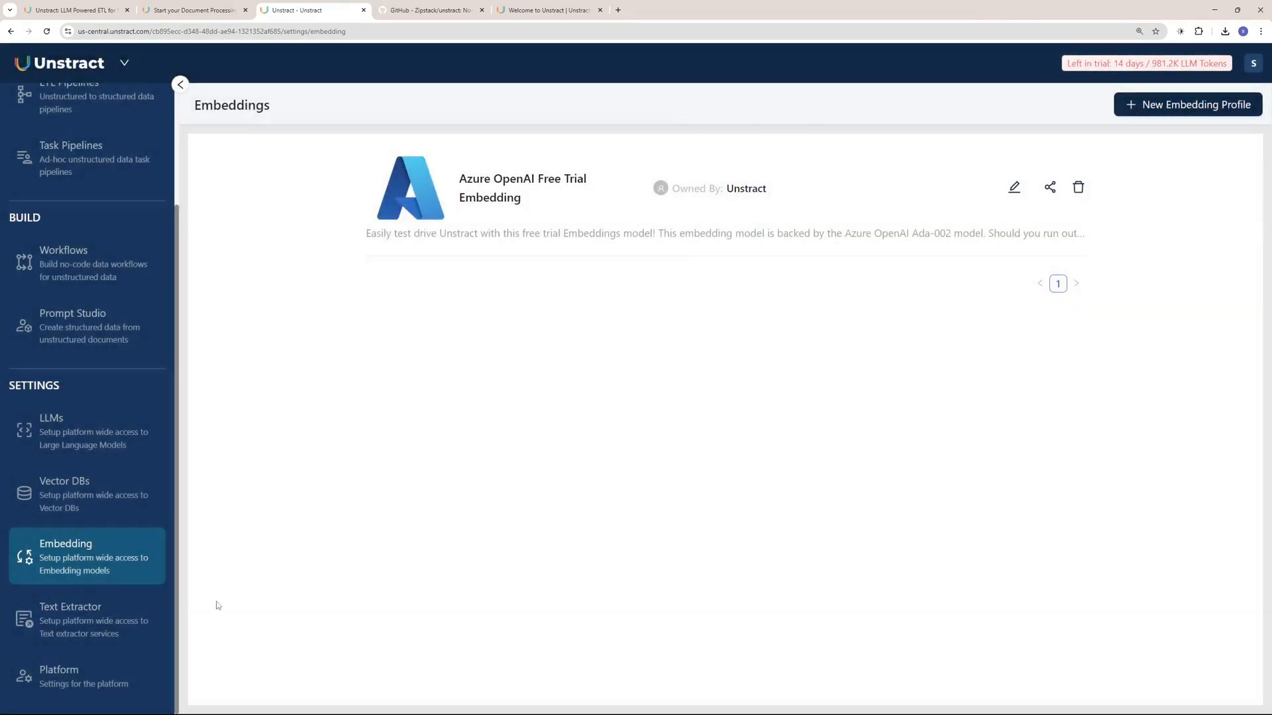
left_click(87, 618)
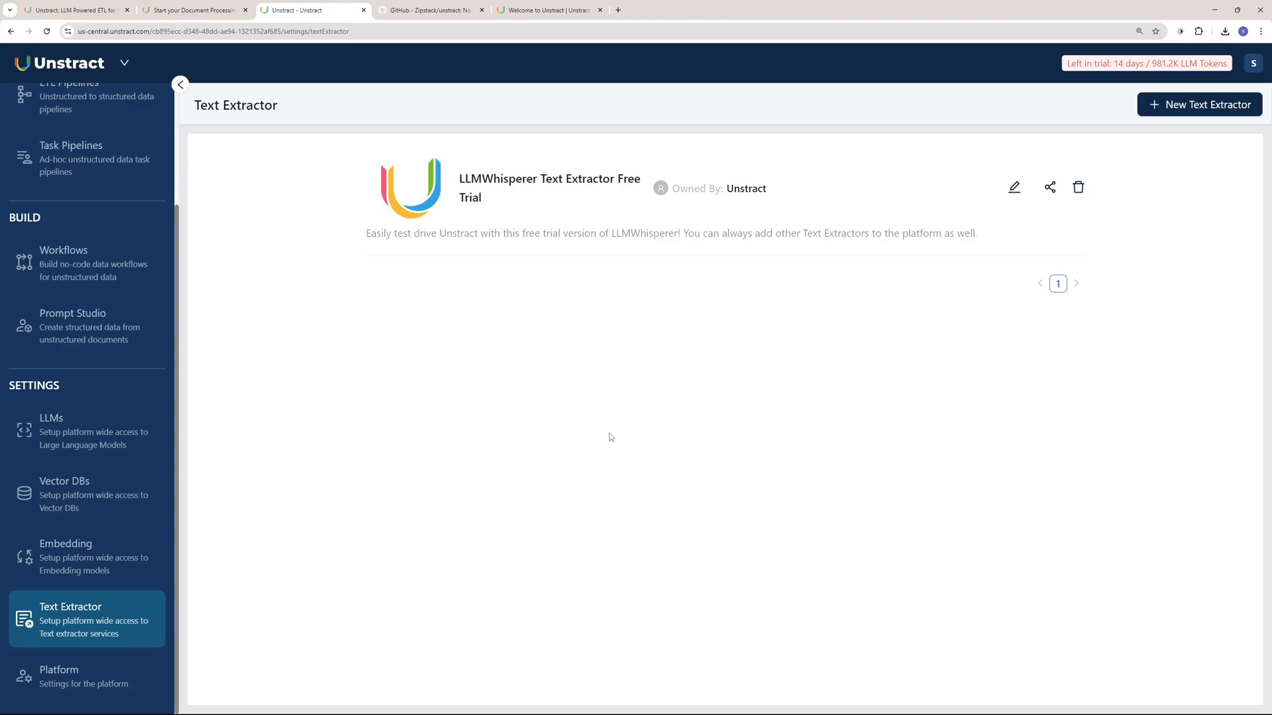
mouse_move(587, 371)
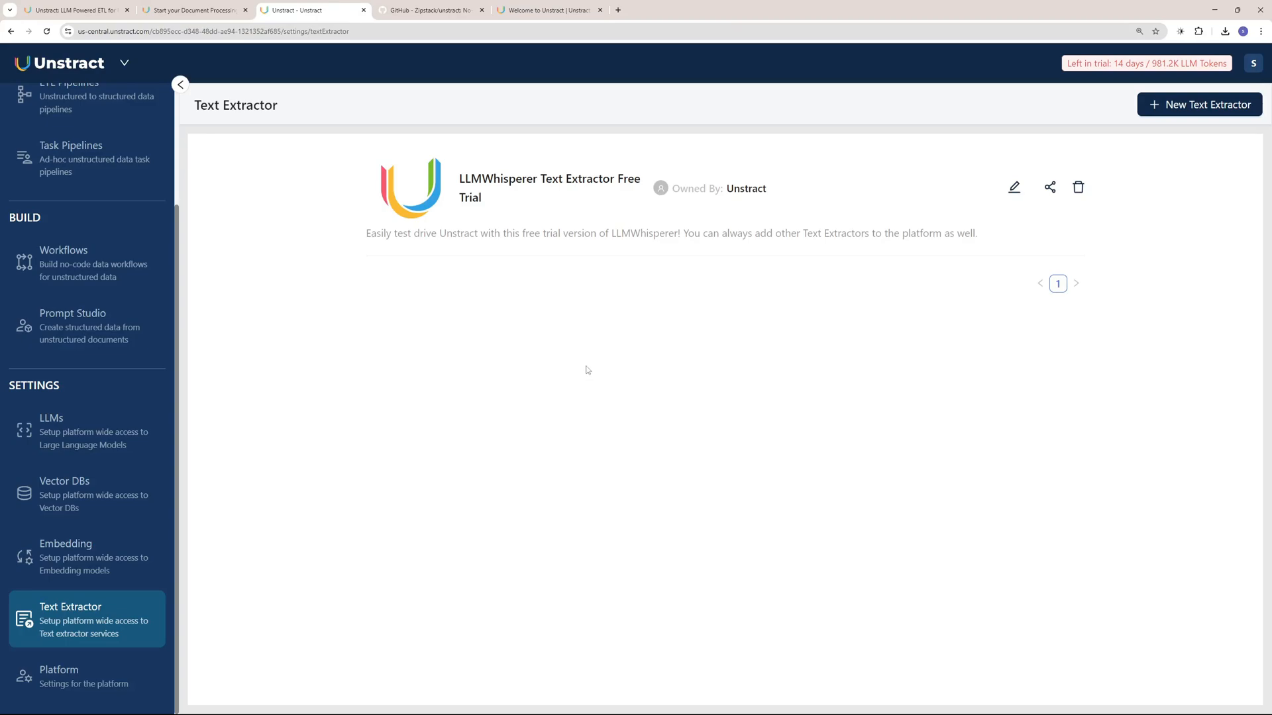
- Open Platform General Settings and scroll the sidebar back to the top
left_click(58, 676)
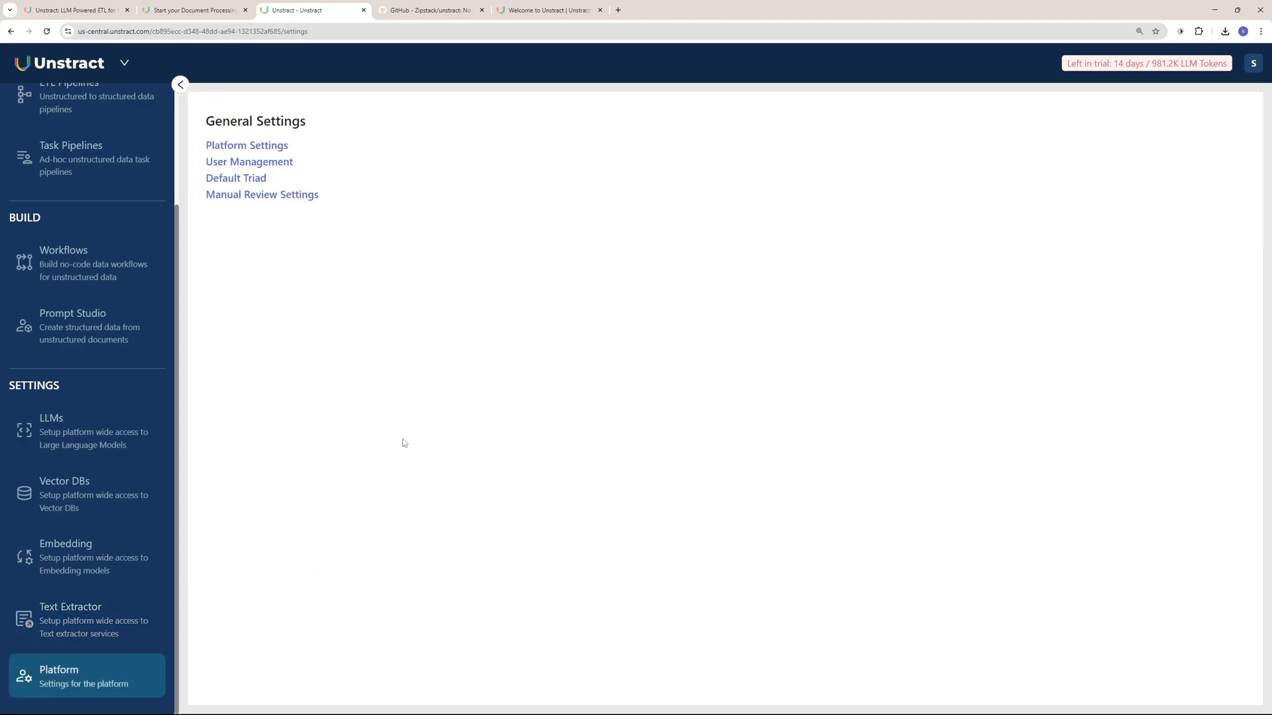
mouse_move(308, 231)
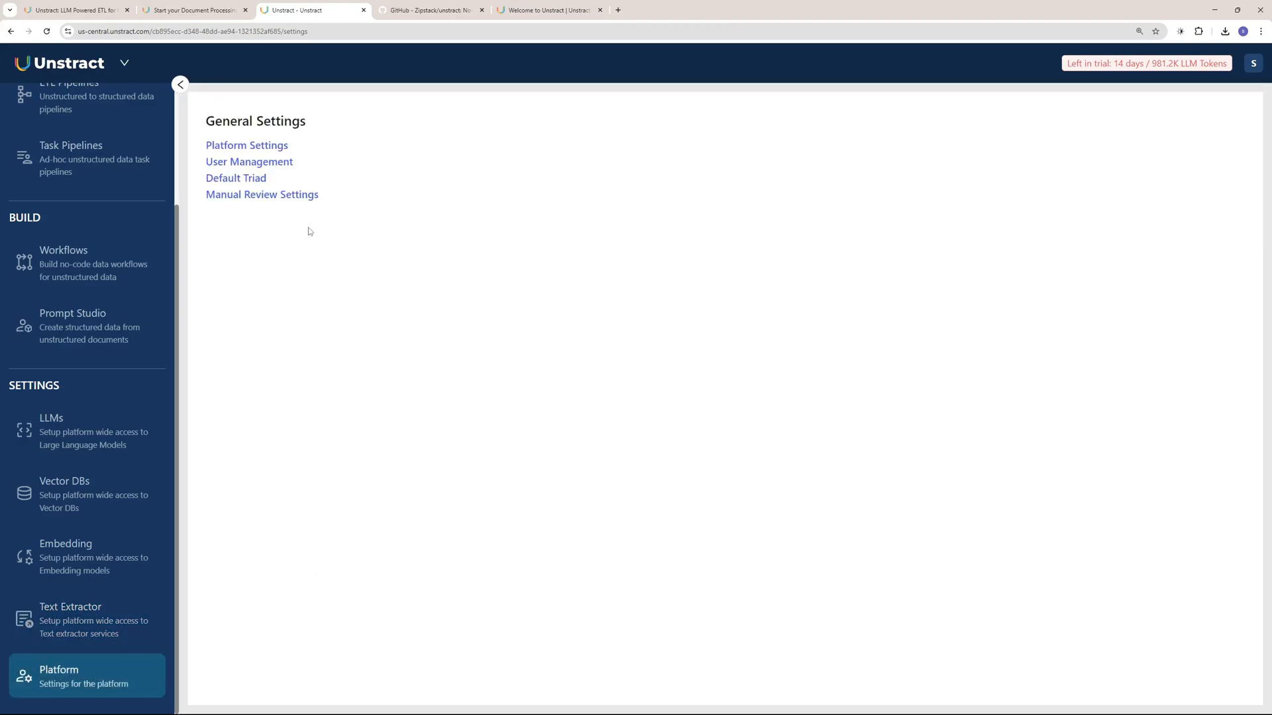
mouse_move(87, 324)
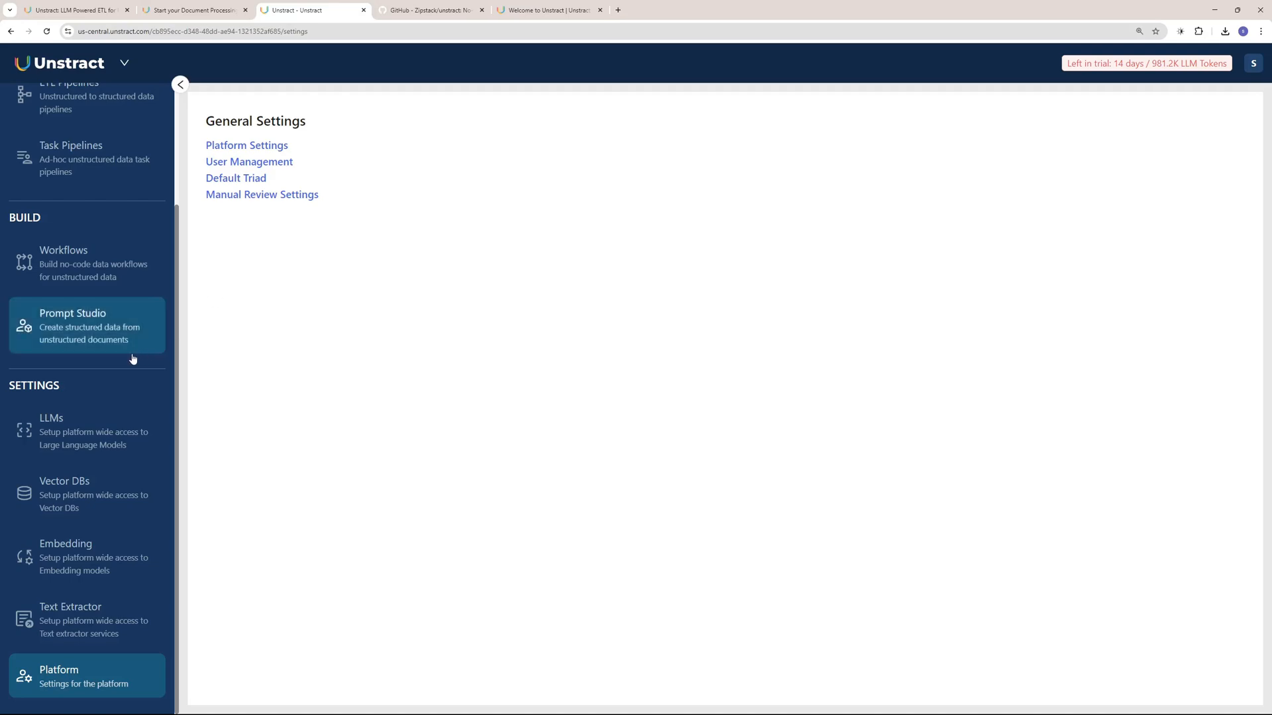
scroll("up", 3)
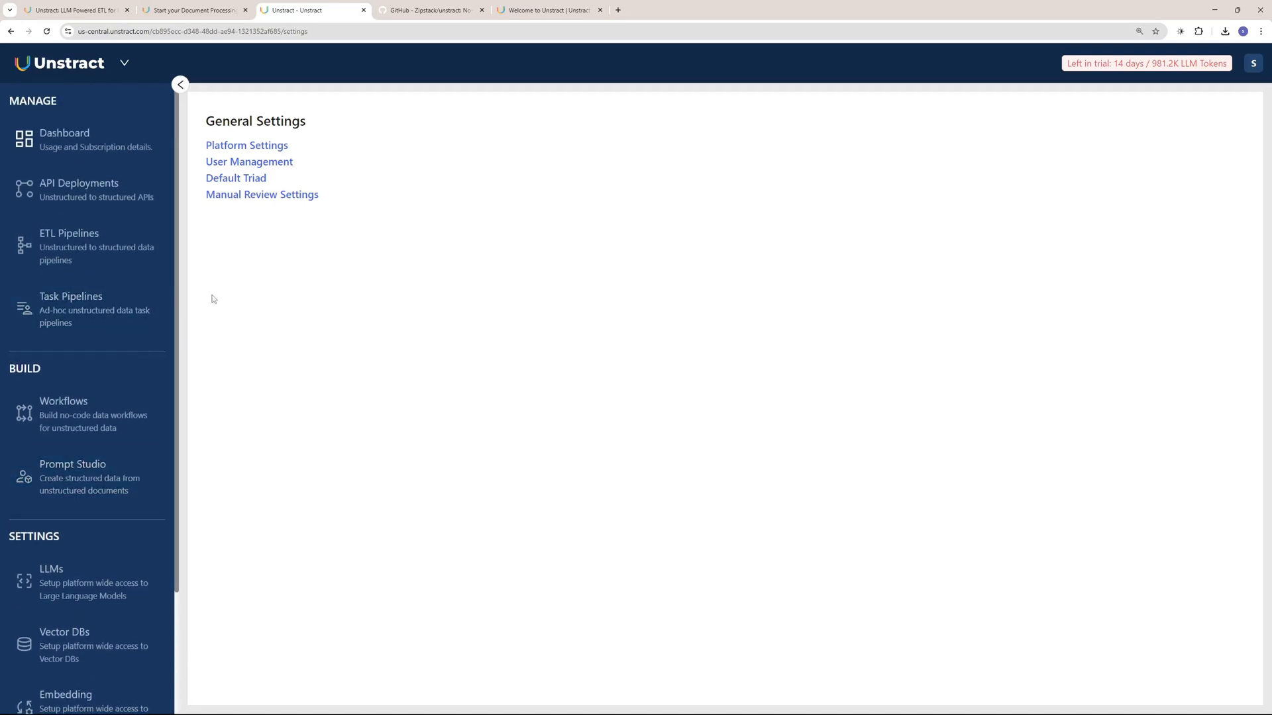
mouse_move(254, 332)
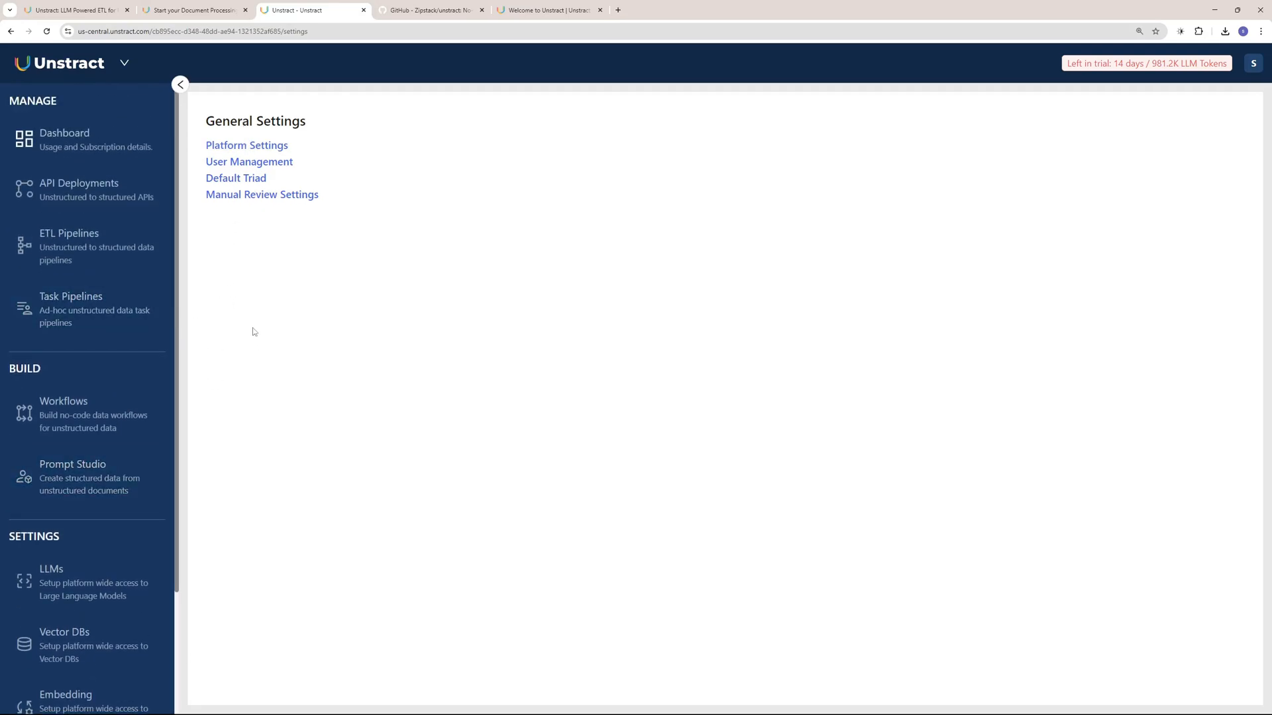
mouse_move(85, 309)
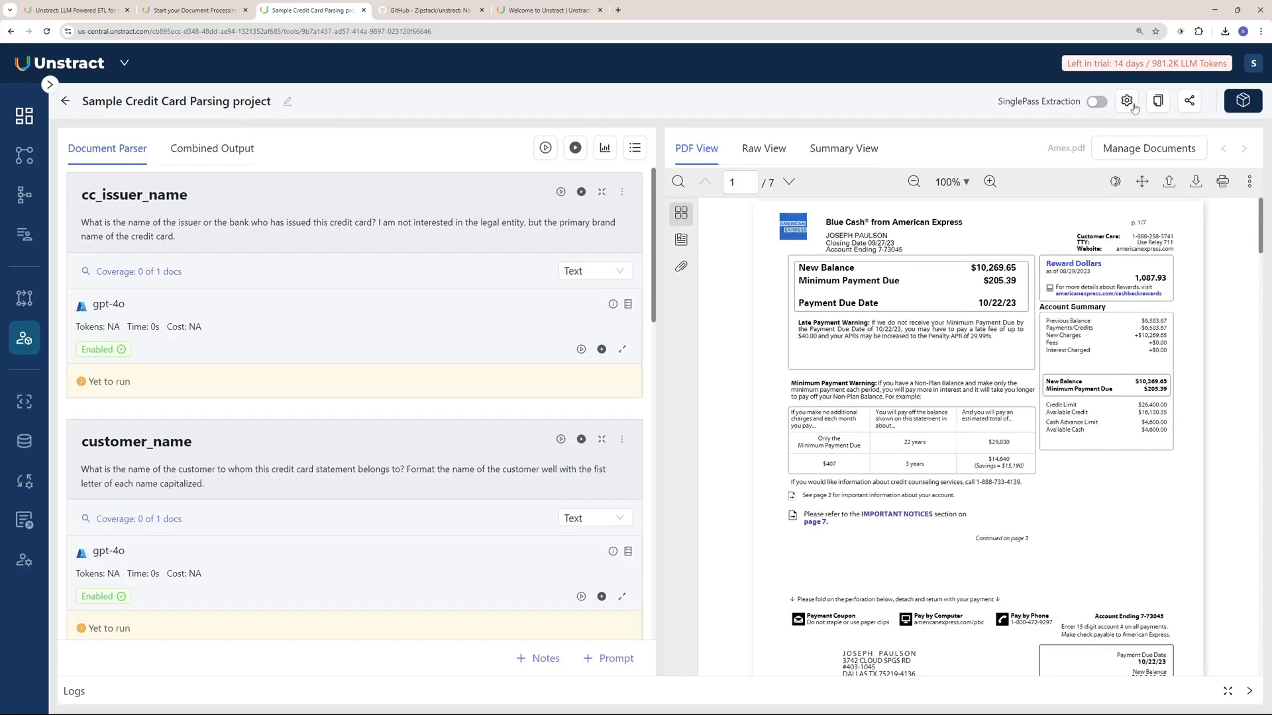
- Enable LLMChallenge with gpt 4o as challenger LLM and save the project settings
left_click(1127, 101)
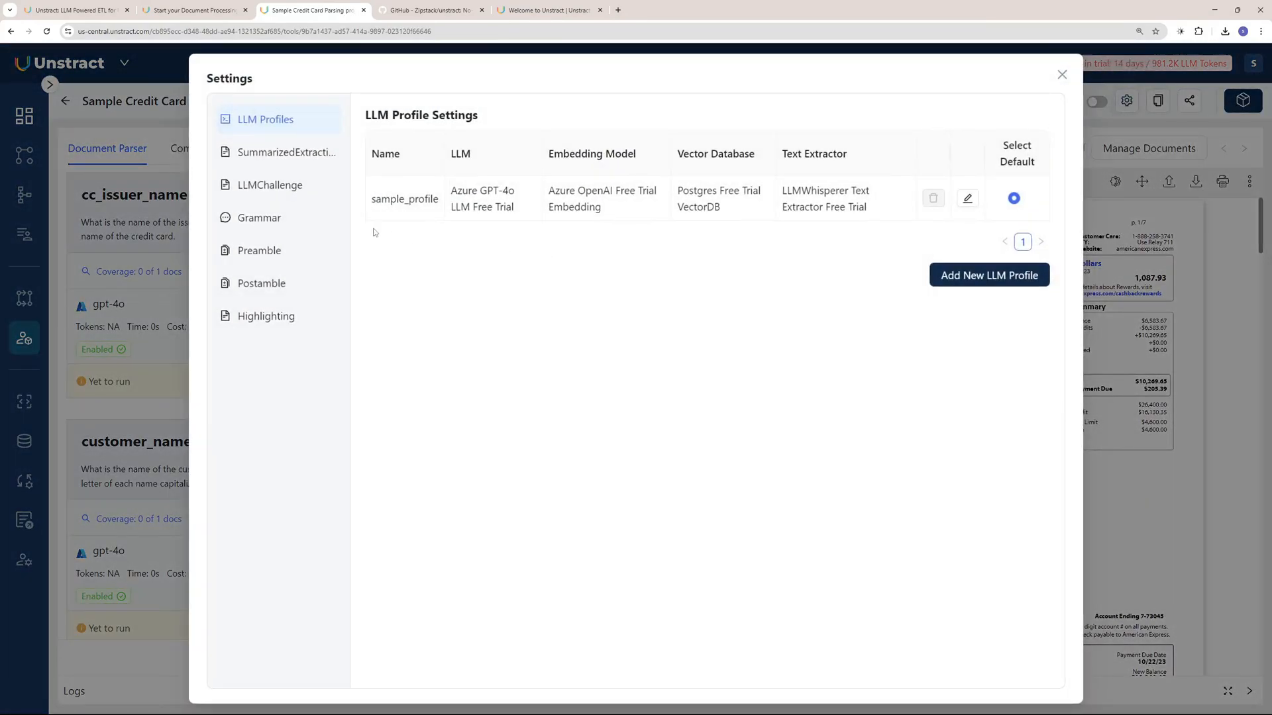
left_click(270, 185)
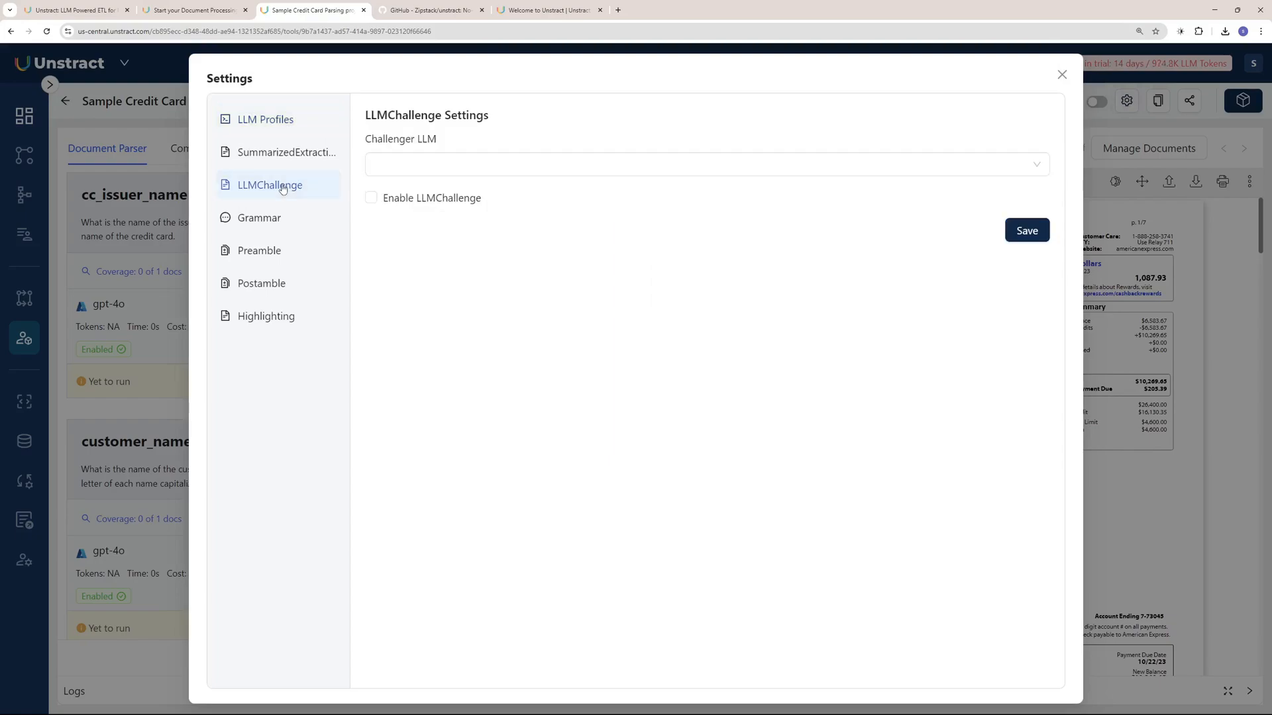
mouse_move(416, 166)
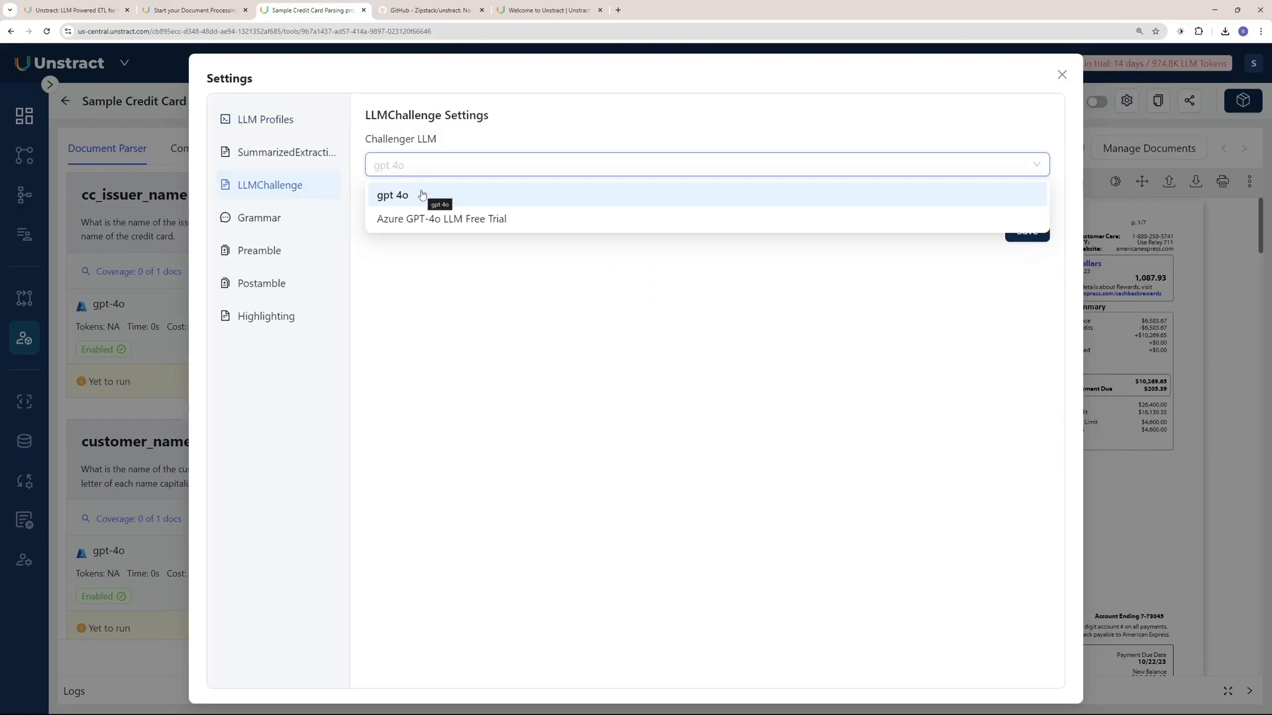
left_click(393, 195)
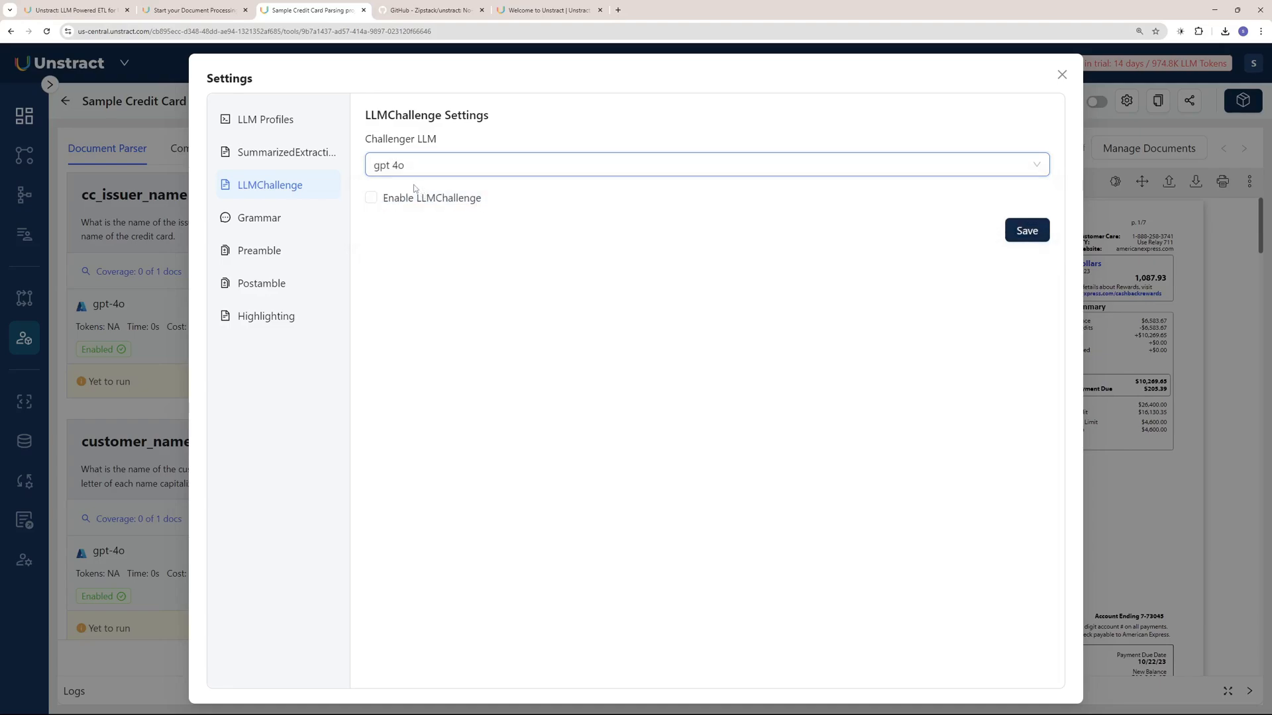
left_click(371, 198)
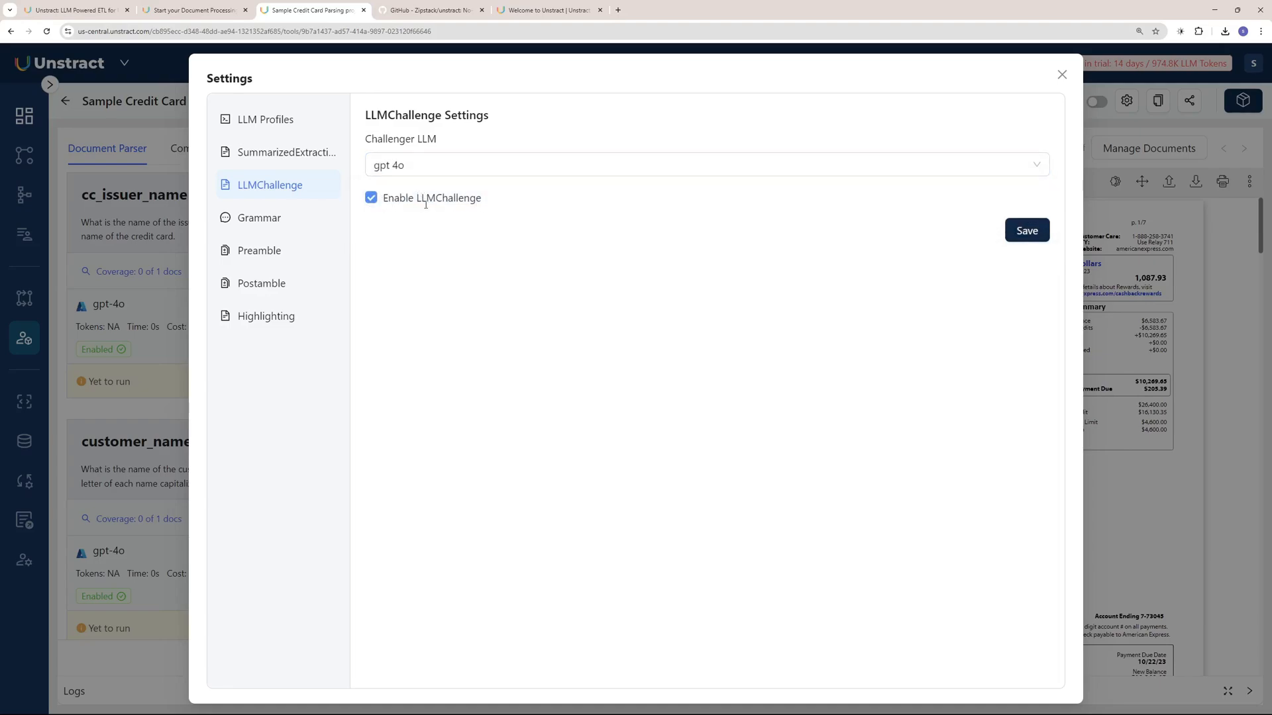
left_click(1061, 74)
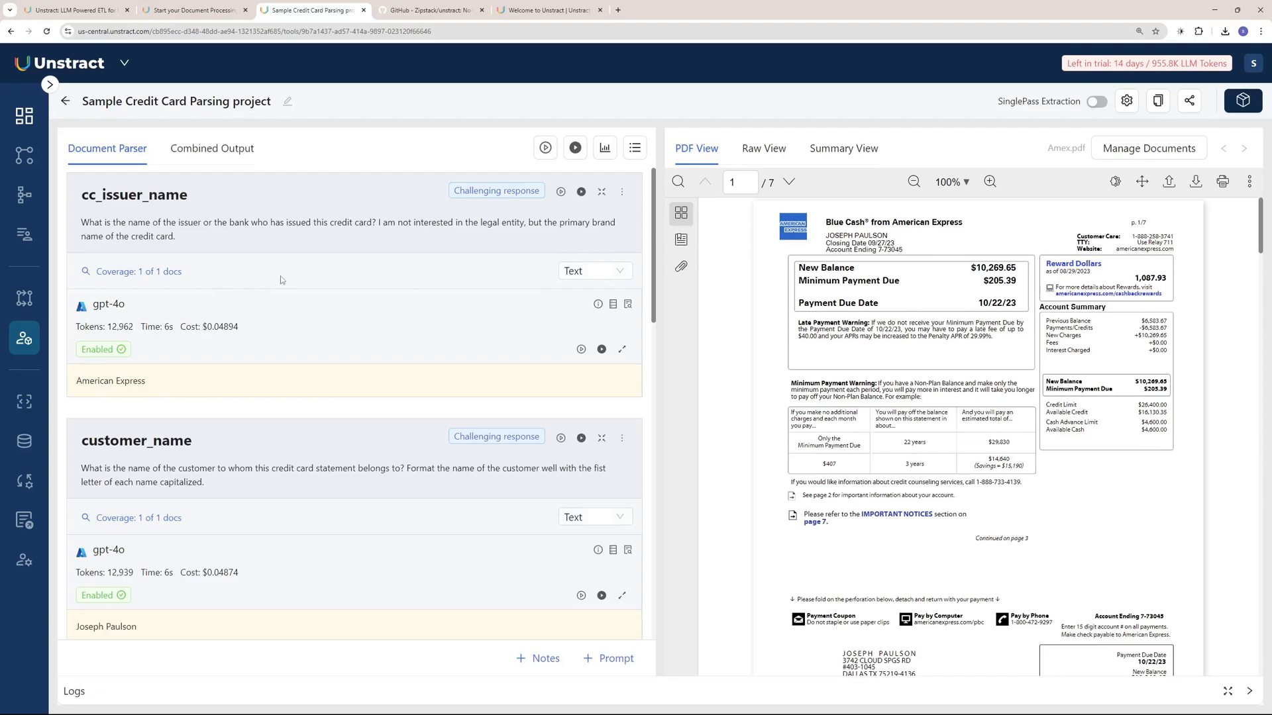
mouse_move(496, 190)
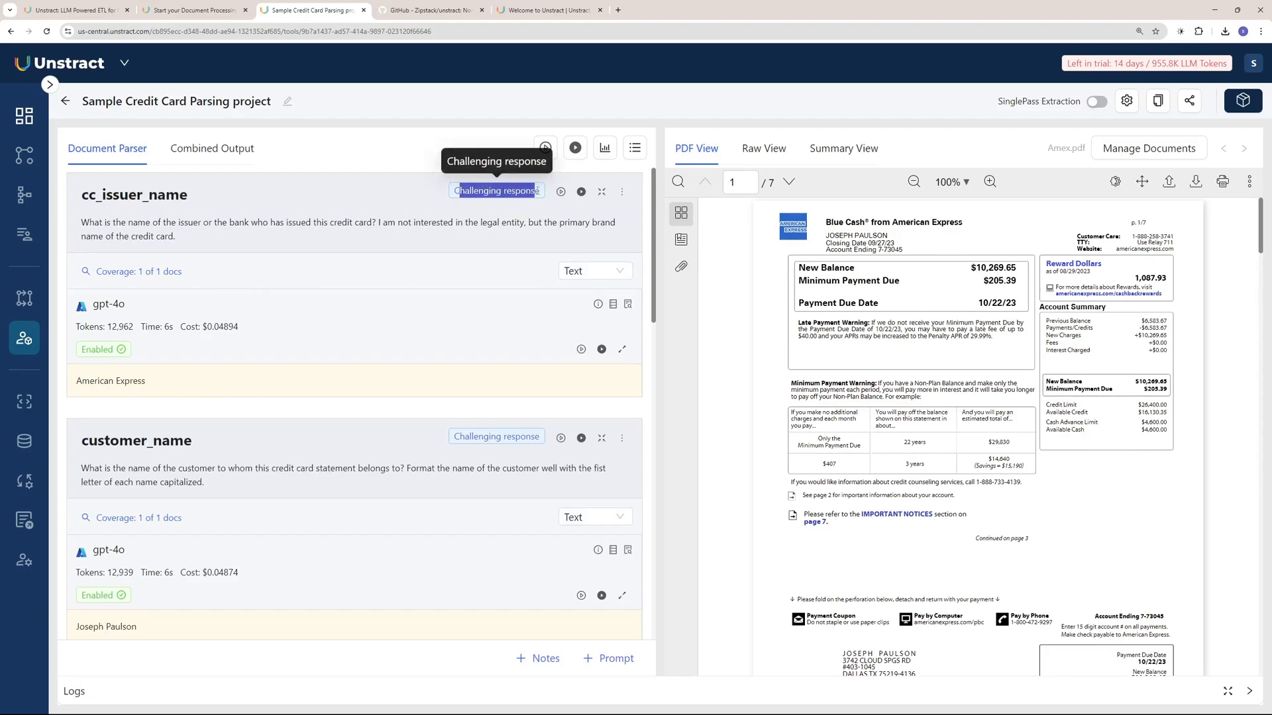
mouse_move(444, 282)
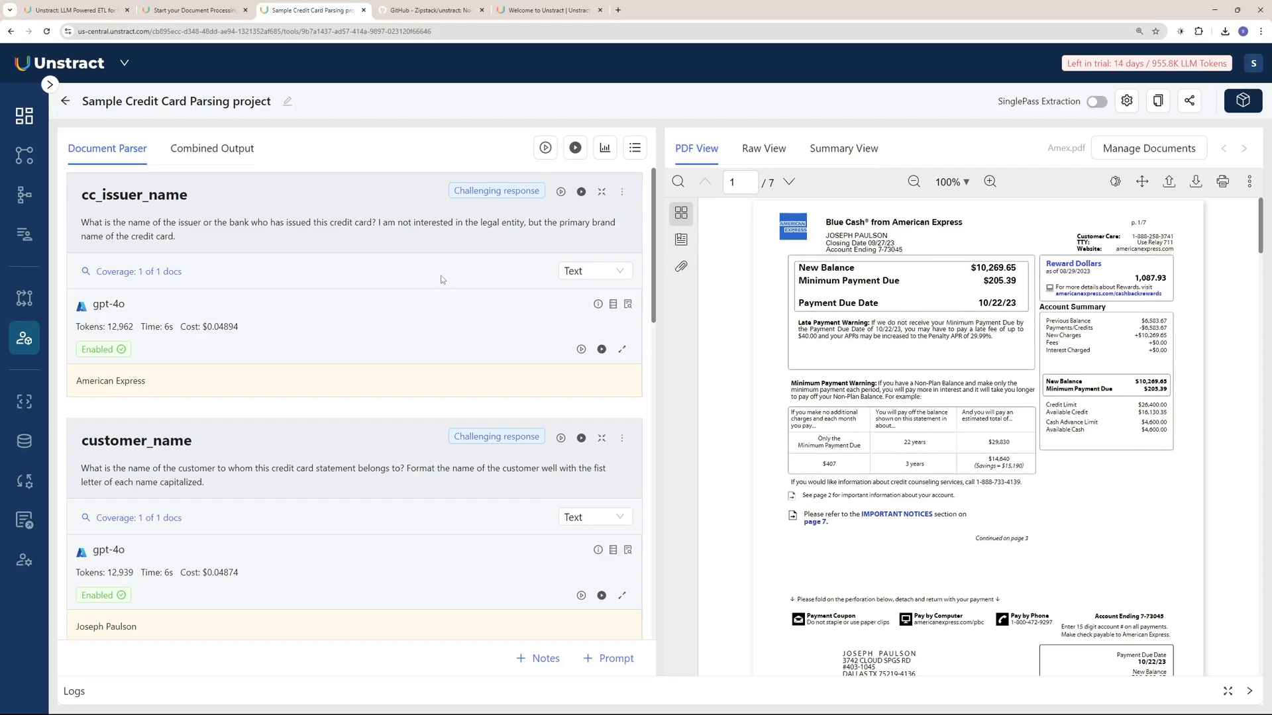
- Scroll through the Challenging response results, then go to the Dashboard showing 13 pages extracted
scroll("down", 3)
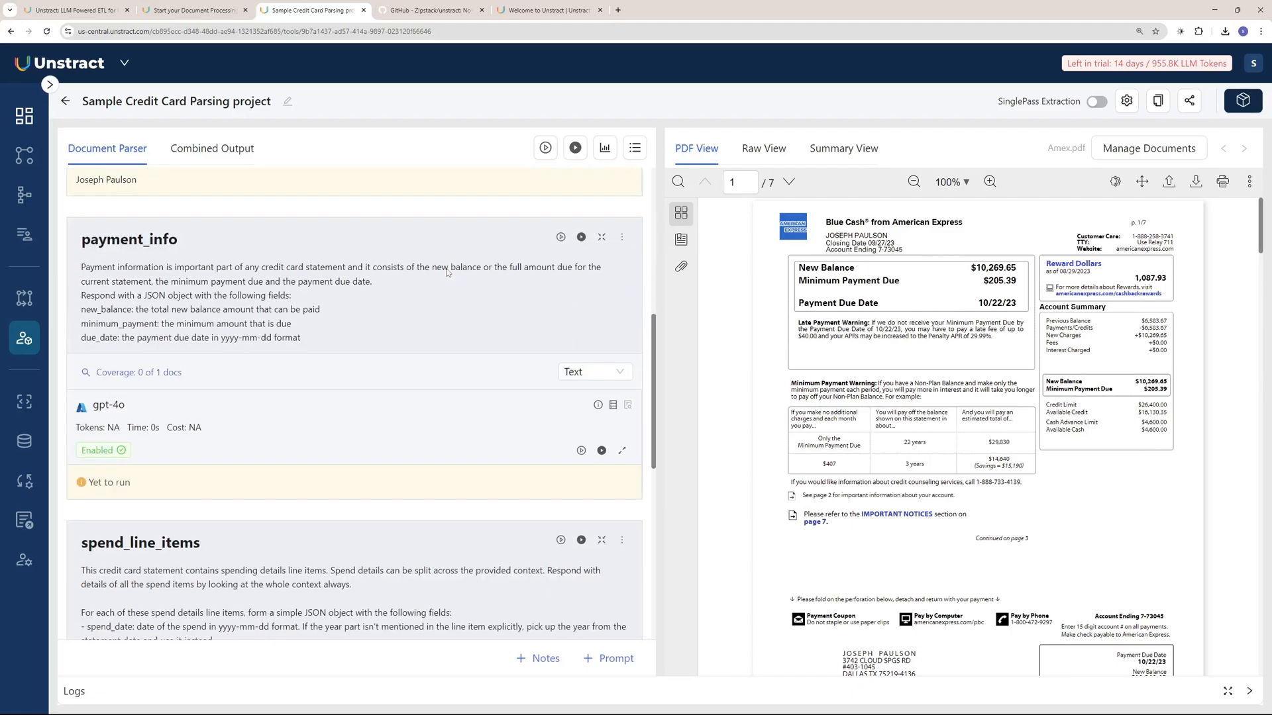
scroll("down", 3)
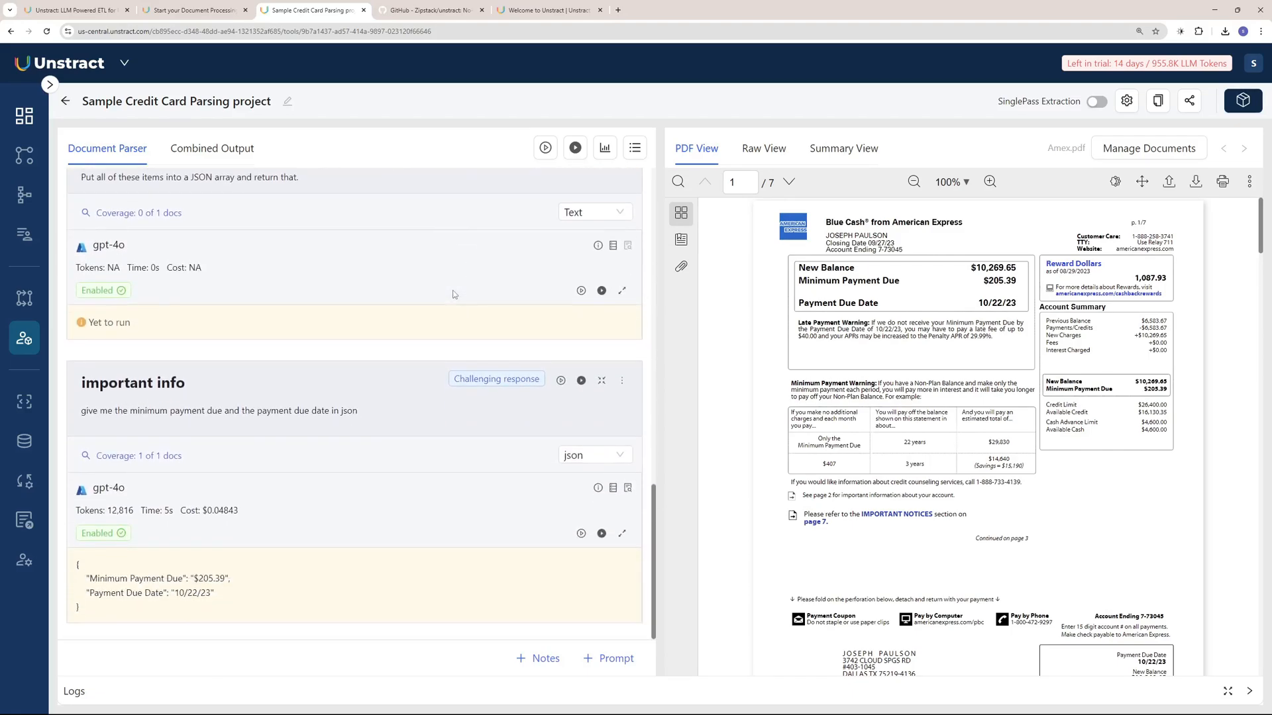
left_click(24, 115)
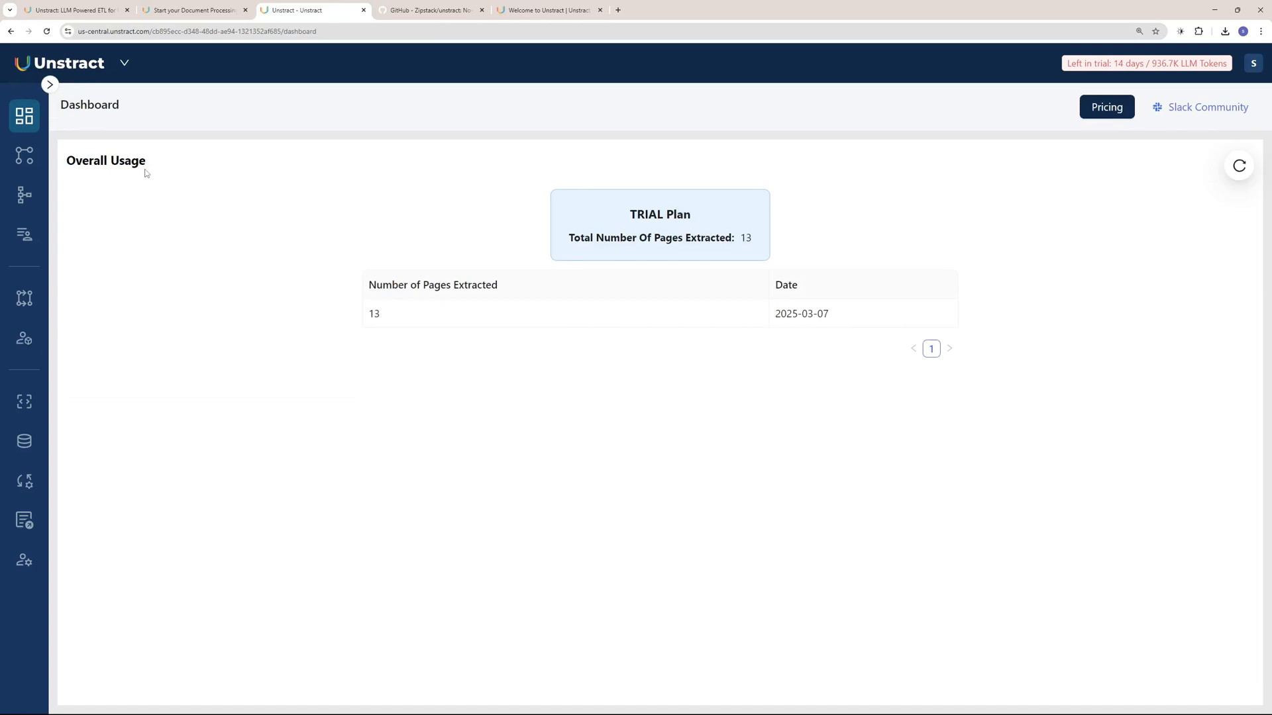
- Show the Prompt Studio project list, then switch to the Unstract Documentation tab
left_click(24, 338)
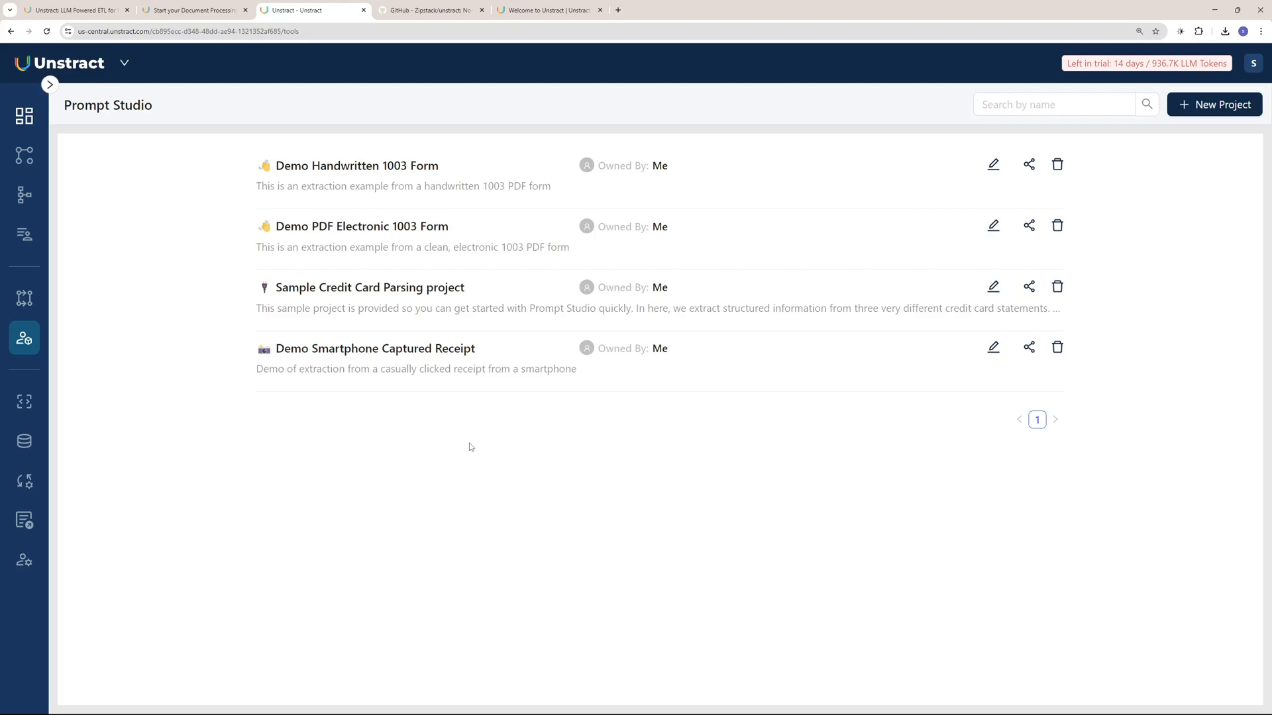
left_click(548, 10)
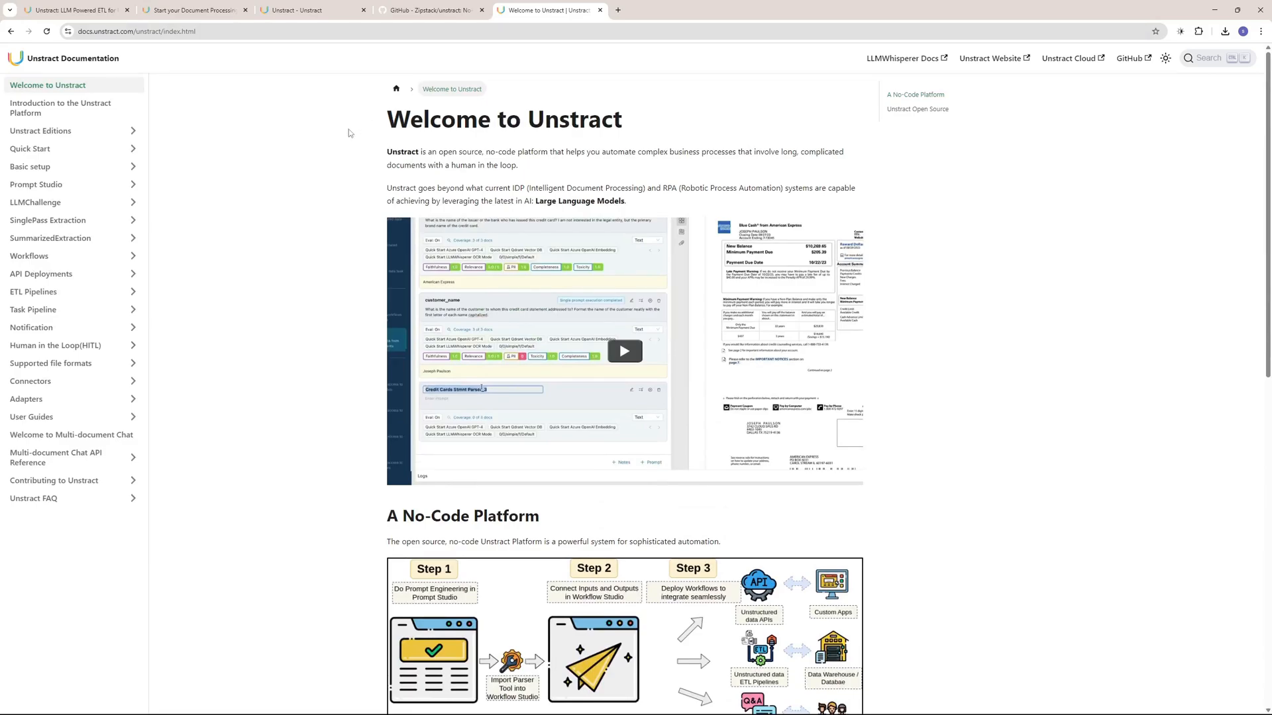
- Scroll through the 'Welcome to Unstract' docs page, then return to the unstract.com homepage's top banner
scroll("down", 3)
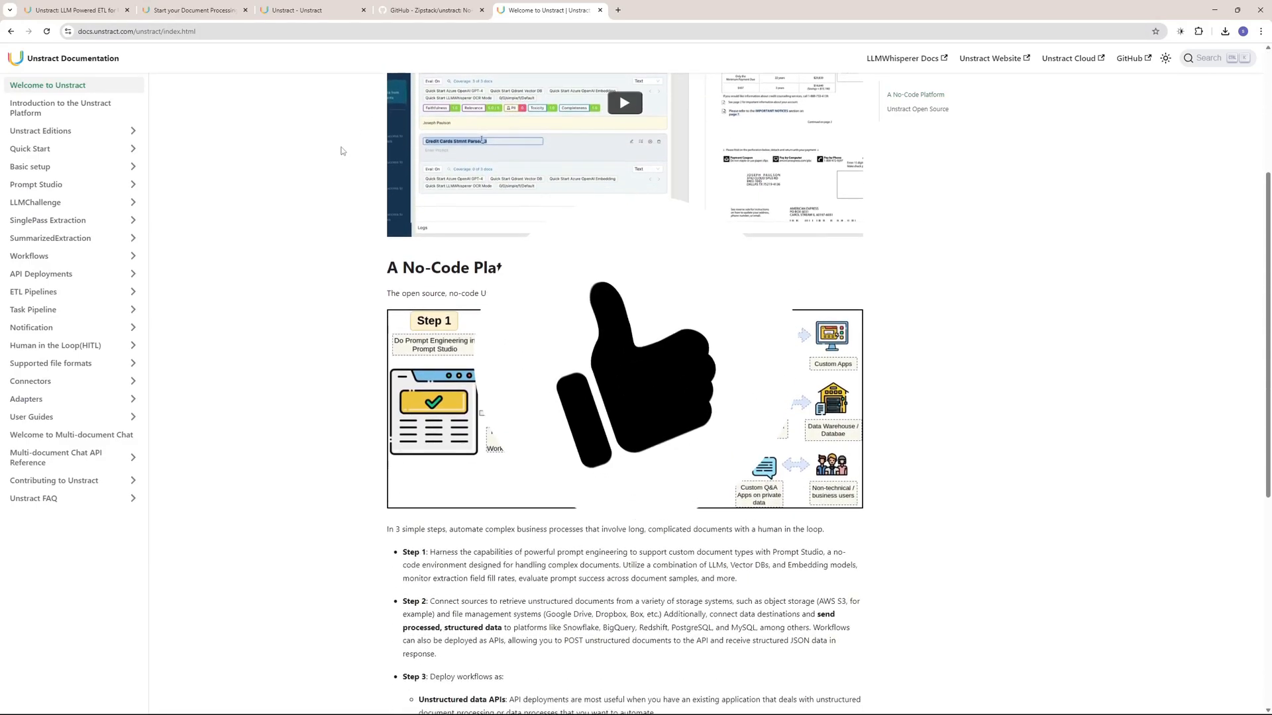
scroll("down", 3)
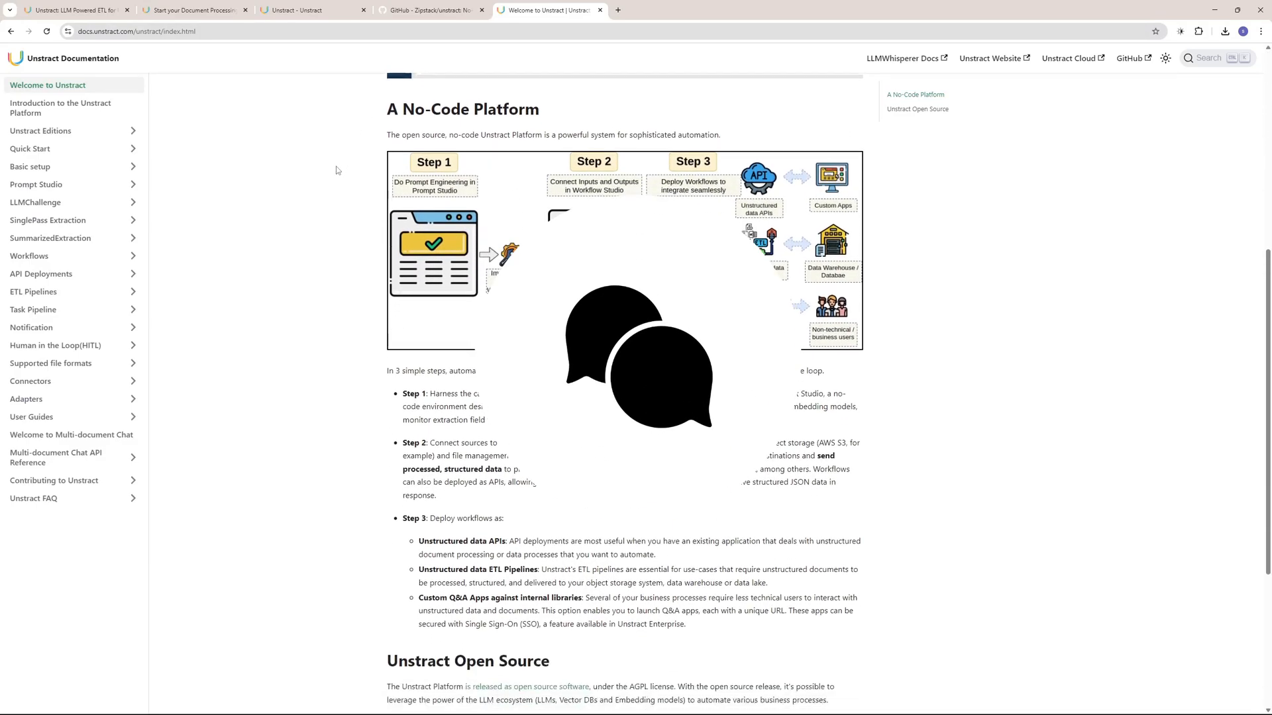
scroll("down", 3)
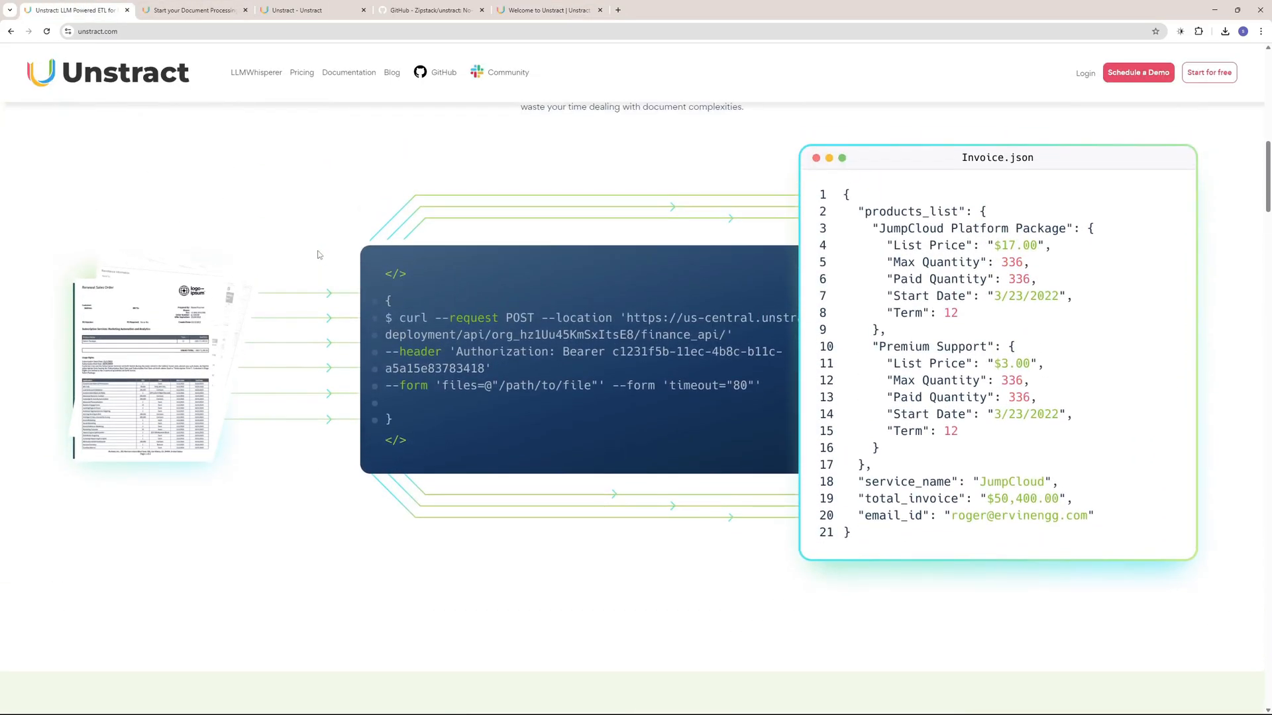
scroll("up", 3)
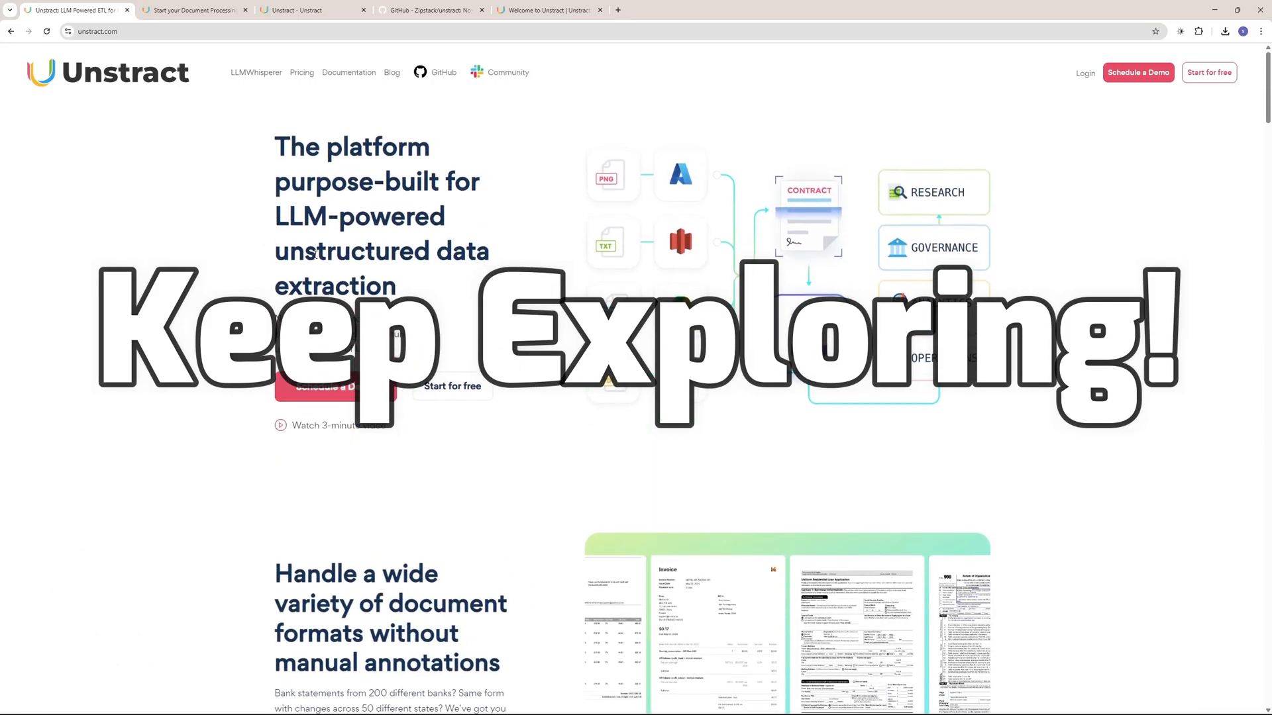